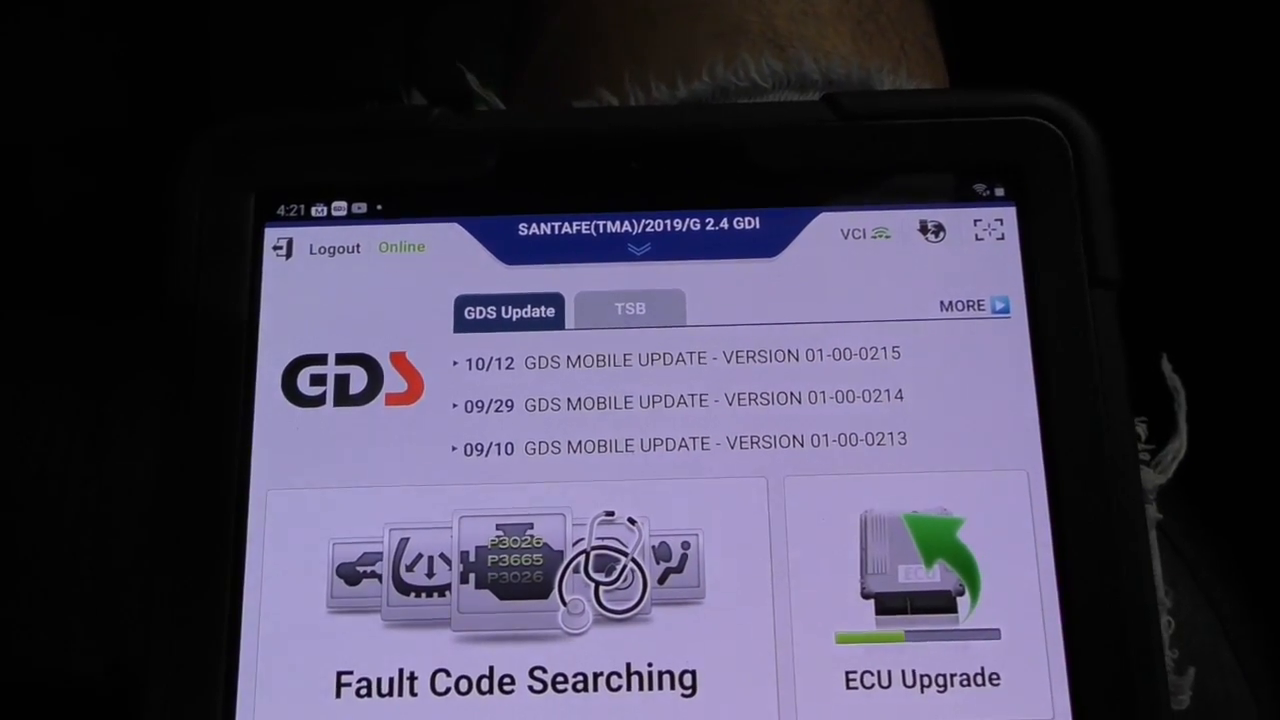
Open SCC/AEB Variant Coding, acknowledge the information screen, and scroll the radar alignment guide.
scroll(down, 3)
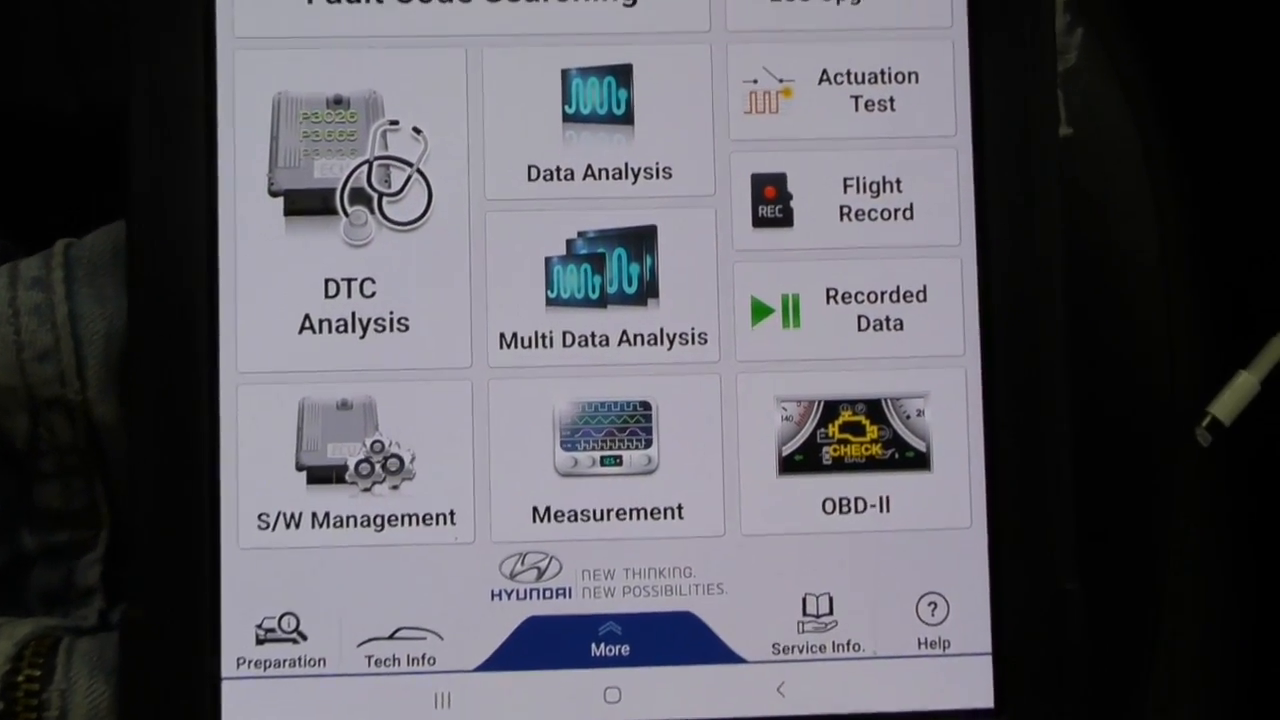
scroll(down, 3)
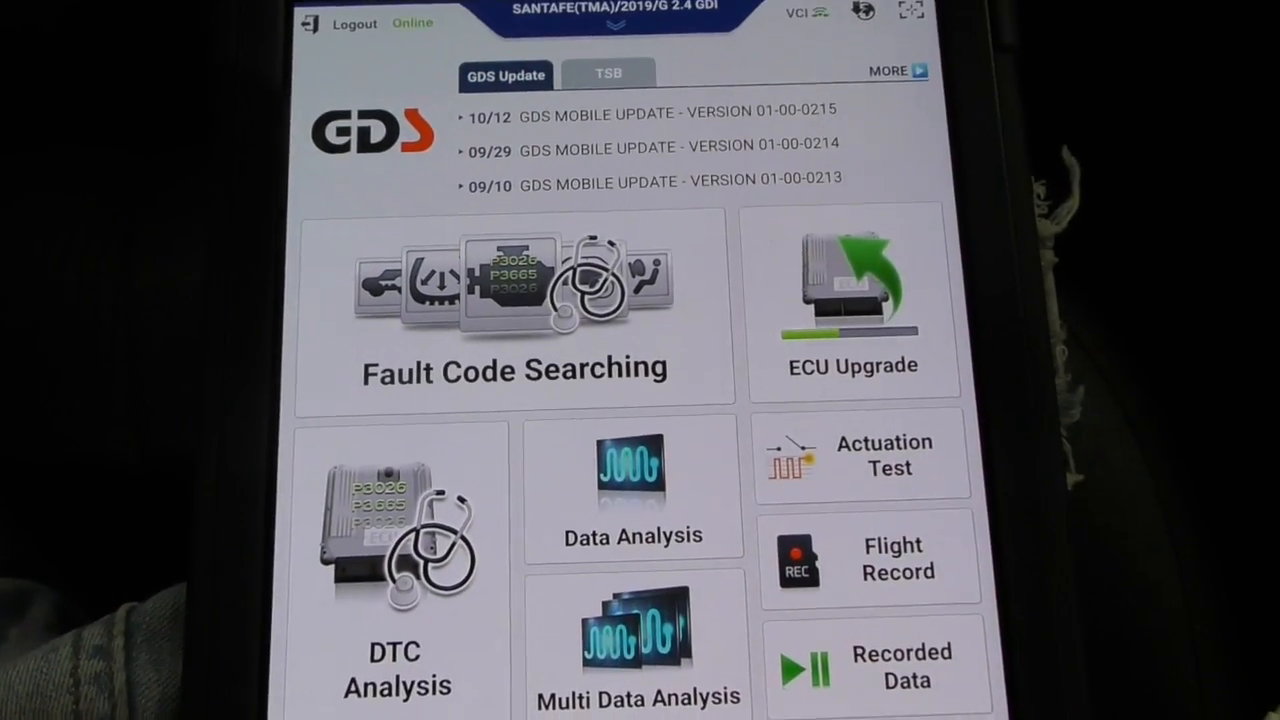
scroll(down, 3)
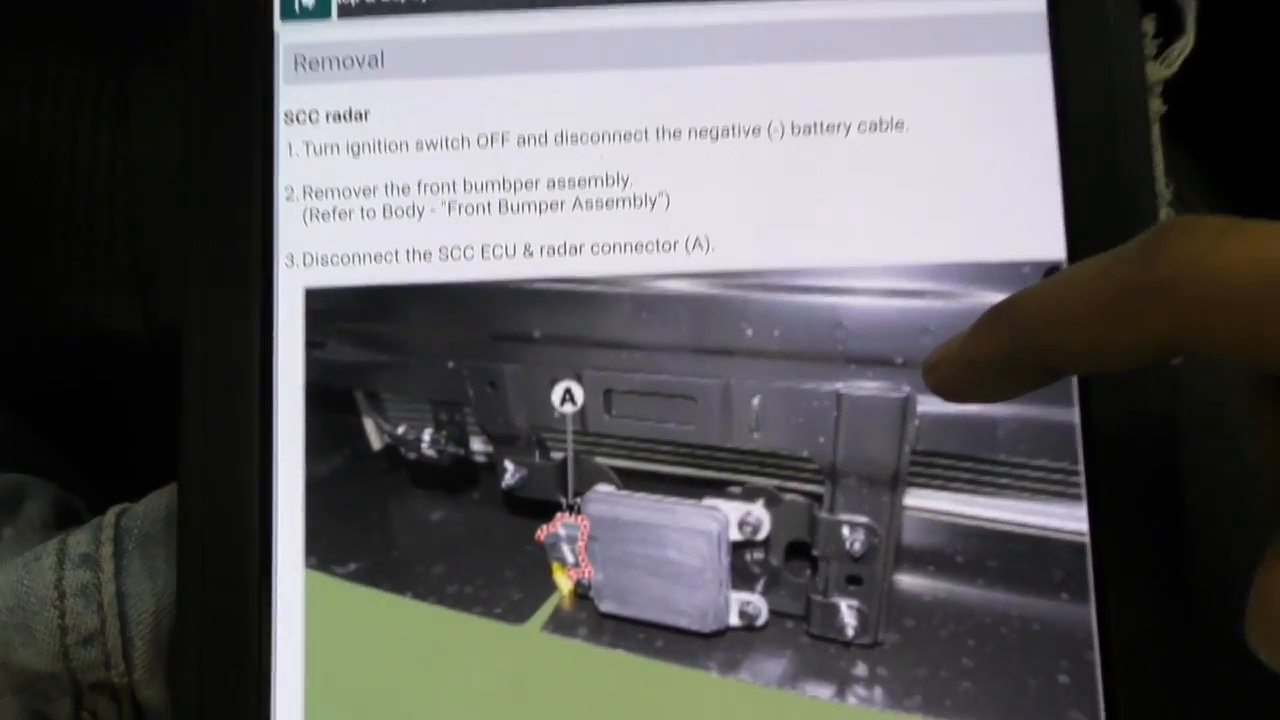
scroll(down, 3)
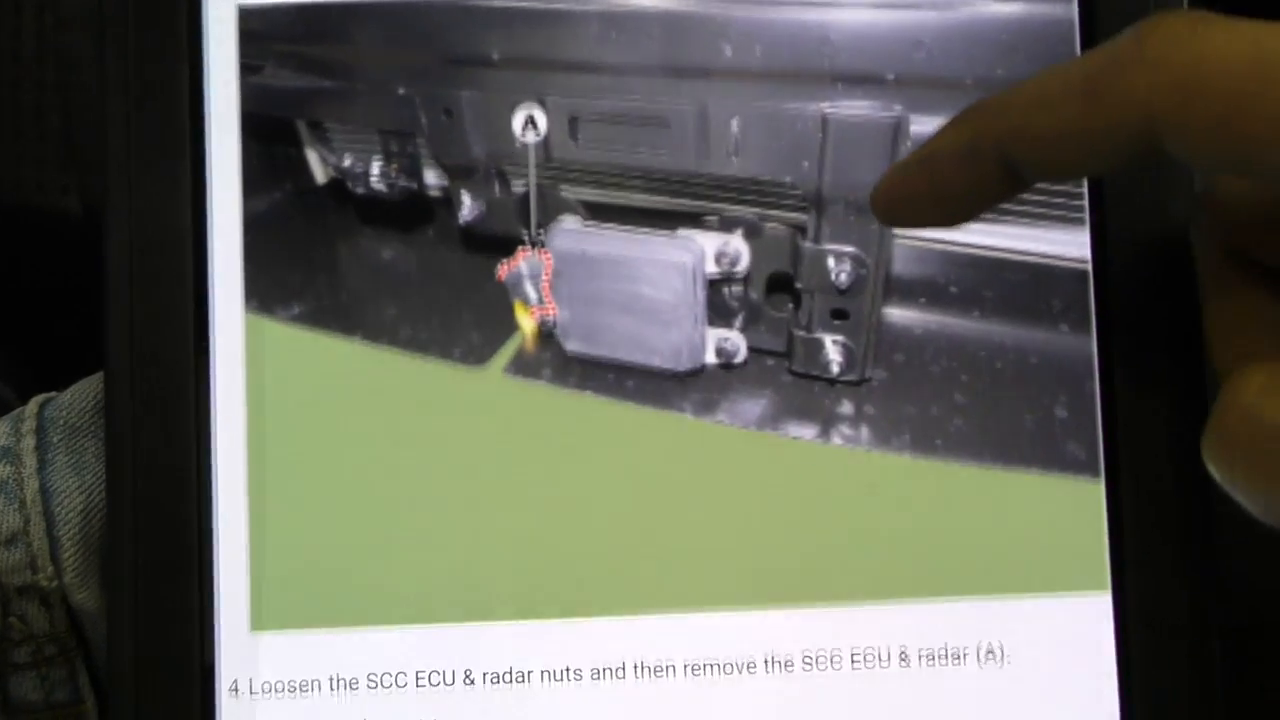
scroll(down, 3)
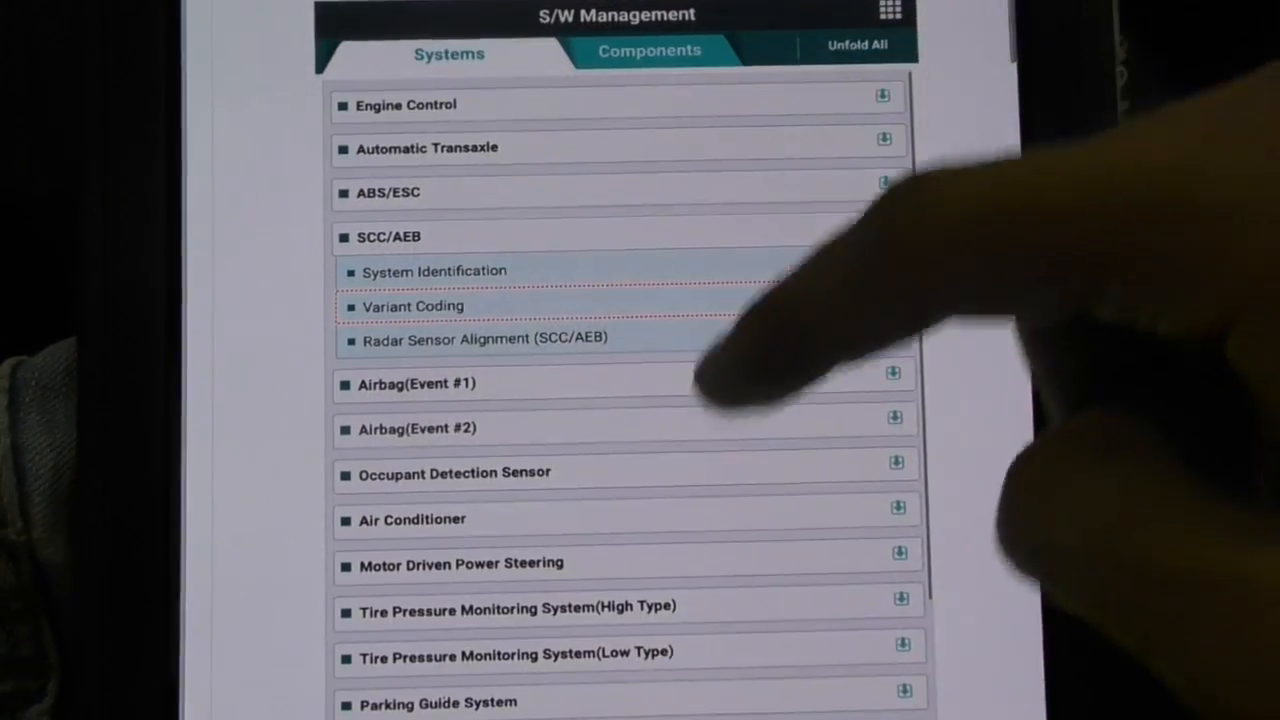
click(484, 339)
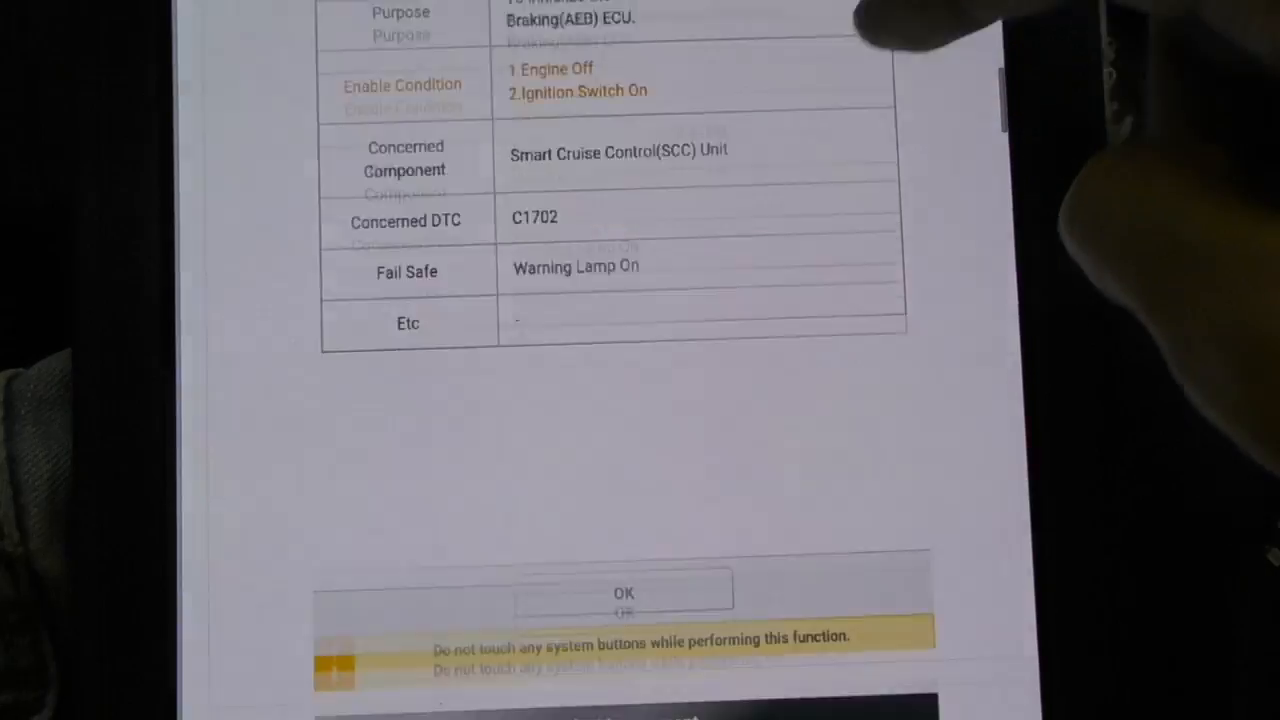
click(623, 593)
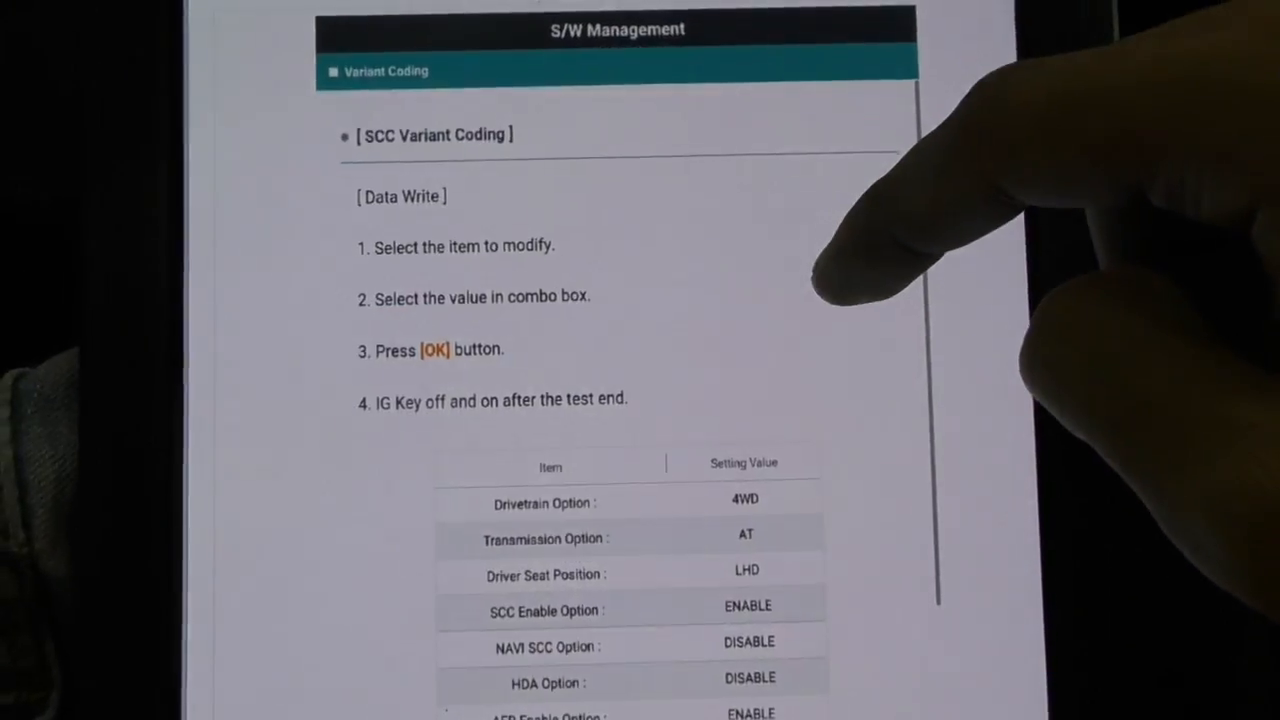
scroll(down, 3)
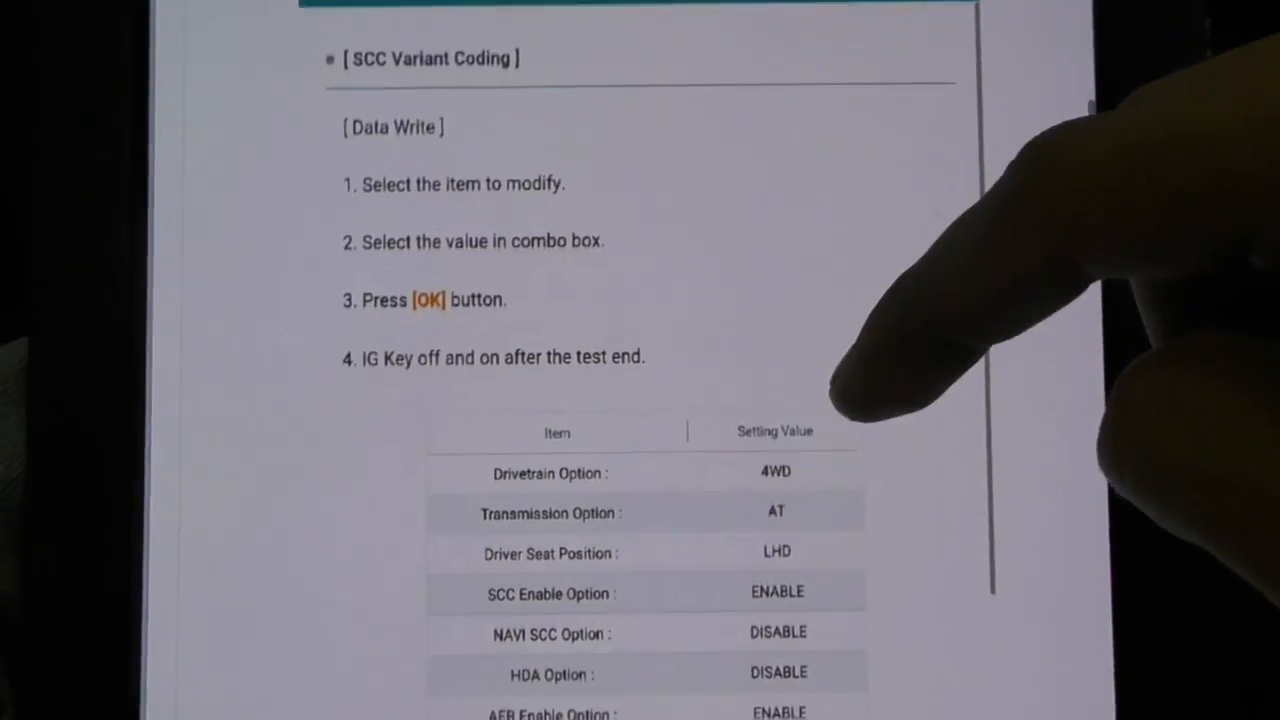
scroll(down, 3)
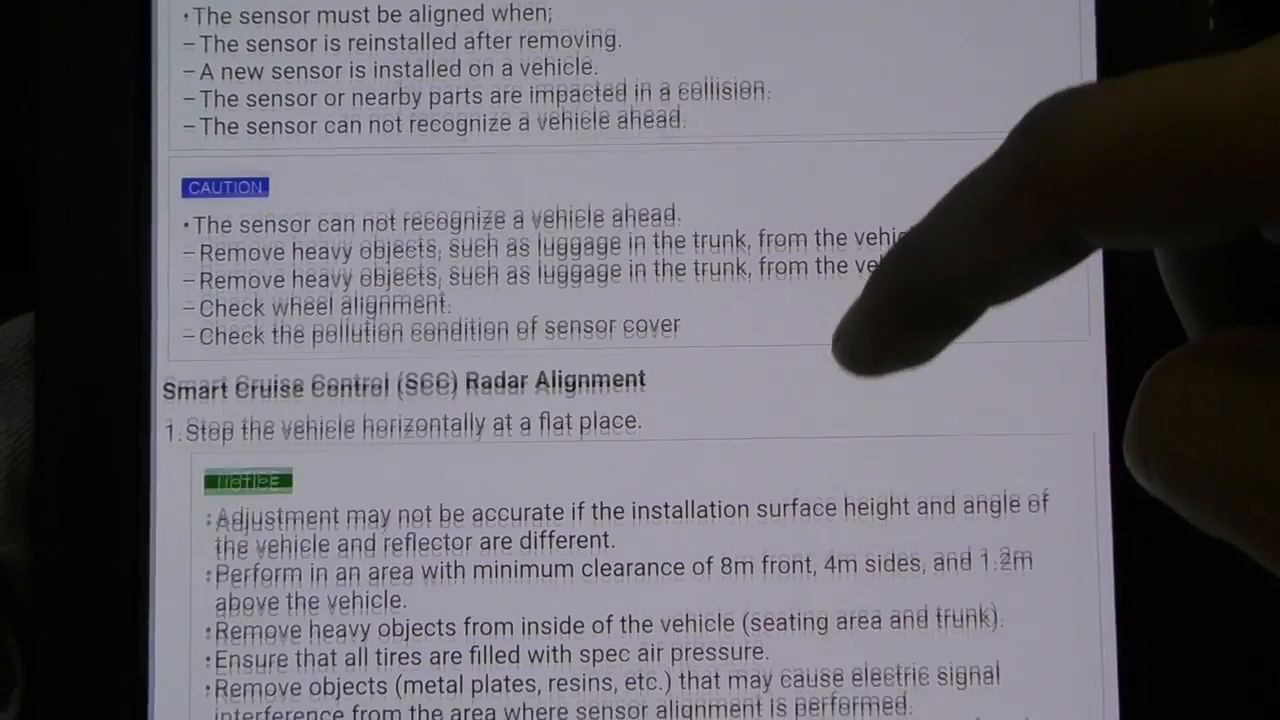
Scroll through the SCC radar alignment cautions and setup steps to the Inspection section.
scroll(down, 3)
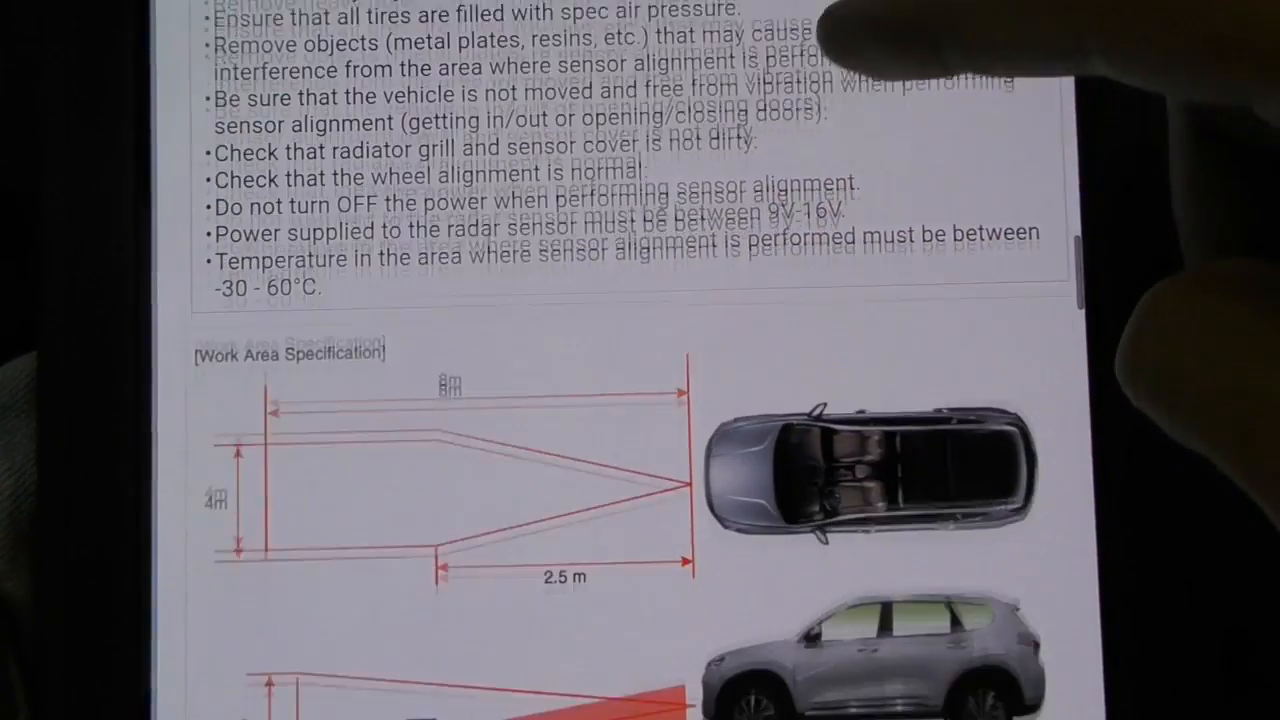
scroll(down, 3)
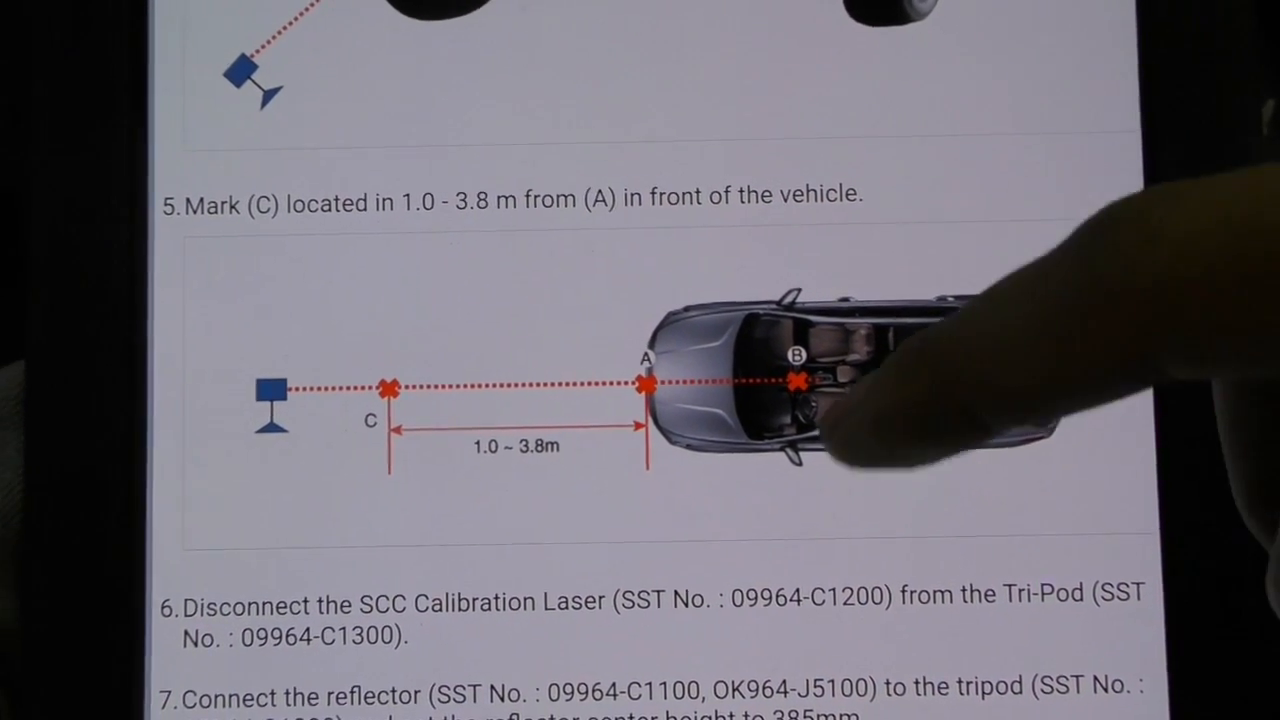
scroll(down, 3)
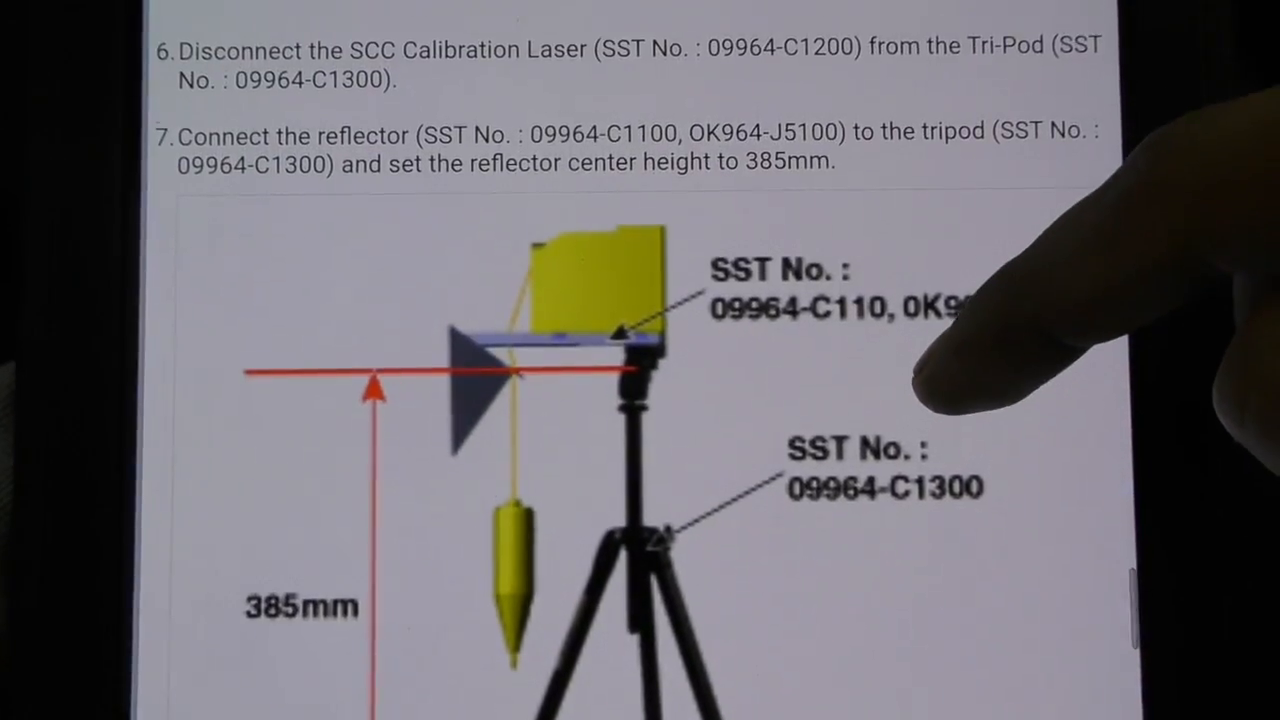
scroll(down, 3)
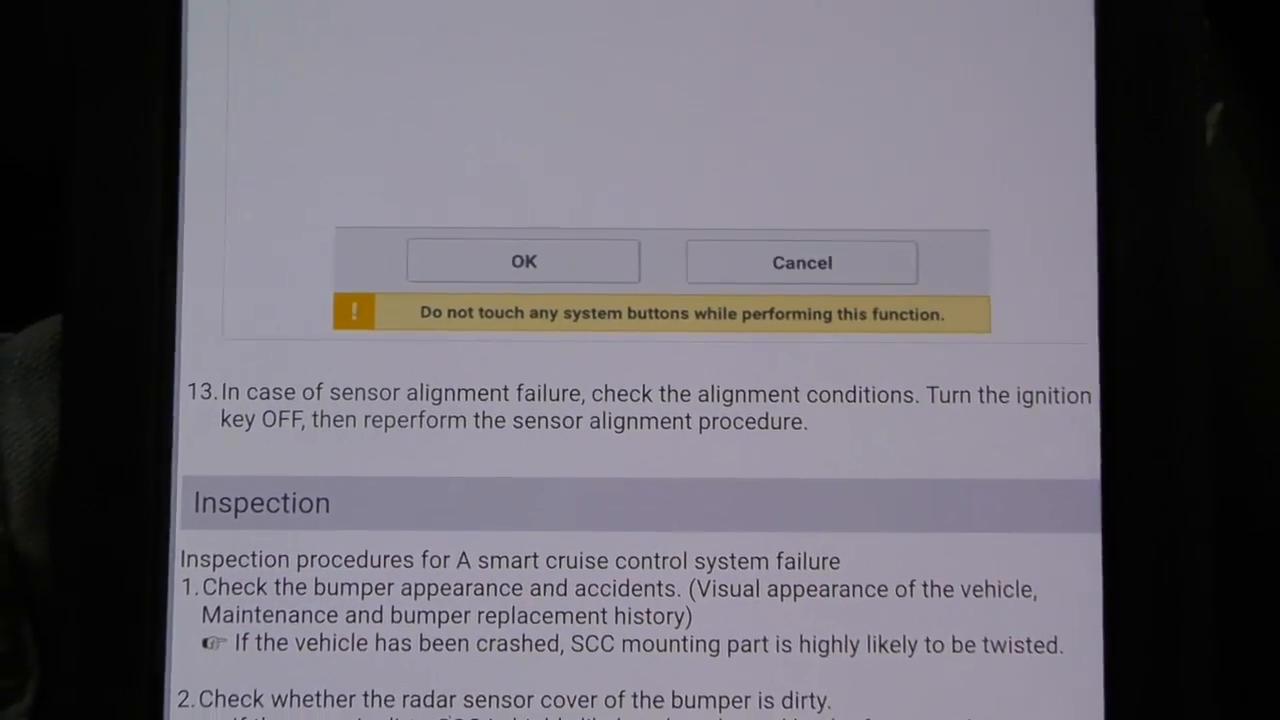
scroll(down, 3)
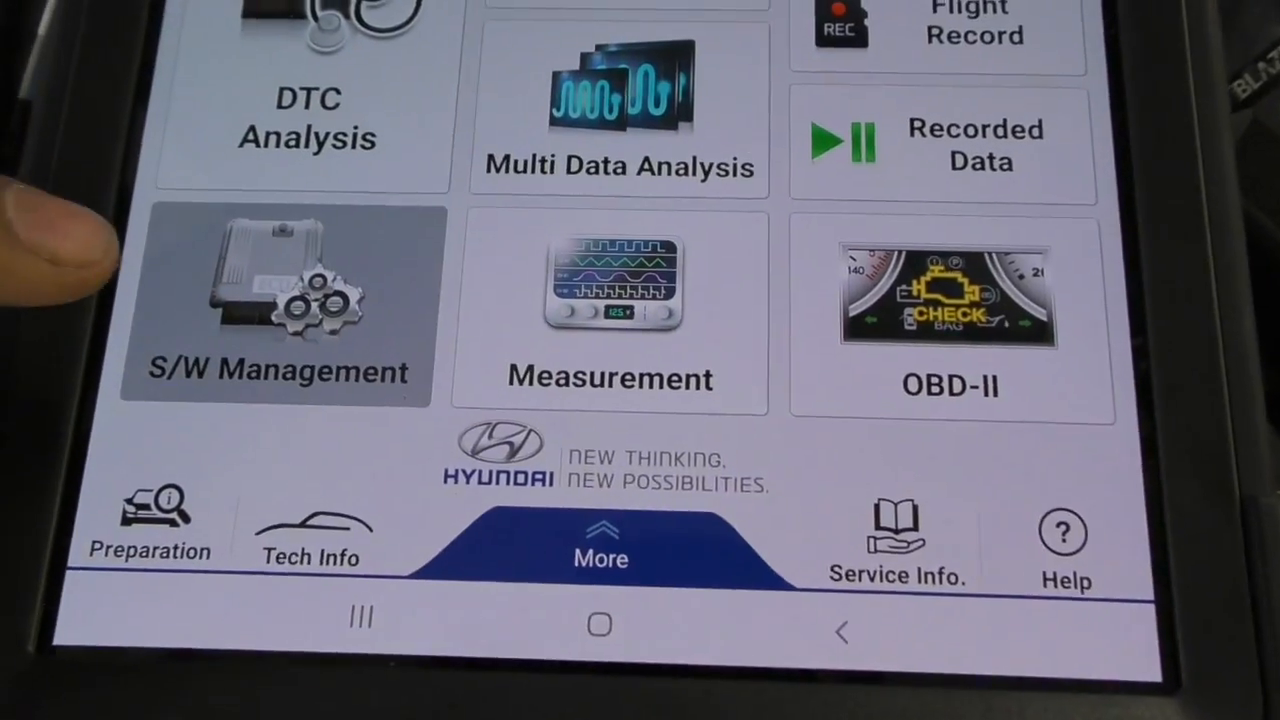
In S/W Management under FCA/SCC, select front-radar mounting angle inspection/correction.
click(276, 300)
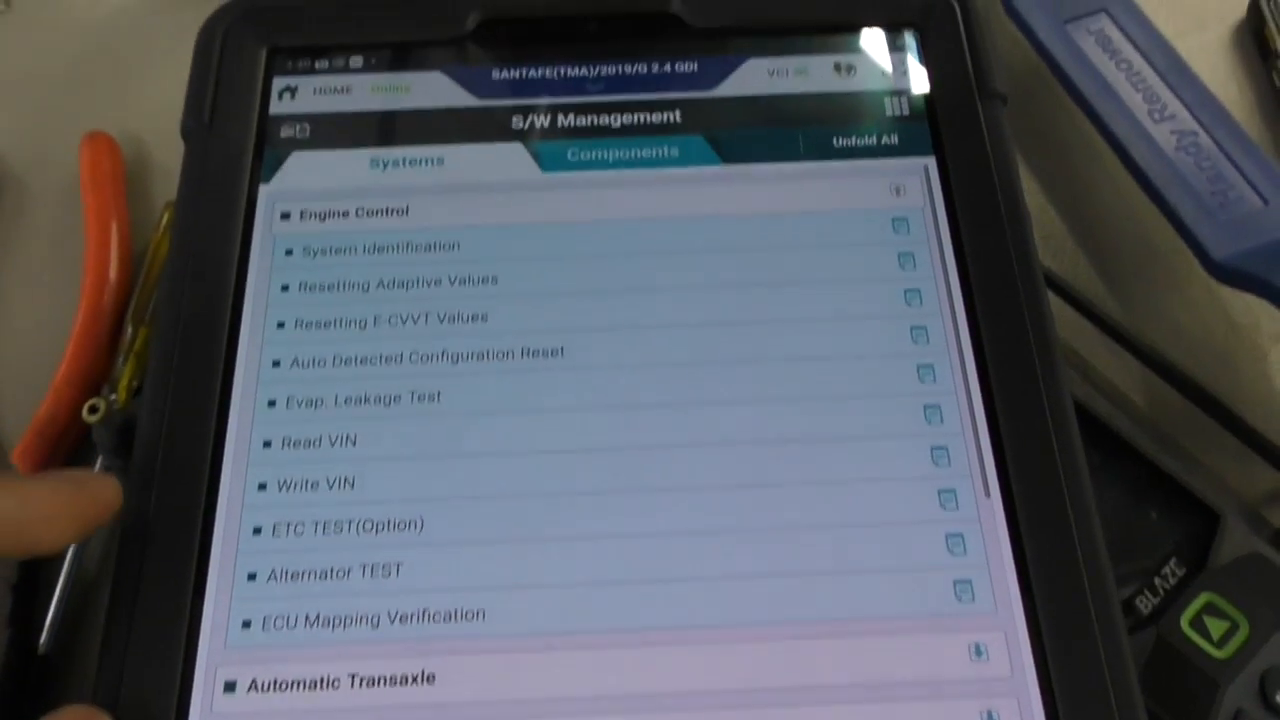
scroll(down, 3)
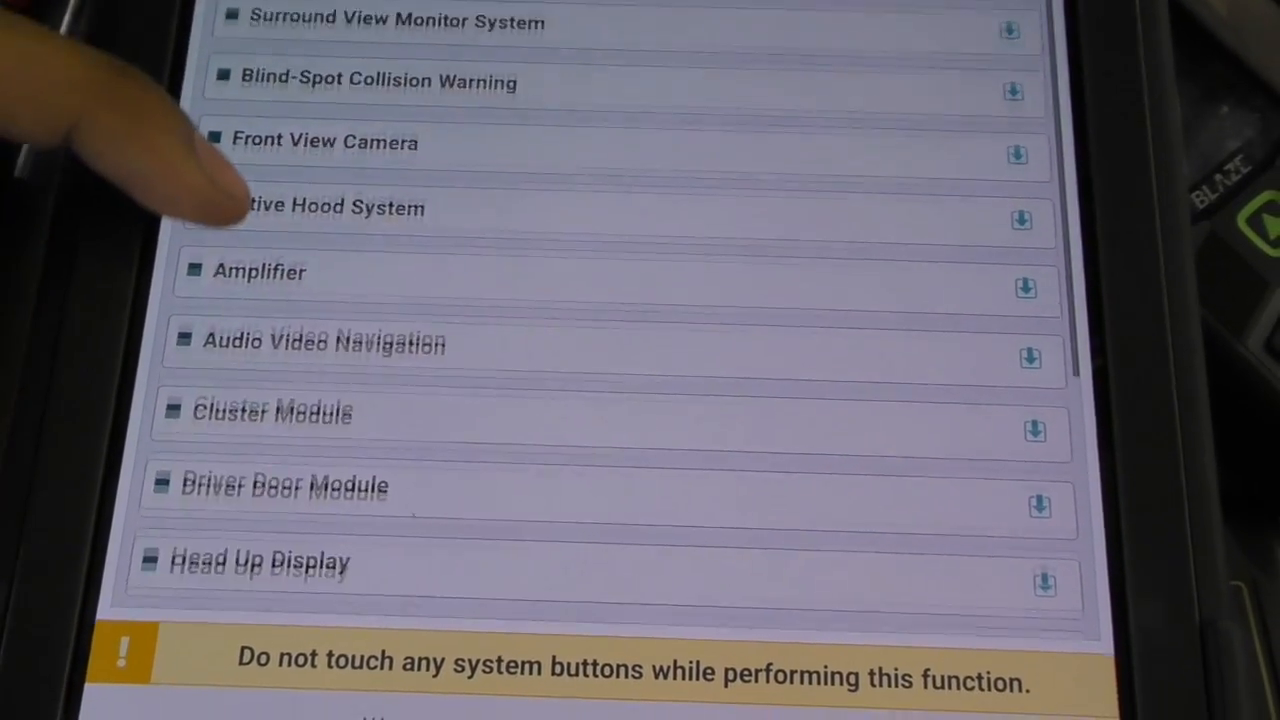
scroll(down, 3)
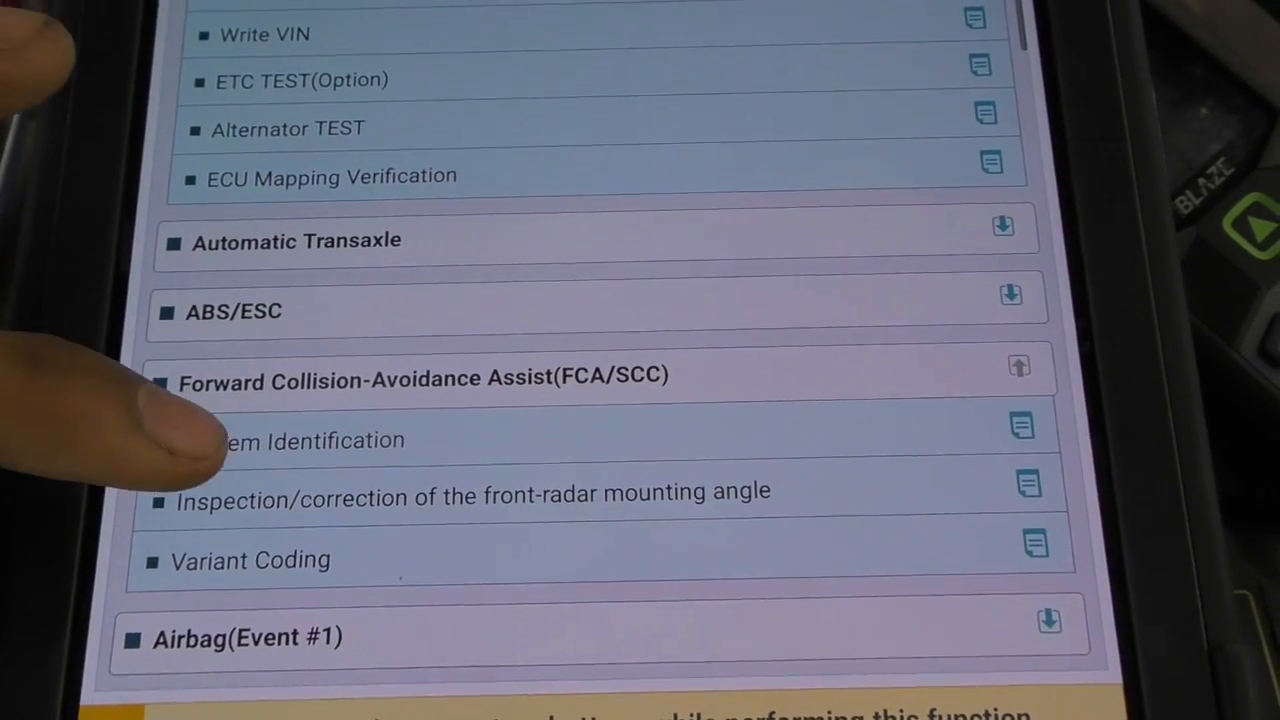
click(313, 440)
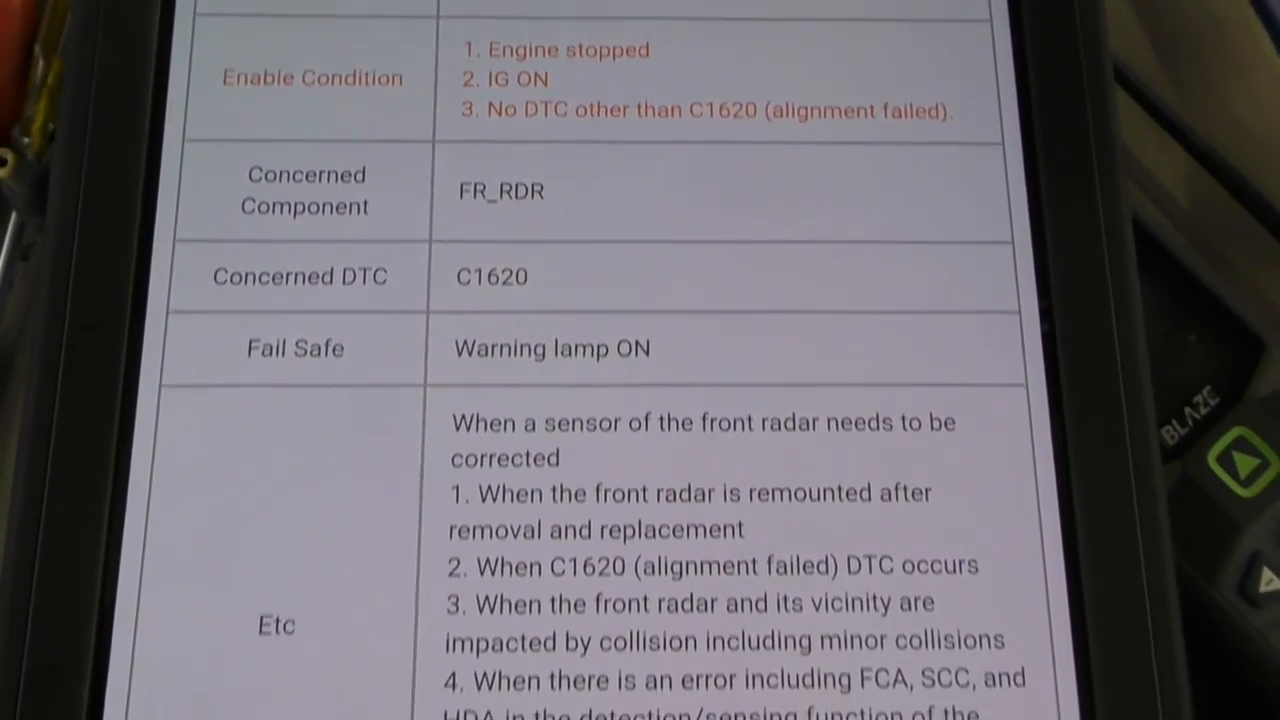
Acknowledge the function info, review the preparation steps, and confirm conditions to begin inspection.
scroll(down, 3)
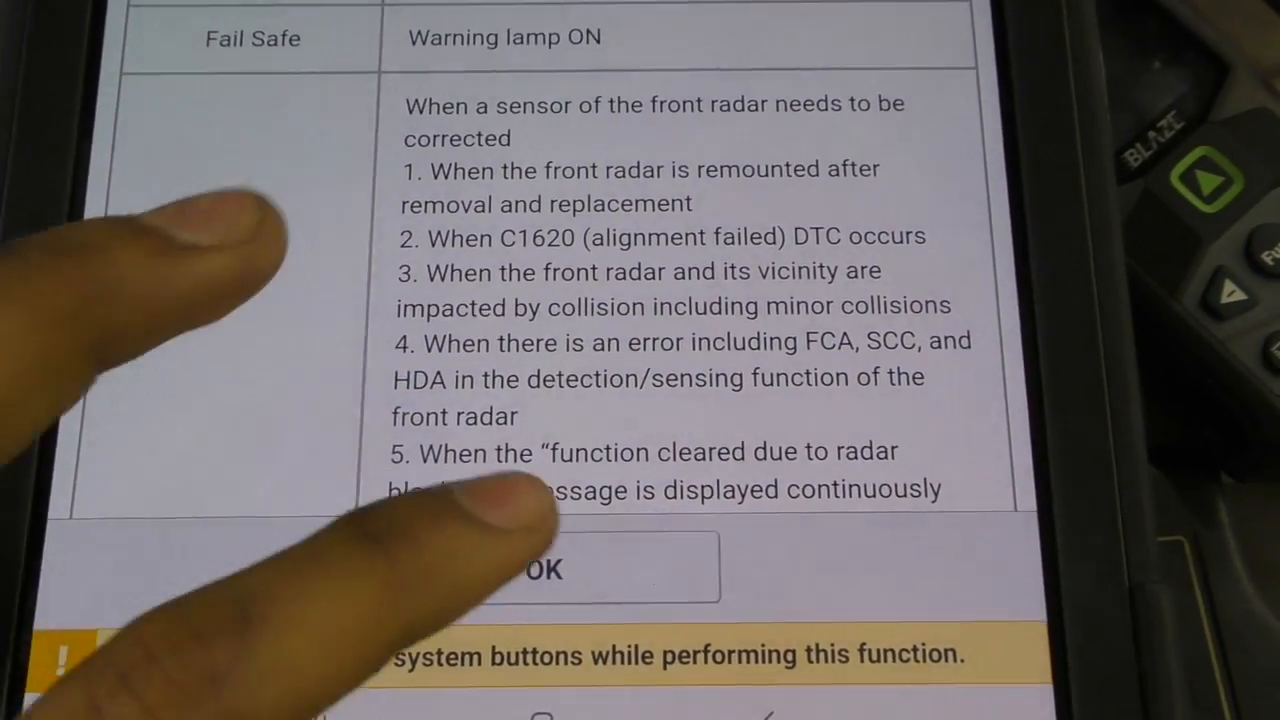
click(540, 568)
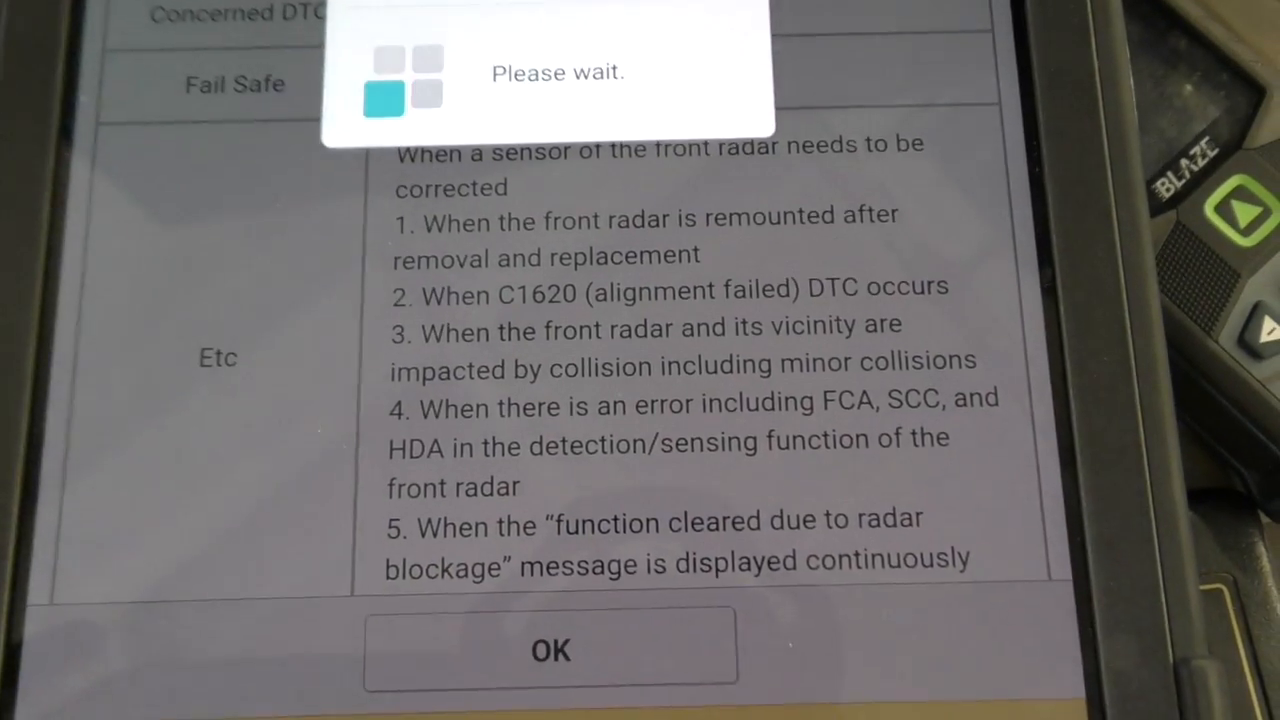
click(550, 650)
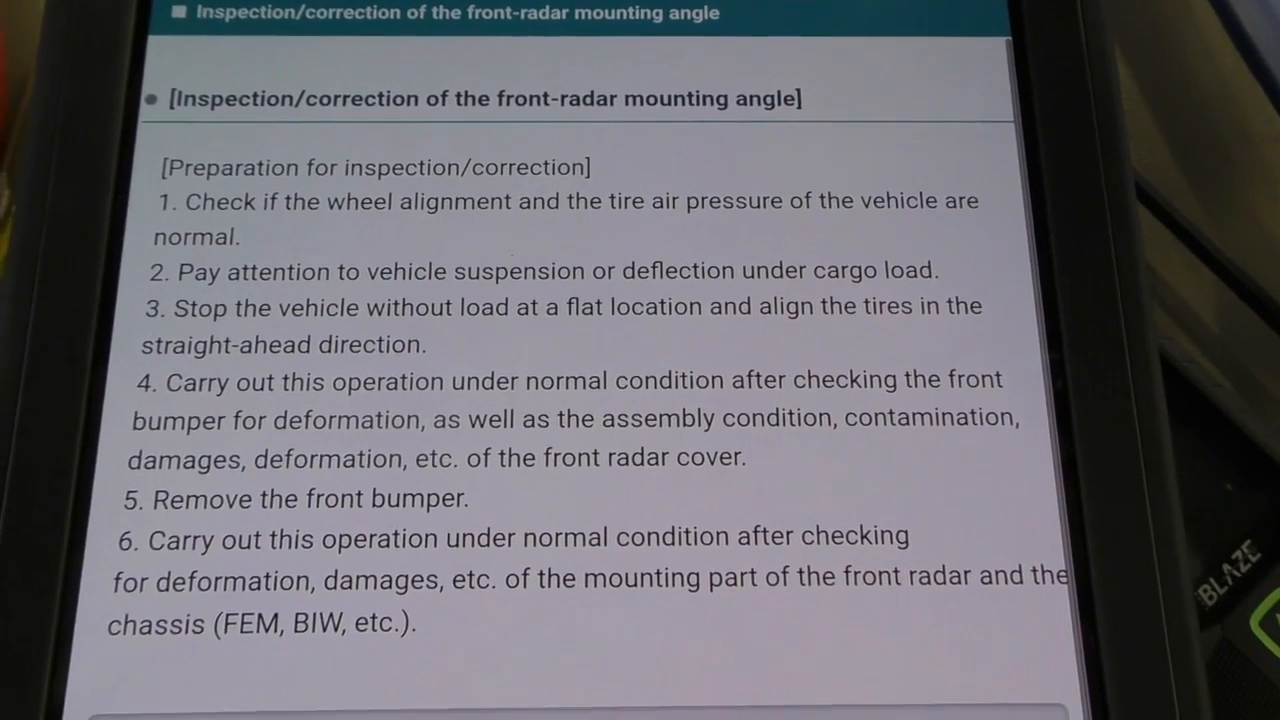
scroll(down, 3)
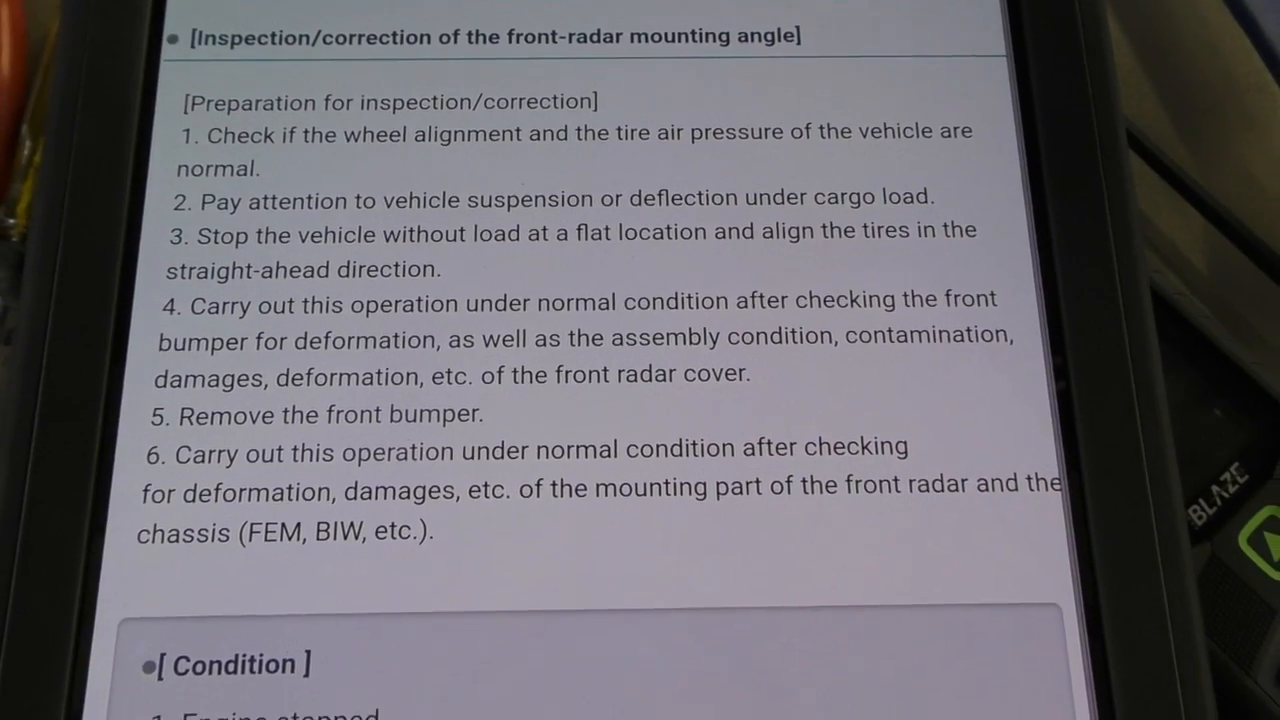
scroll(down, 3)
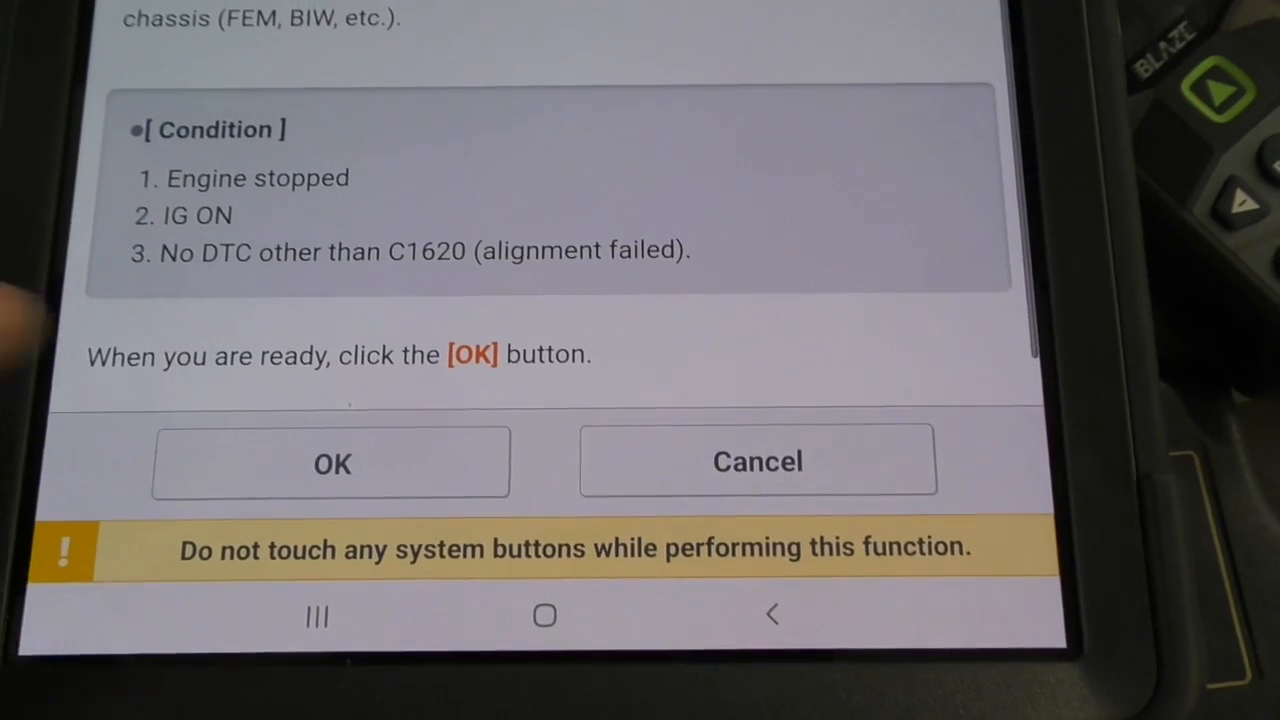
click(331, 462)
text(07)
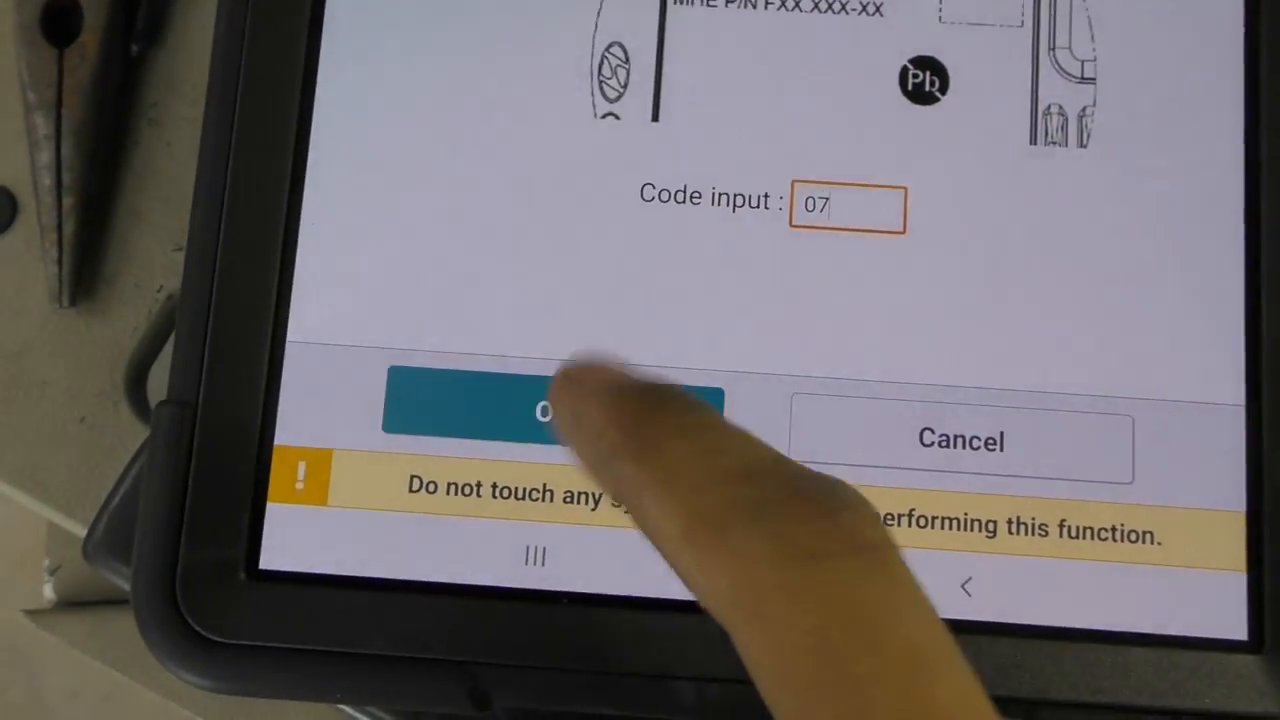
Submit radar code 07 to get the vertical error angle of -1.7 DEG.
click(550, 410)
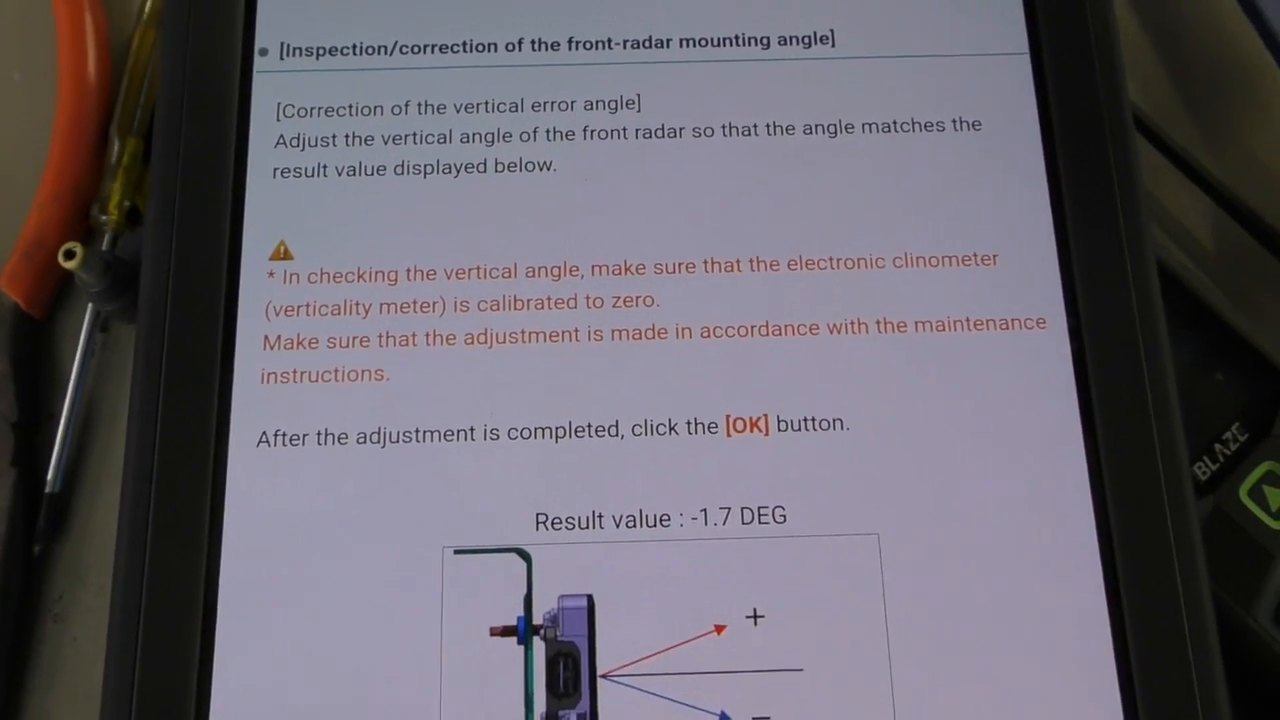
scroll(down, 3)
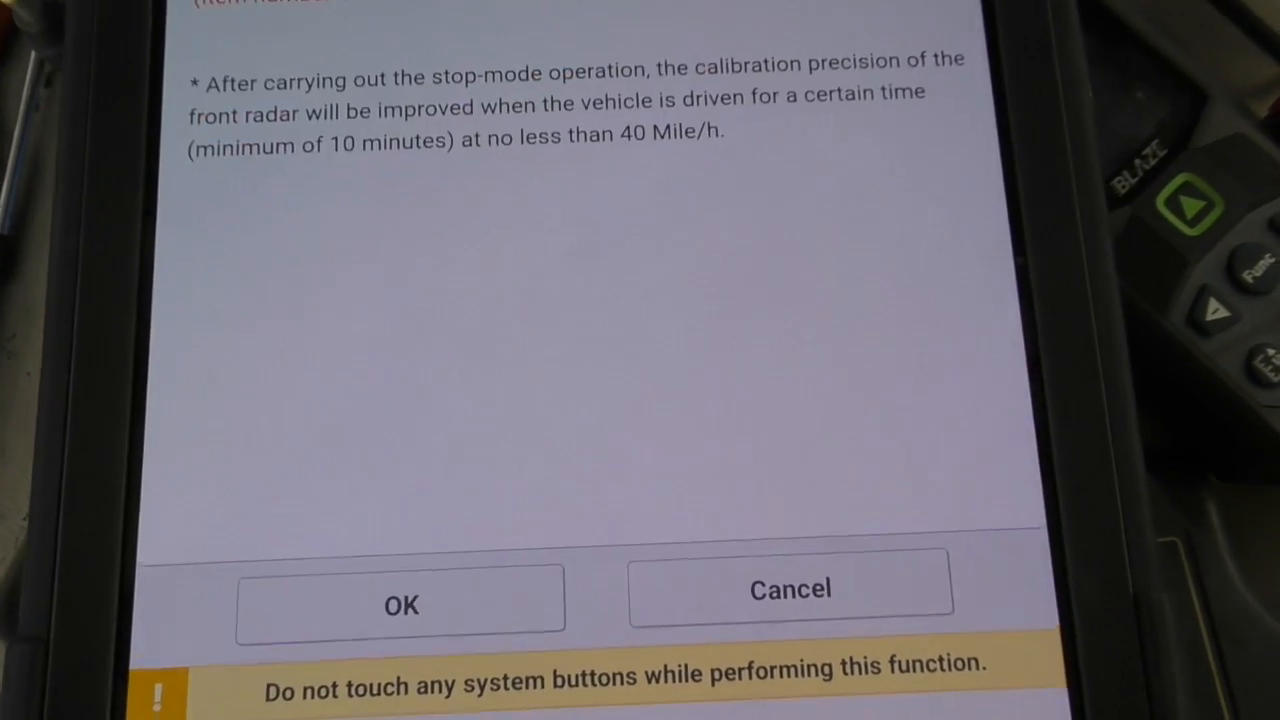
Proceed with stop-mode alignment and accept the 250 cm range, 385 mm height target setup.
click(400, 604)
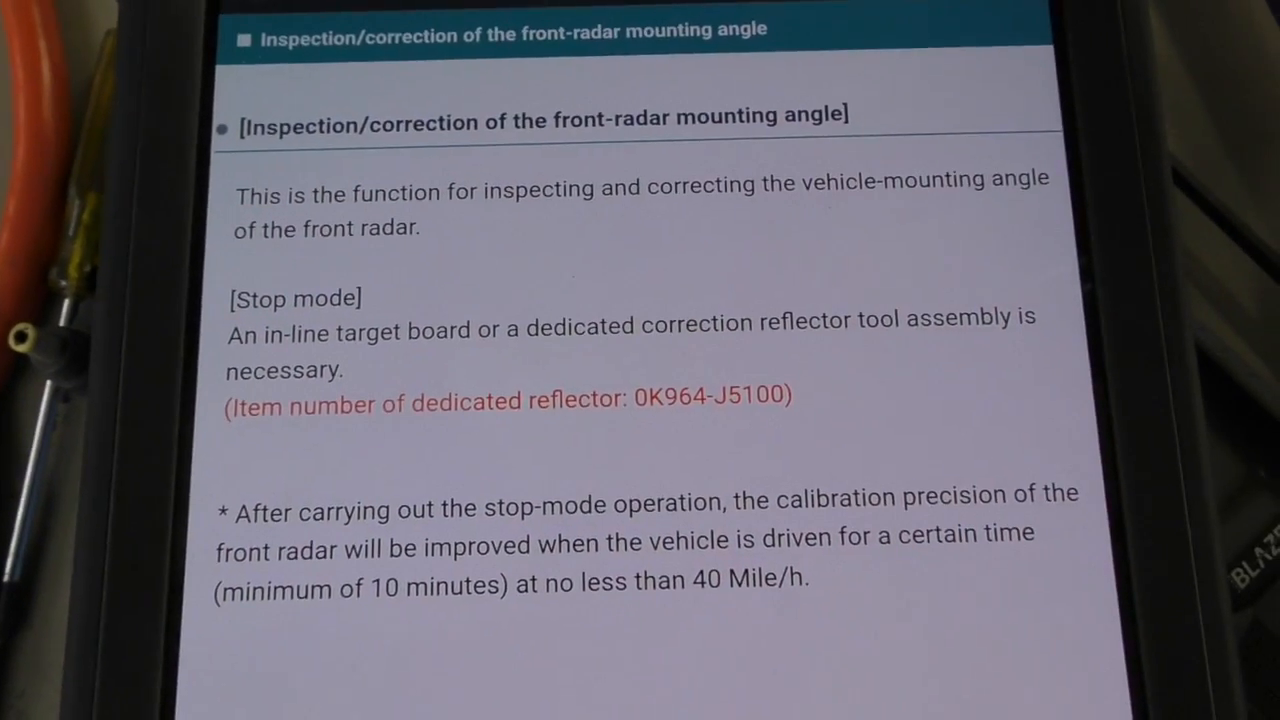
scroll(down, 3)
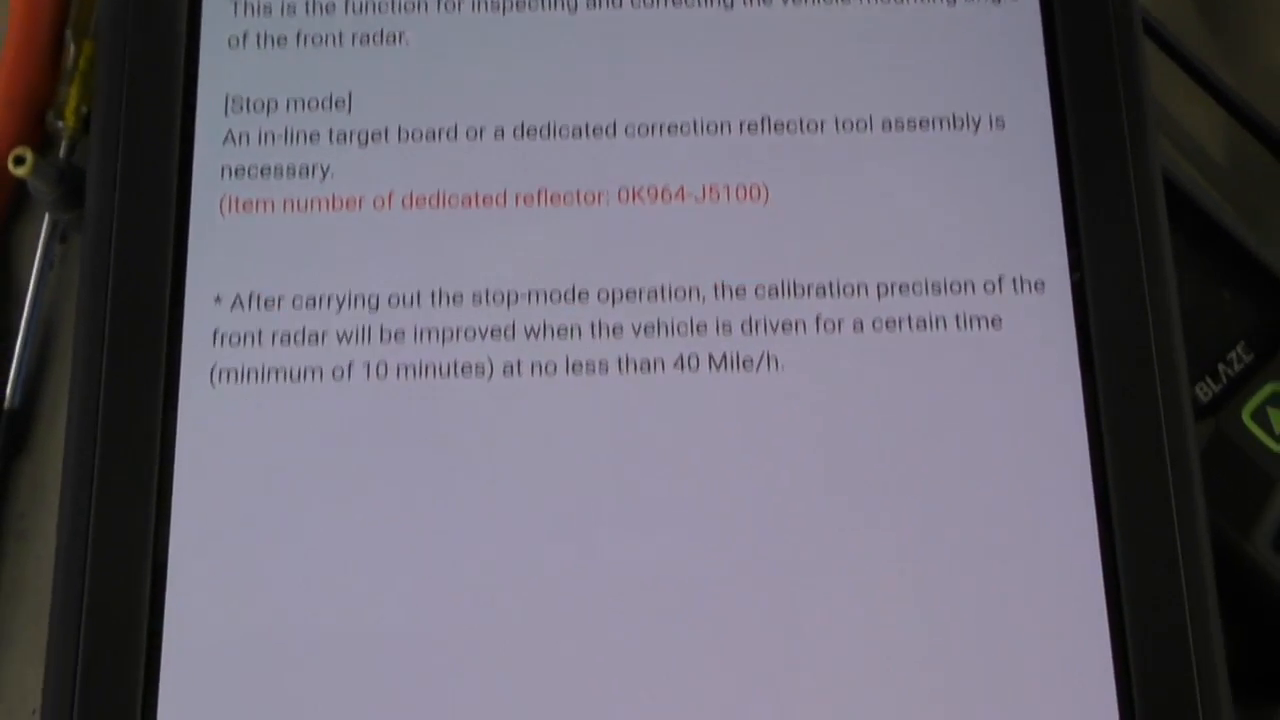
click(460, 460)
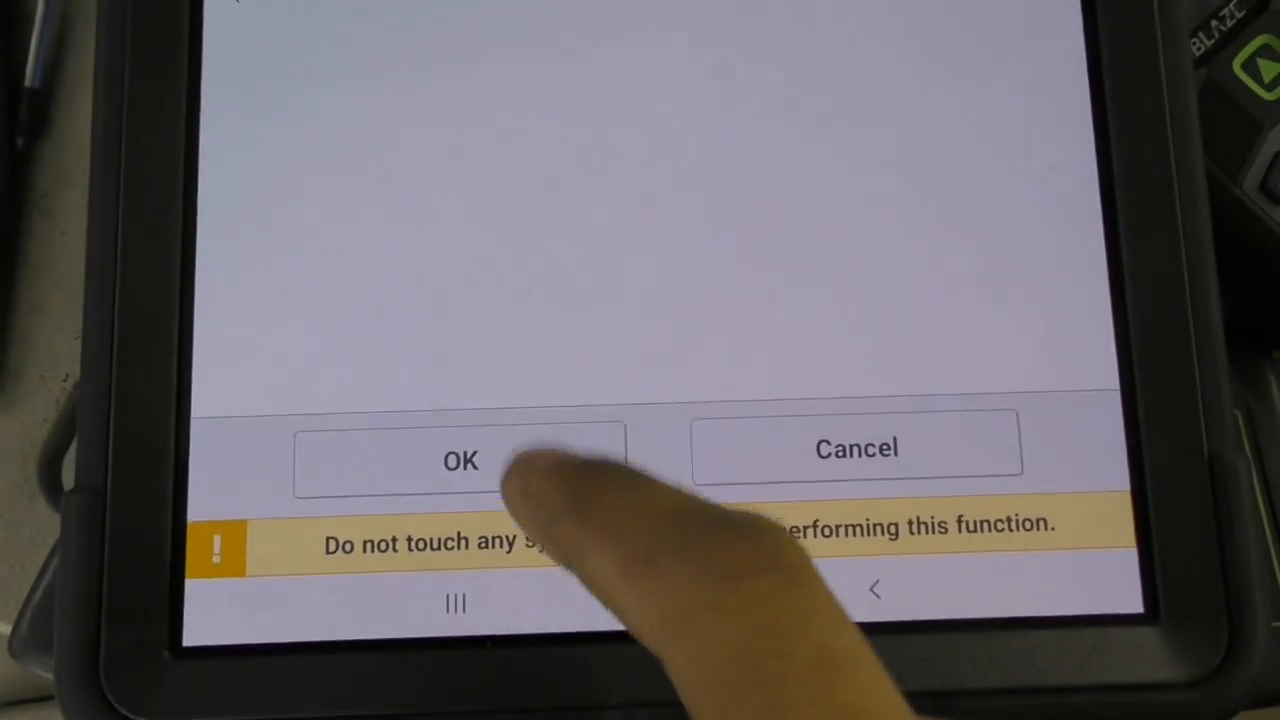
click(460, 460)
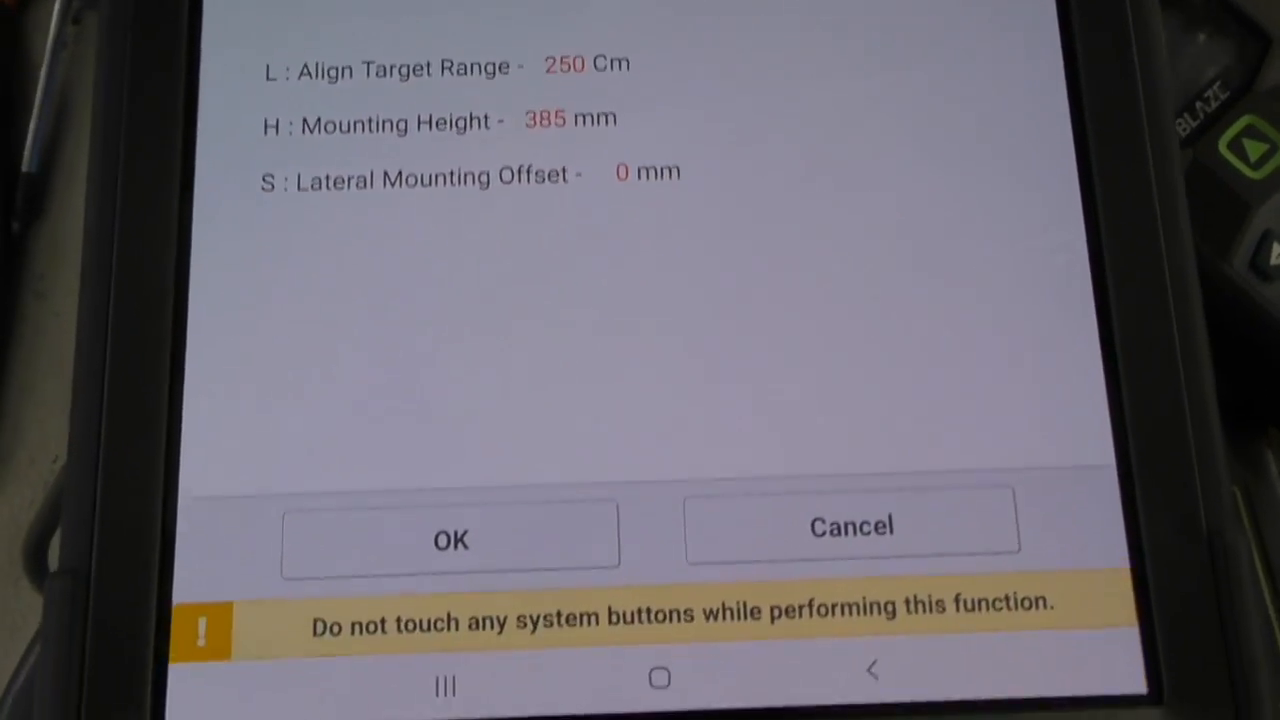
click(450, 538)
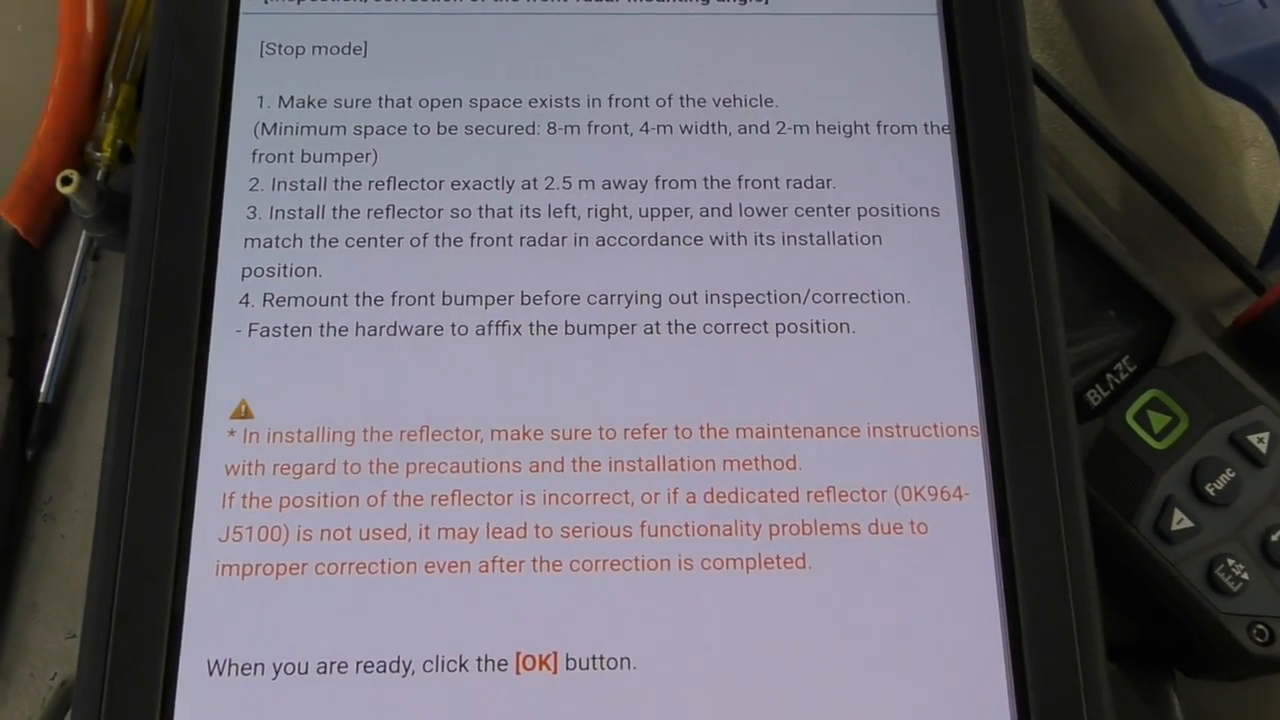
Run the radar alignment measurement and accept the result: vertical -2.10 DEG, horizontal 0.10 DEG.
click(535, 663)
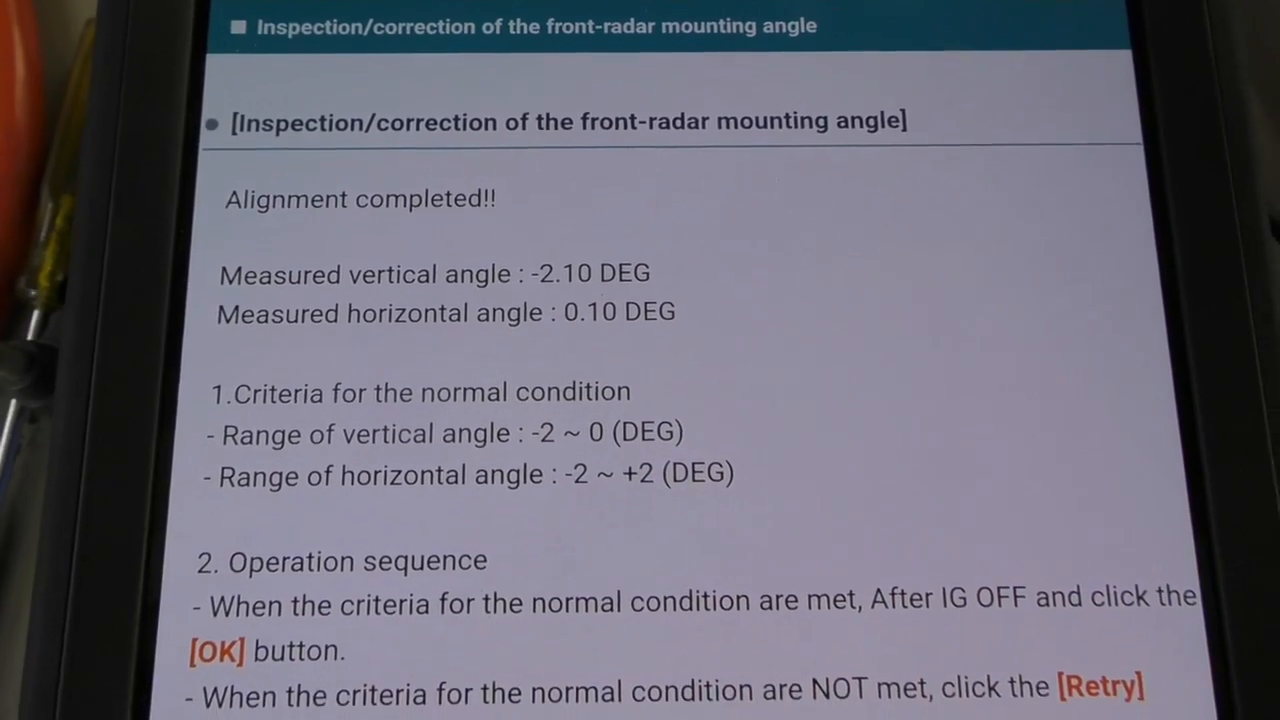
scroll(down, 3)
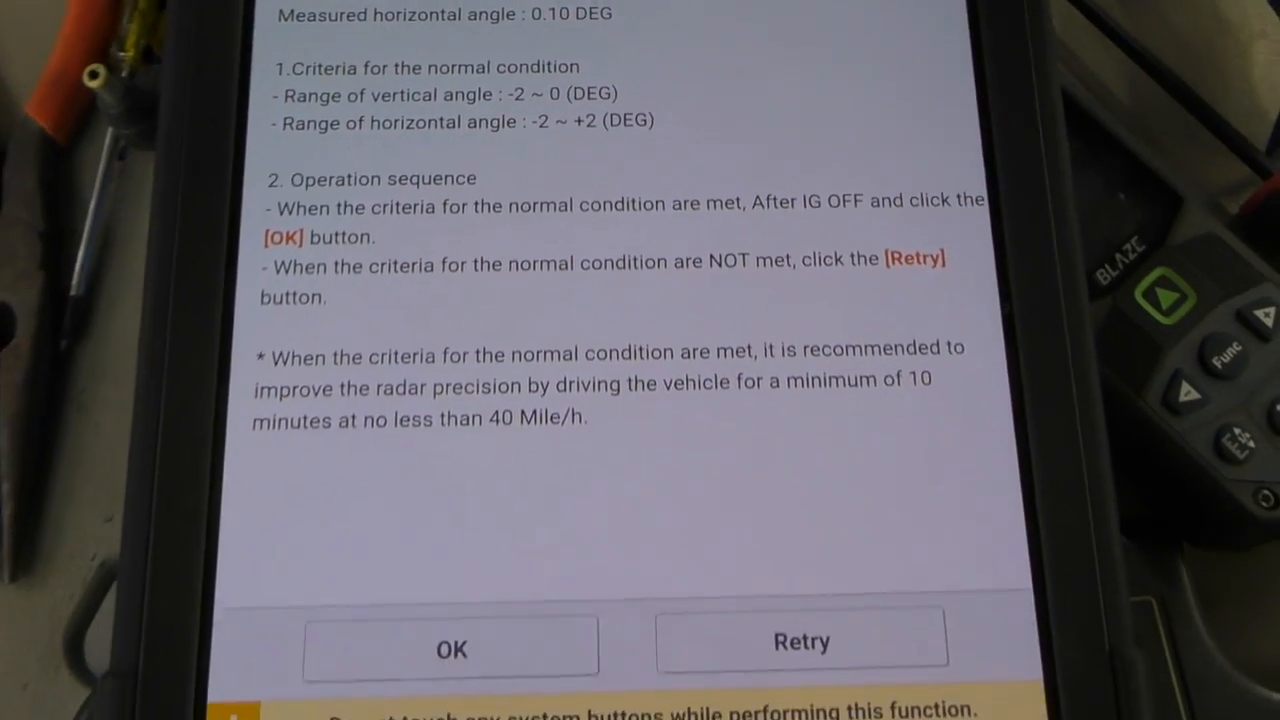
click(451, 647)
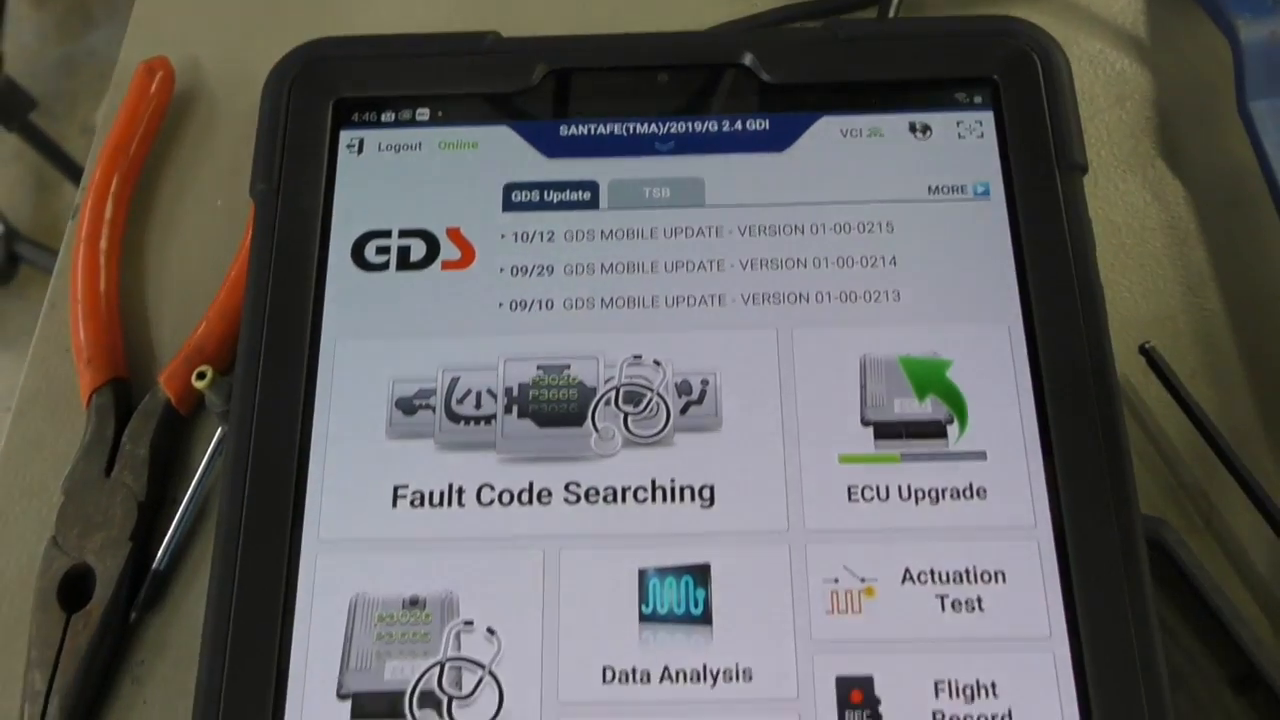
Scroll the G 2.4 GDI shop manual system list and expand Body Electrical System.
scroll(down, 3)
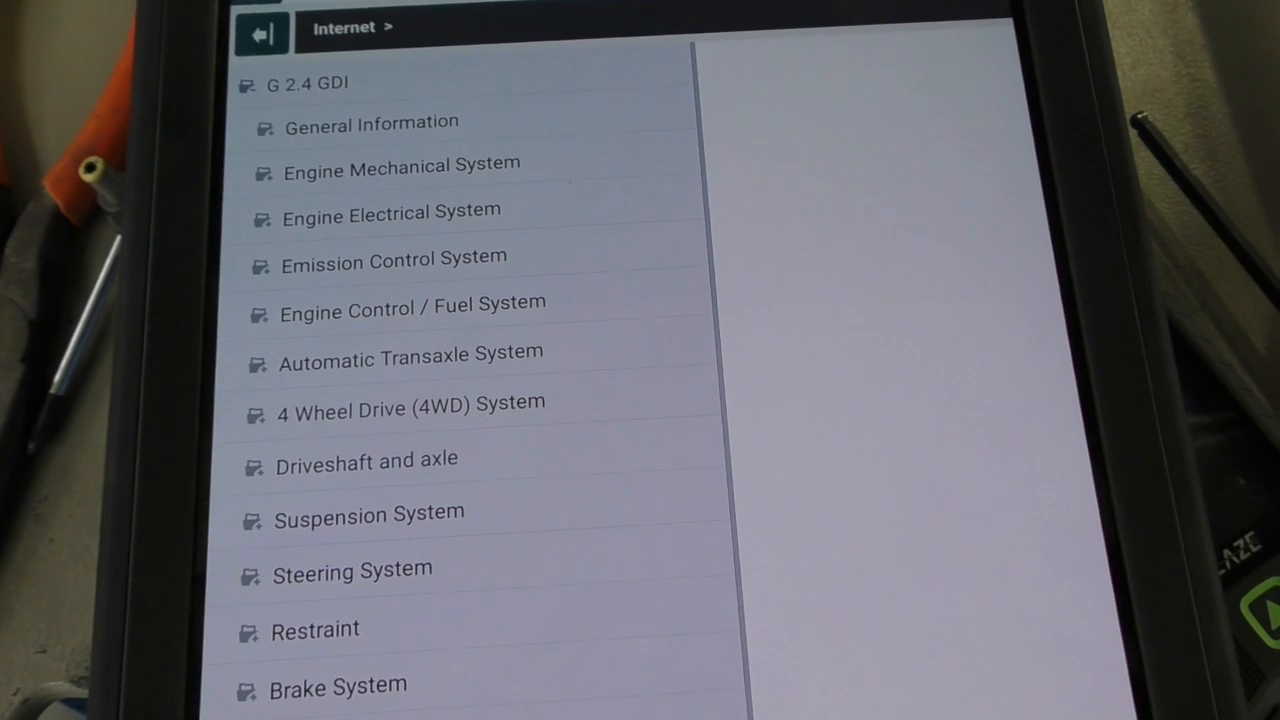
scroll(down, 3)
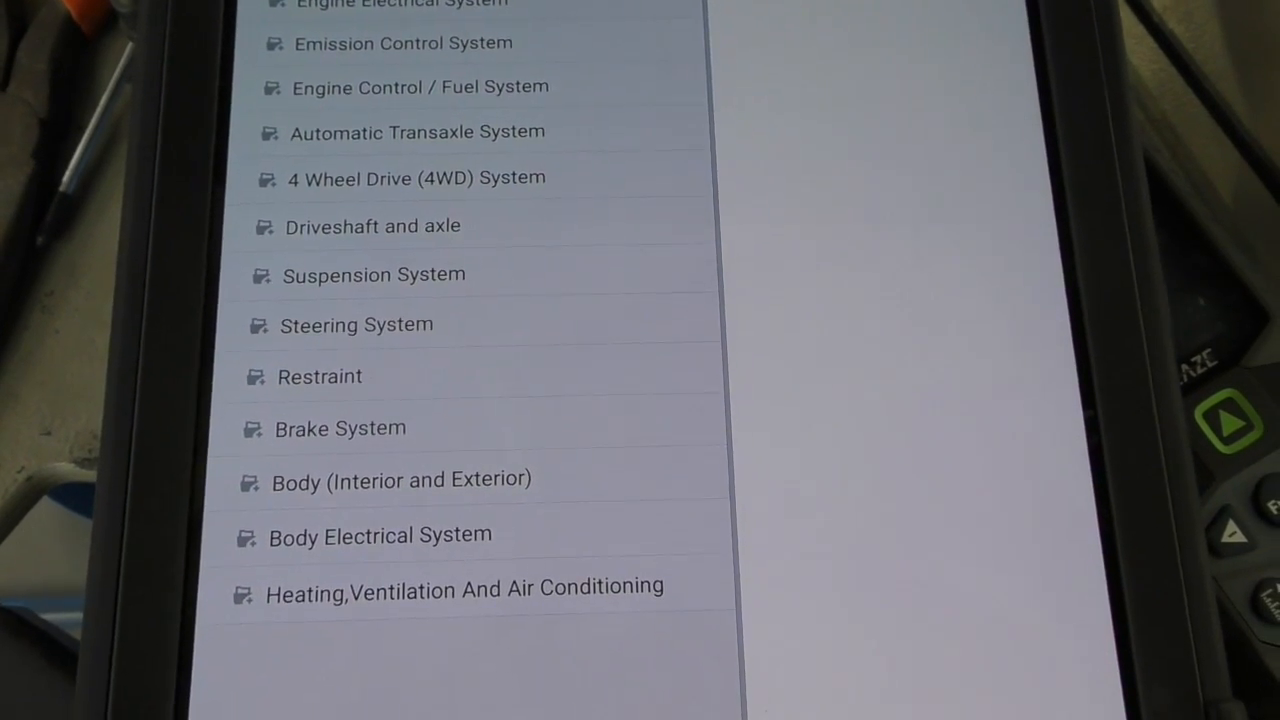
scroll(down, 3)
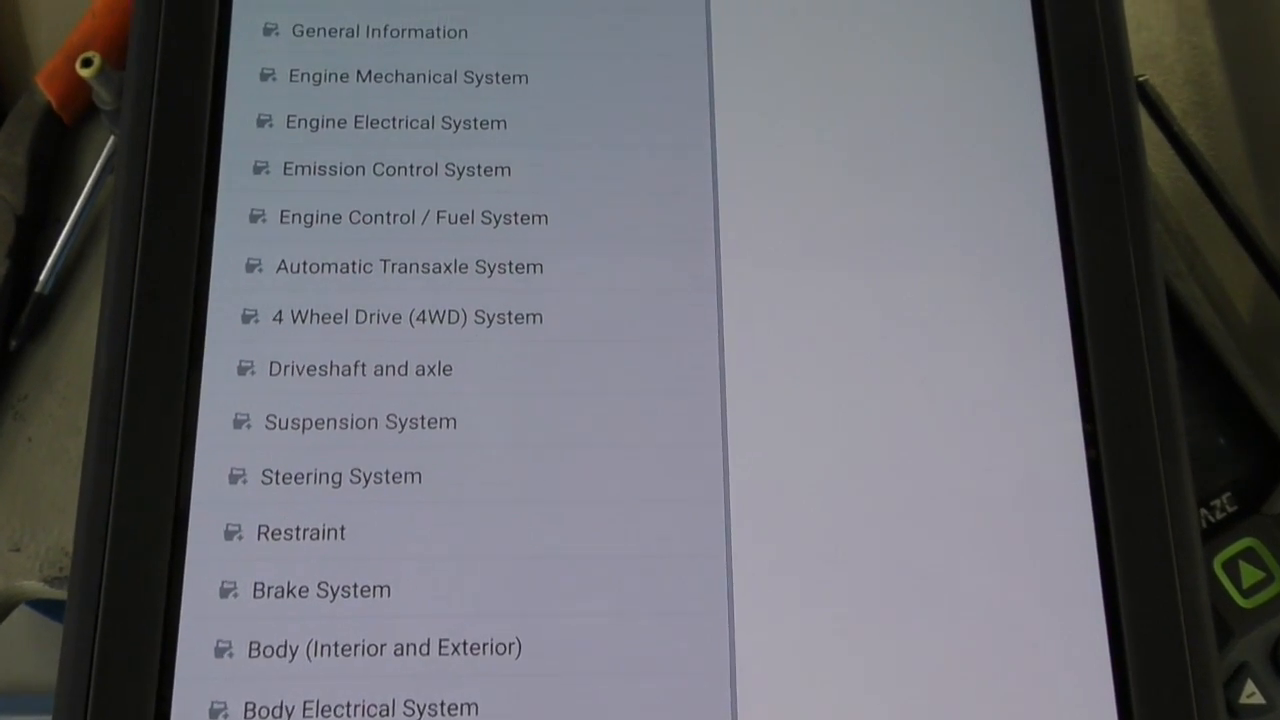
scroll(down, 3)
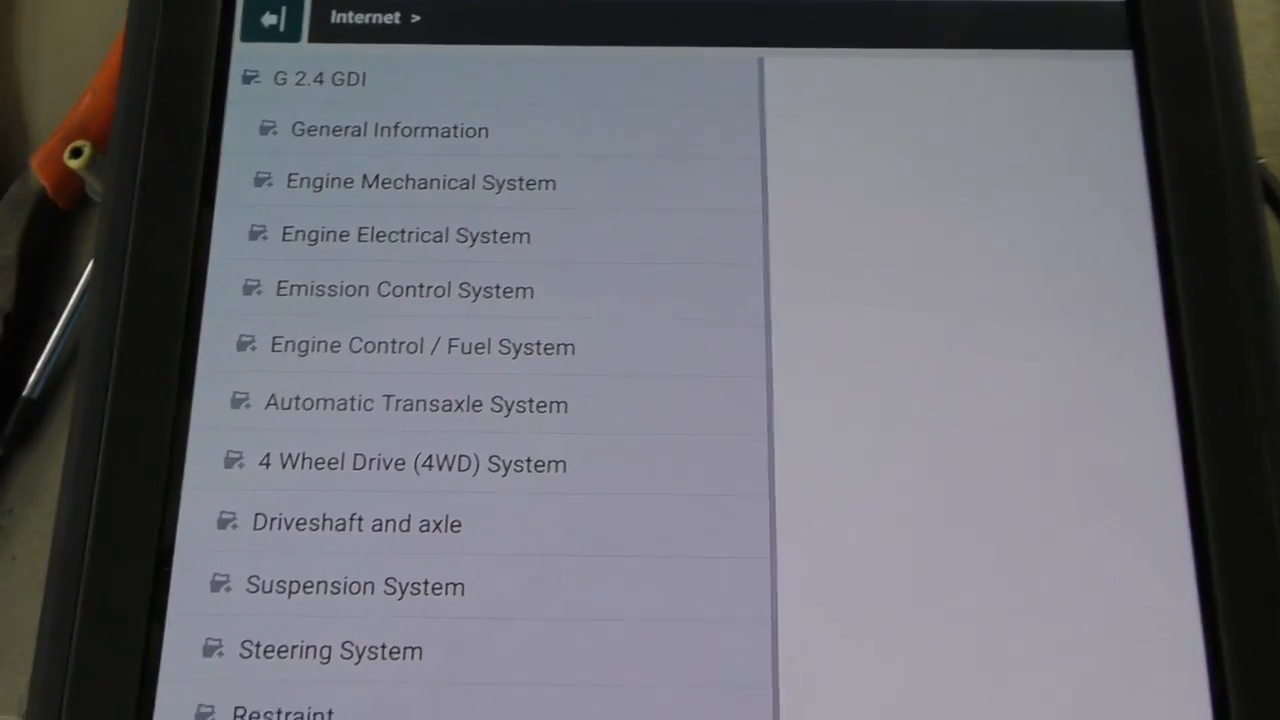
scroll(down, 3)
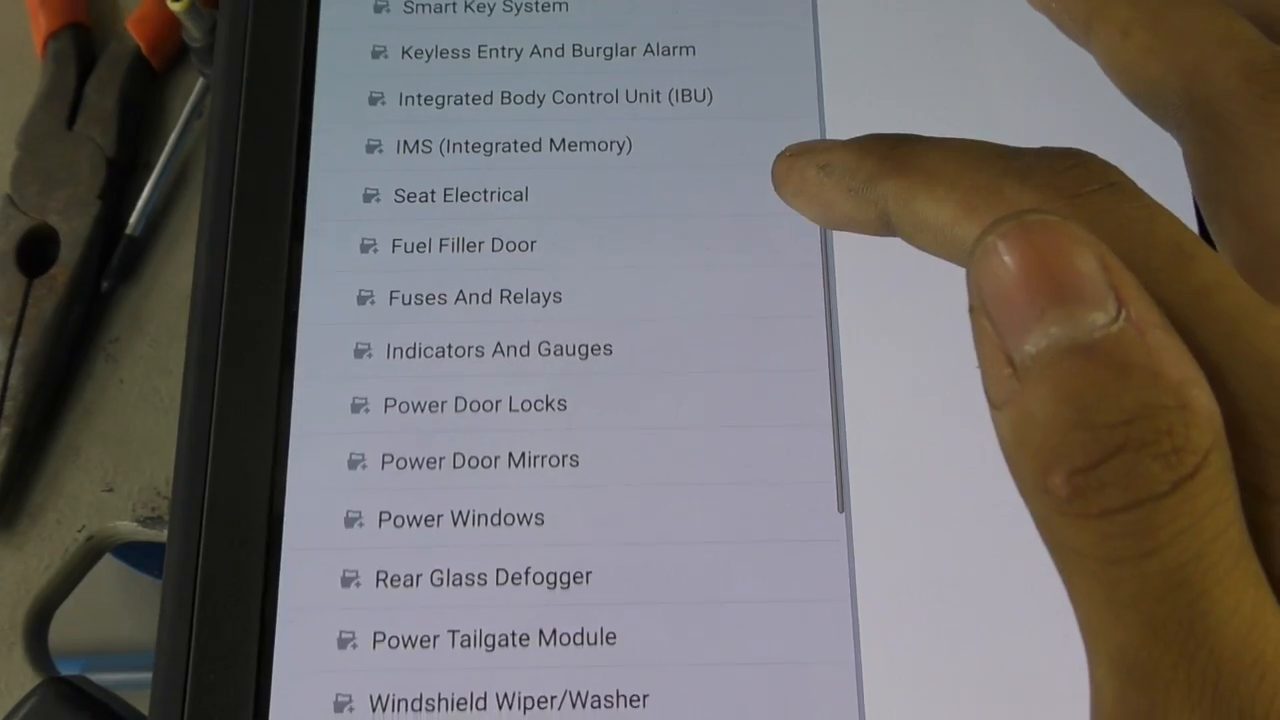
scroll(down, 3)
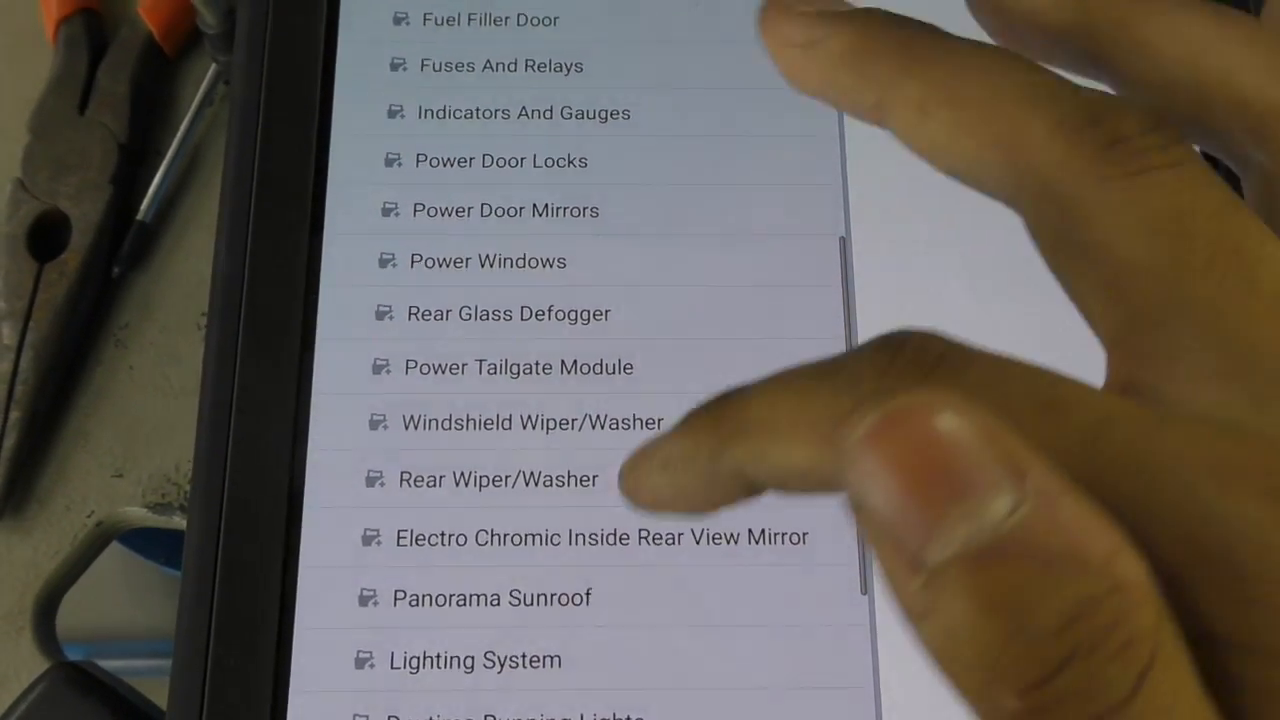
scroll(down, 3)
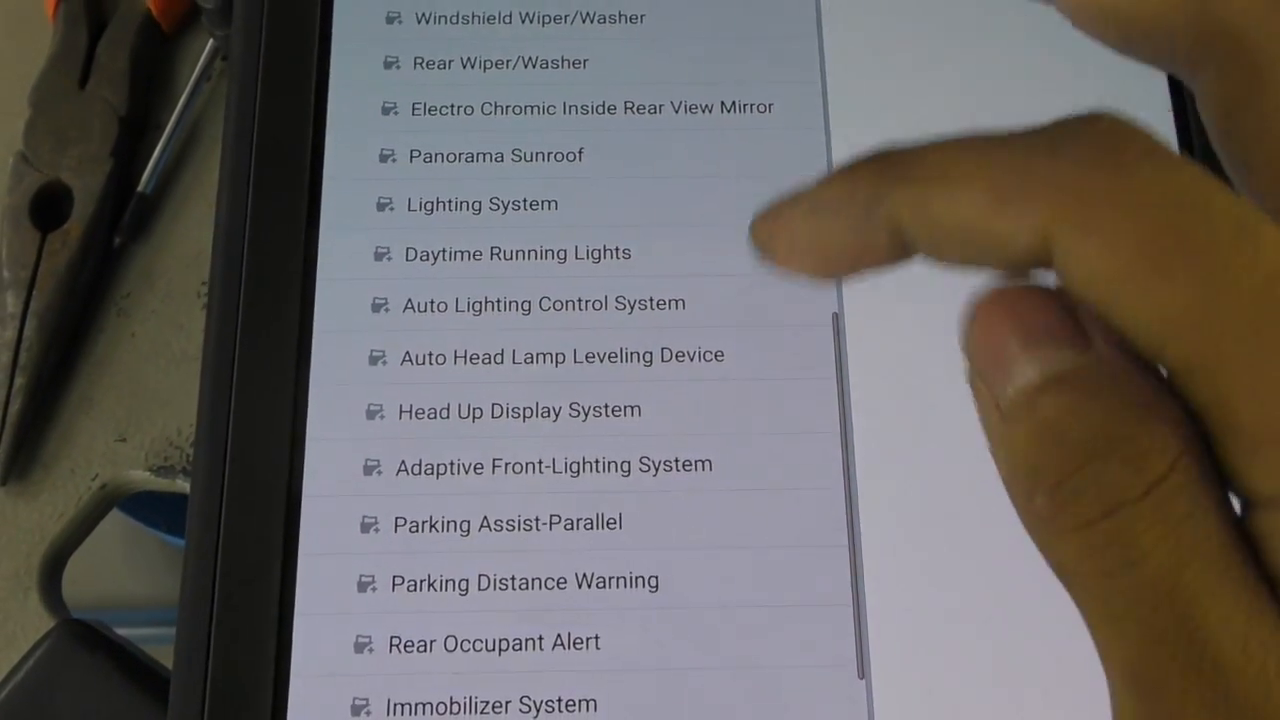
scroll(down, 3)
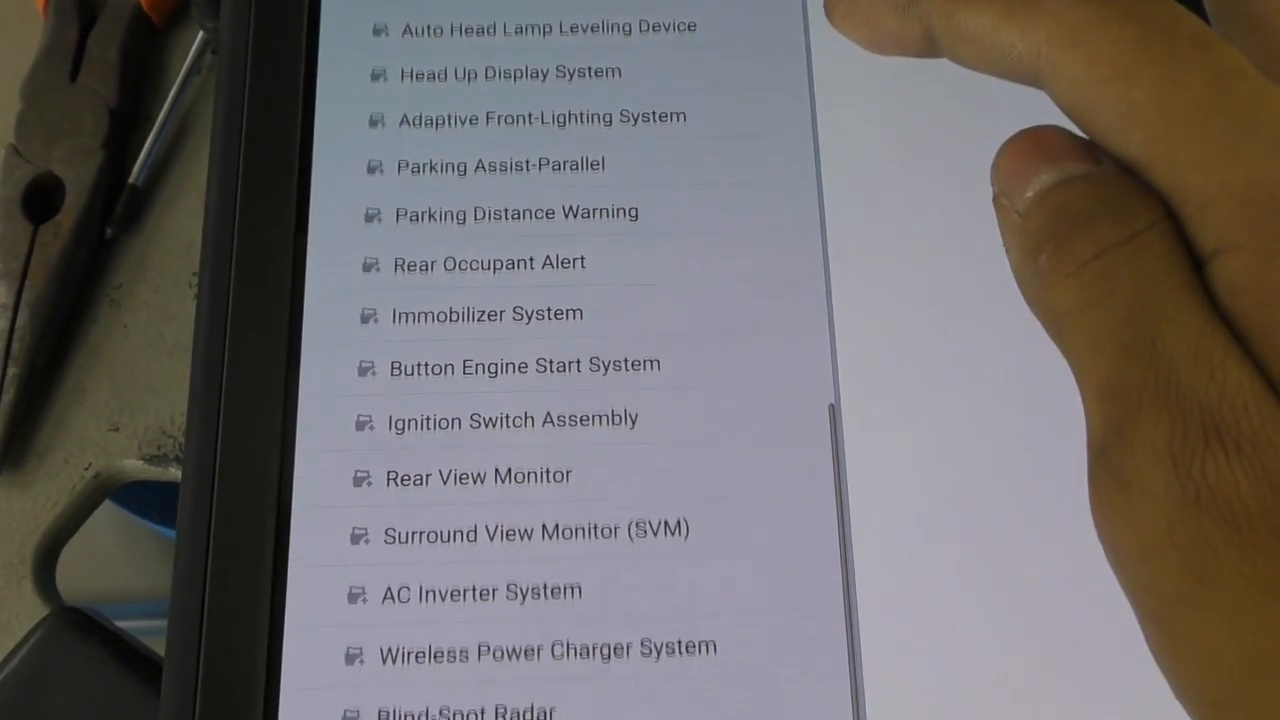
scroll(down, 3)
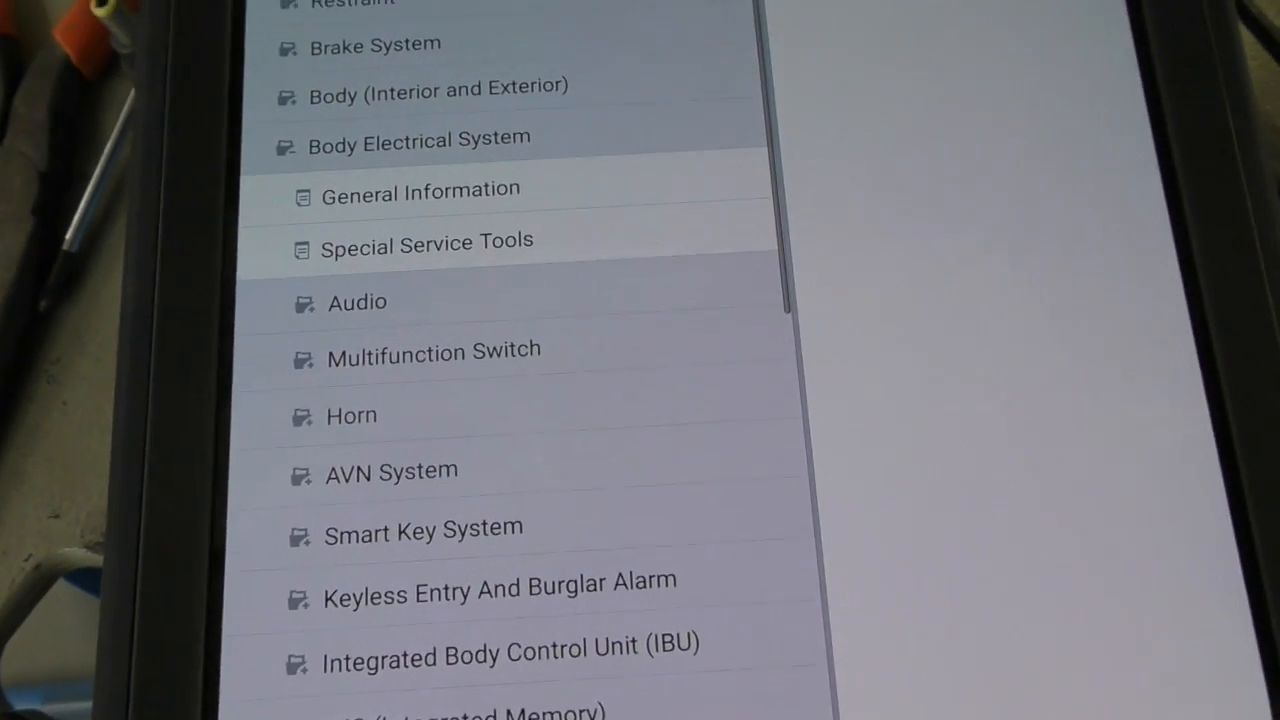
Scroll the Body Electrical System subsections toward Front View Camera System.
scroll(down, 3)
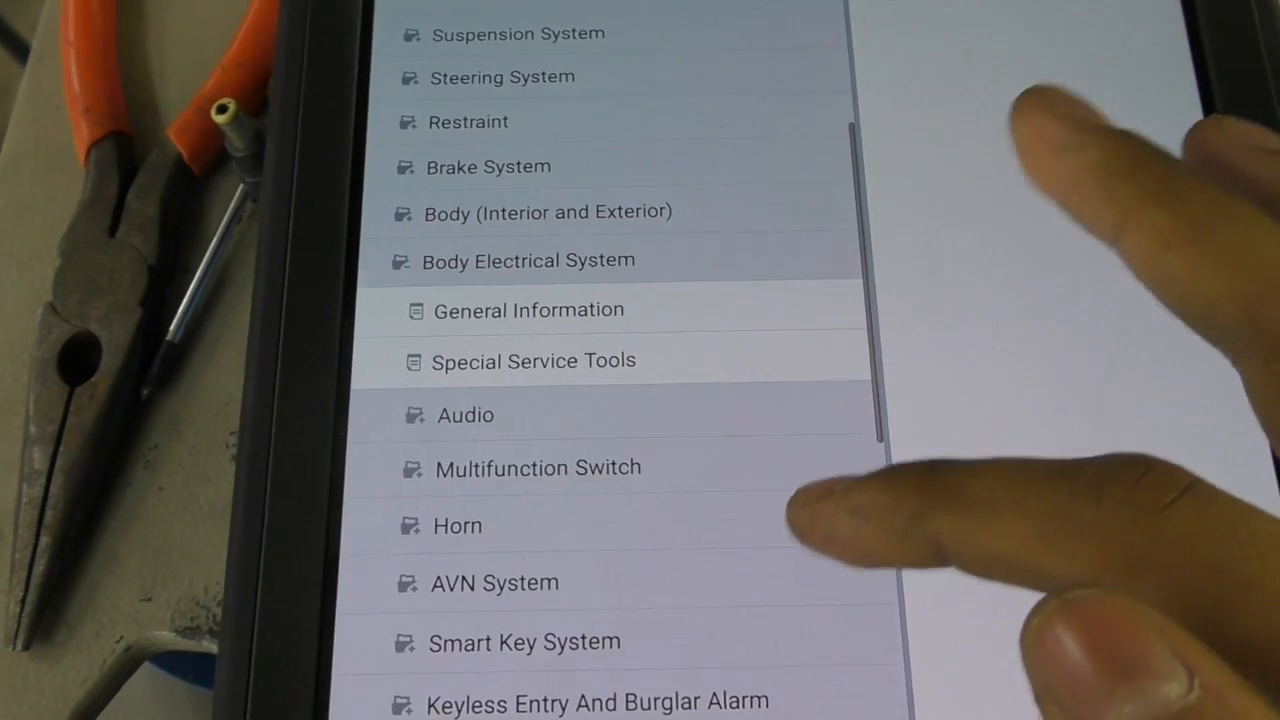
scroll(down, 3)
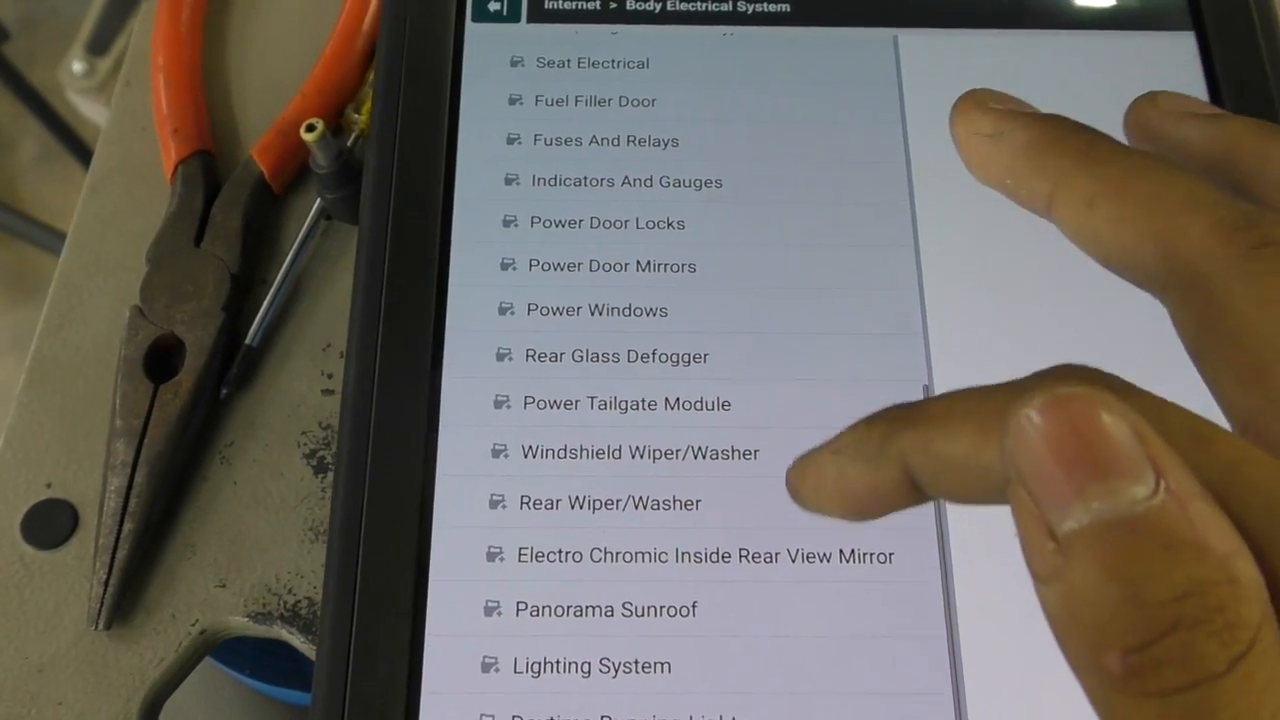
scroll(down, 3)
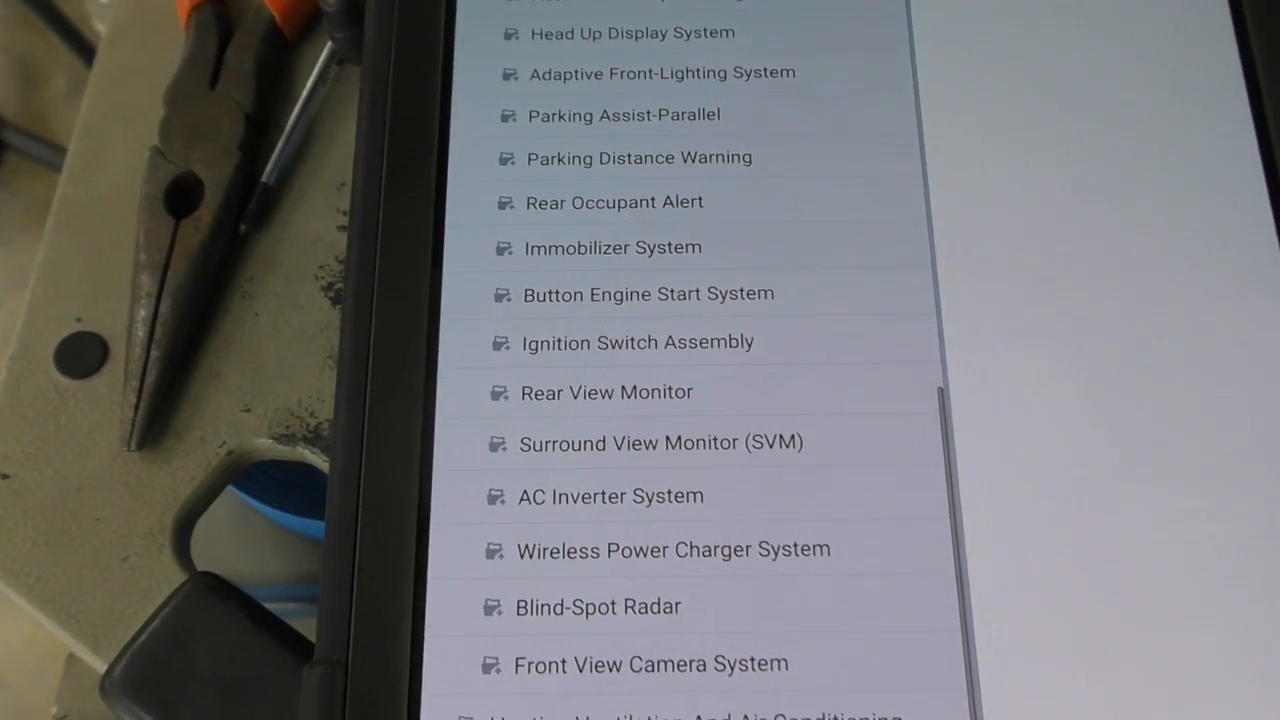
scroll(down, 3)
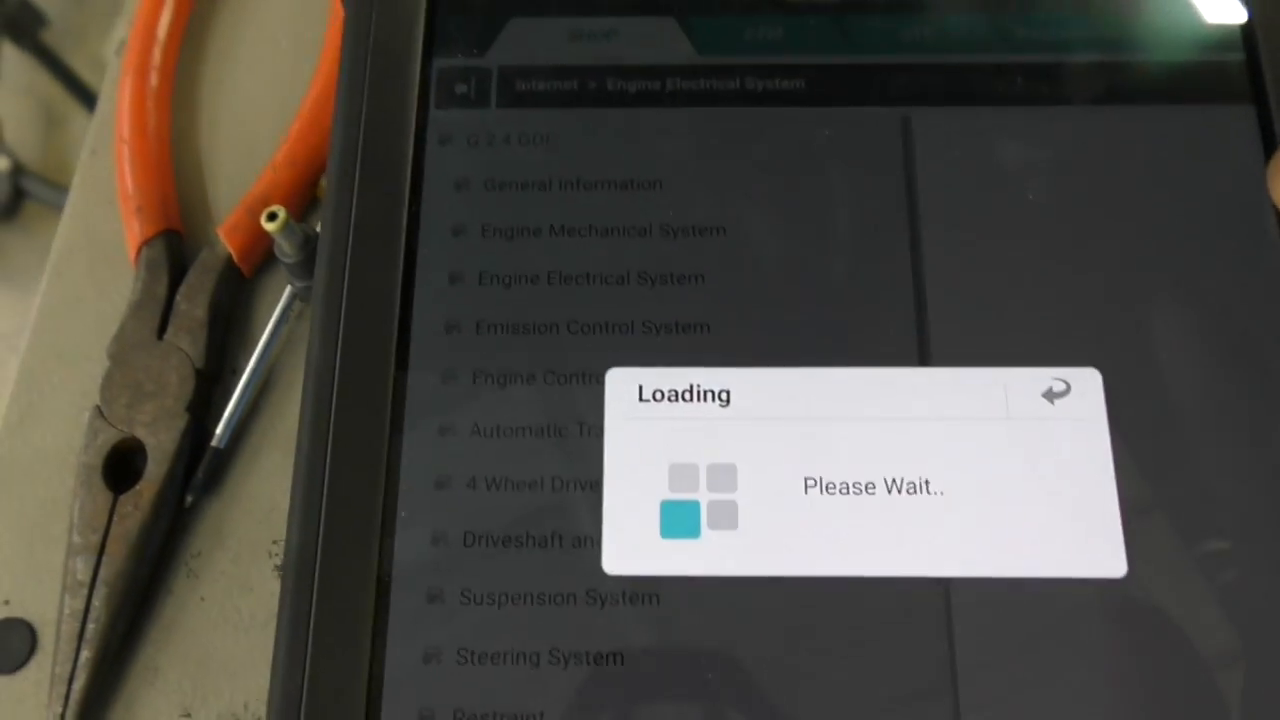
Expand Front View Camera System to list its components, description, repair procedures and camera unit.
click(591, 277)
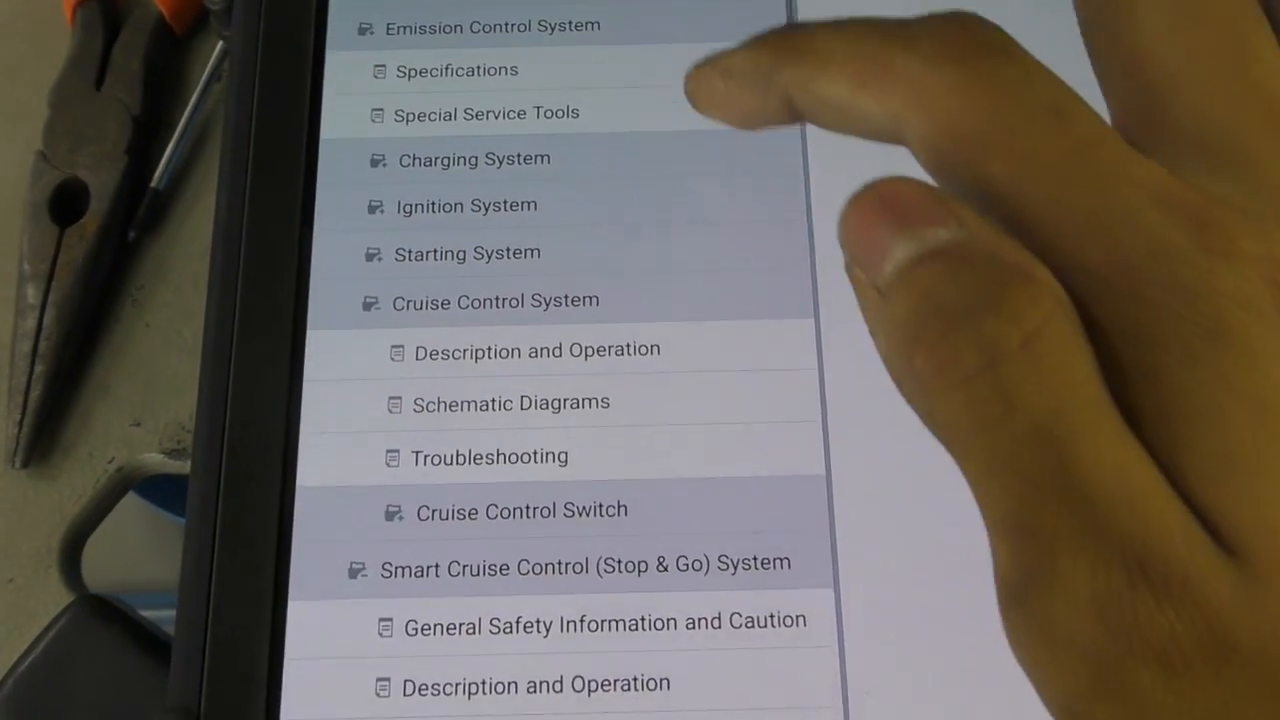
scroll(down, 3)
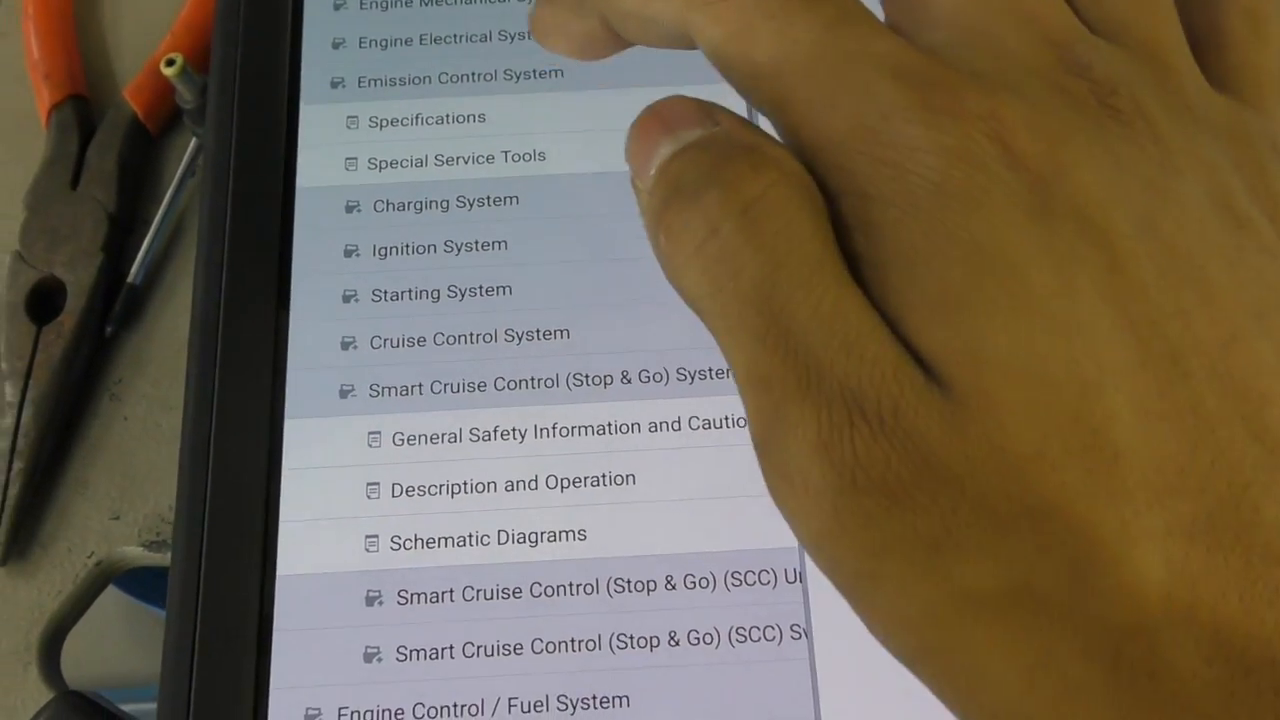
scroll(down, 3)
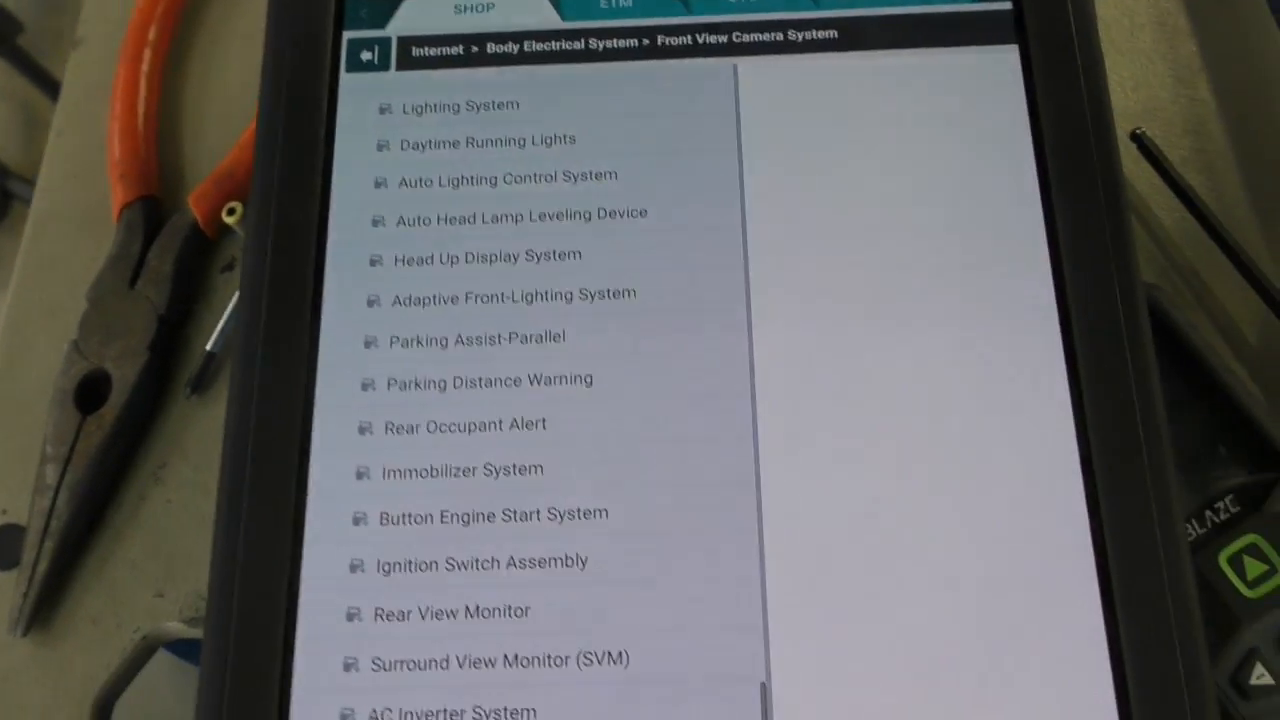
scroll(down, 3)
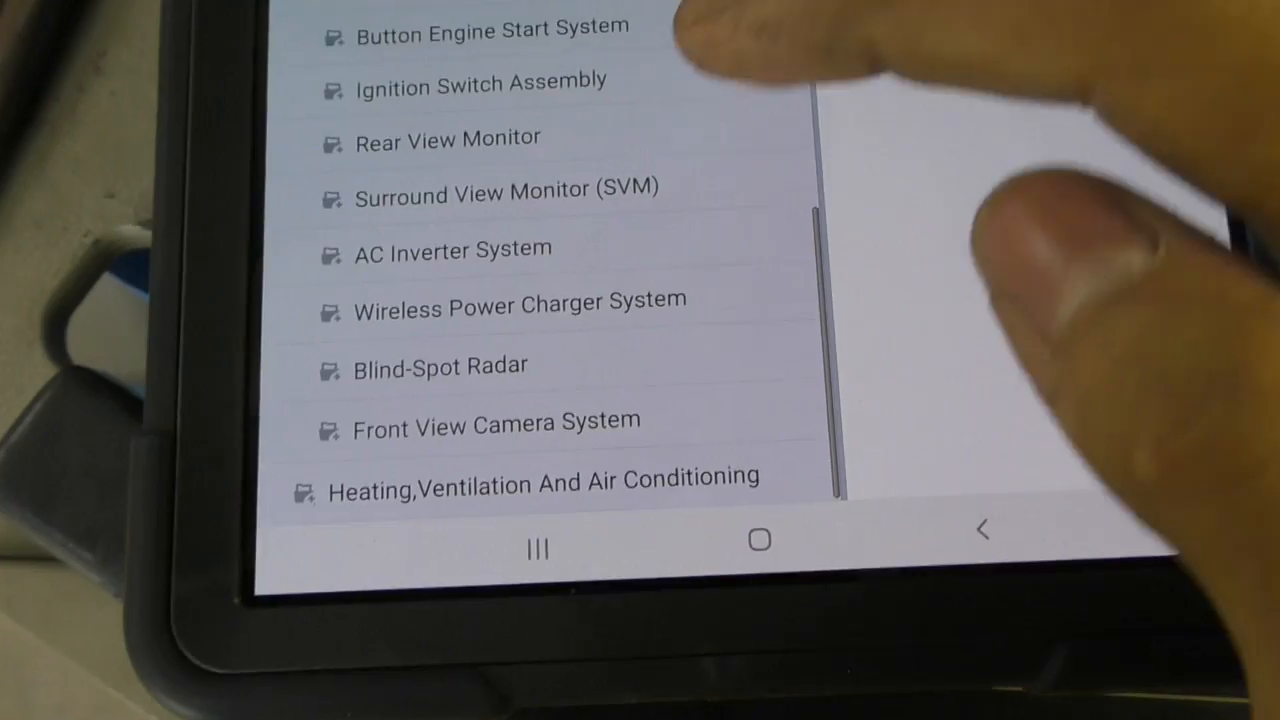
click(495, 420)
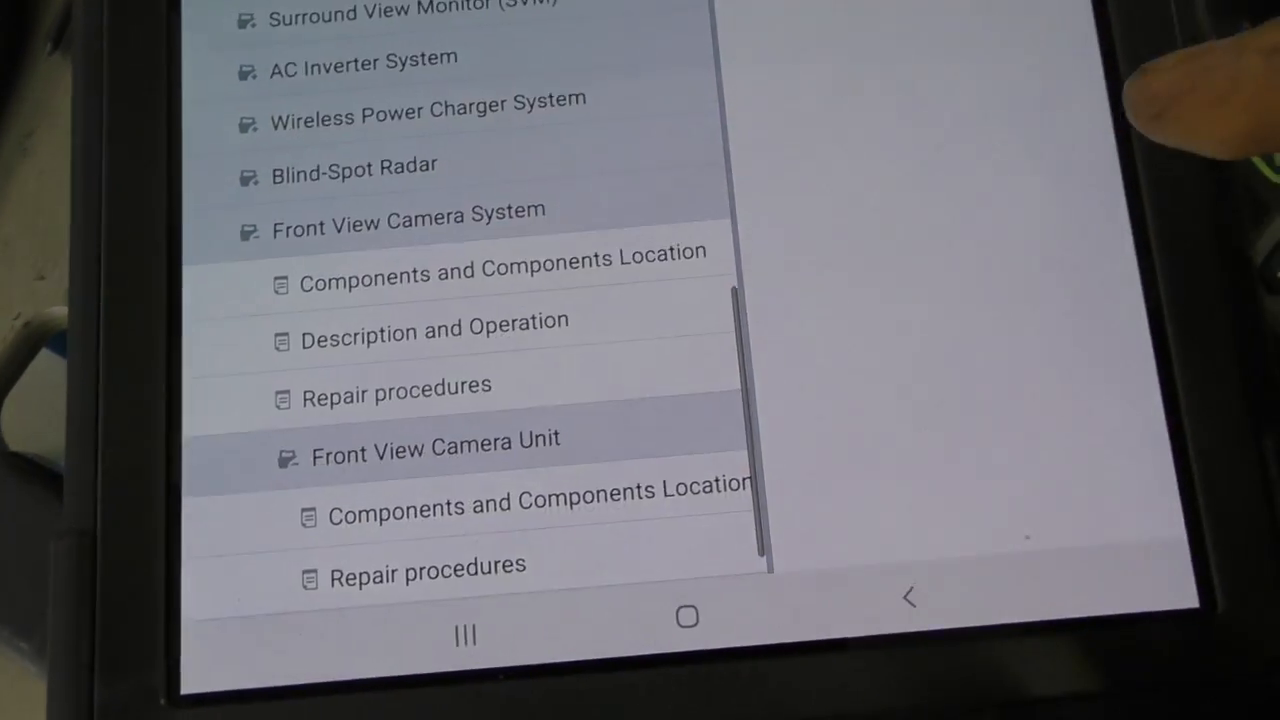
Show the Front View Camera Unit repair procedures down to the SPTAC section.
click(427, 565)
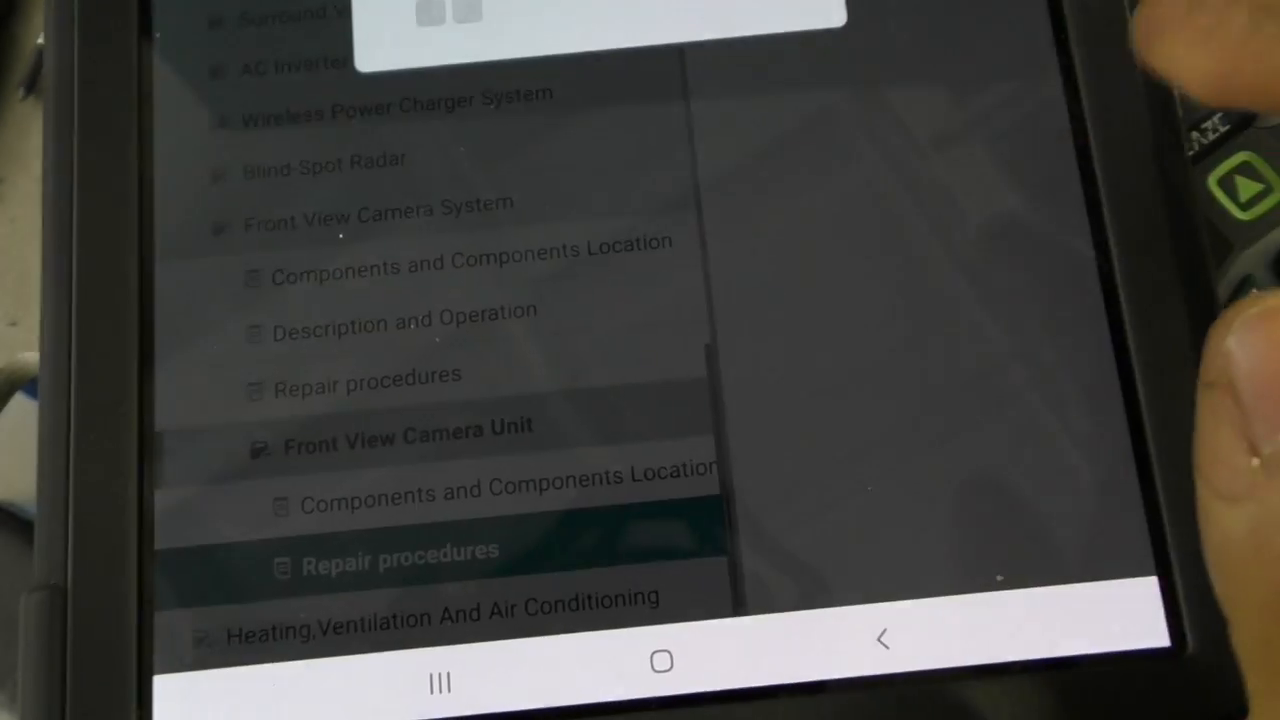
click(400, 551)
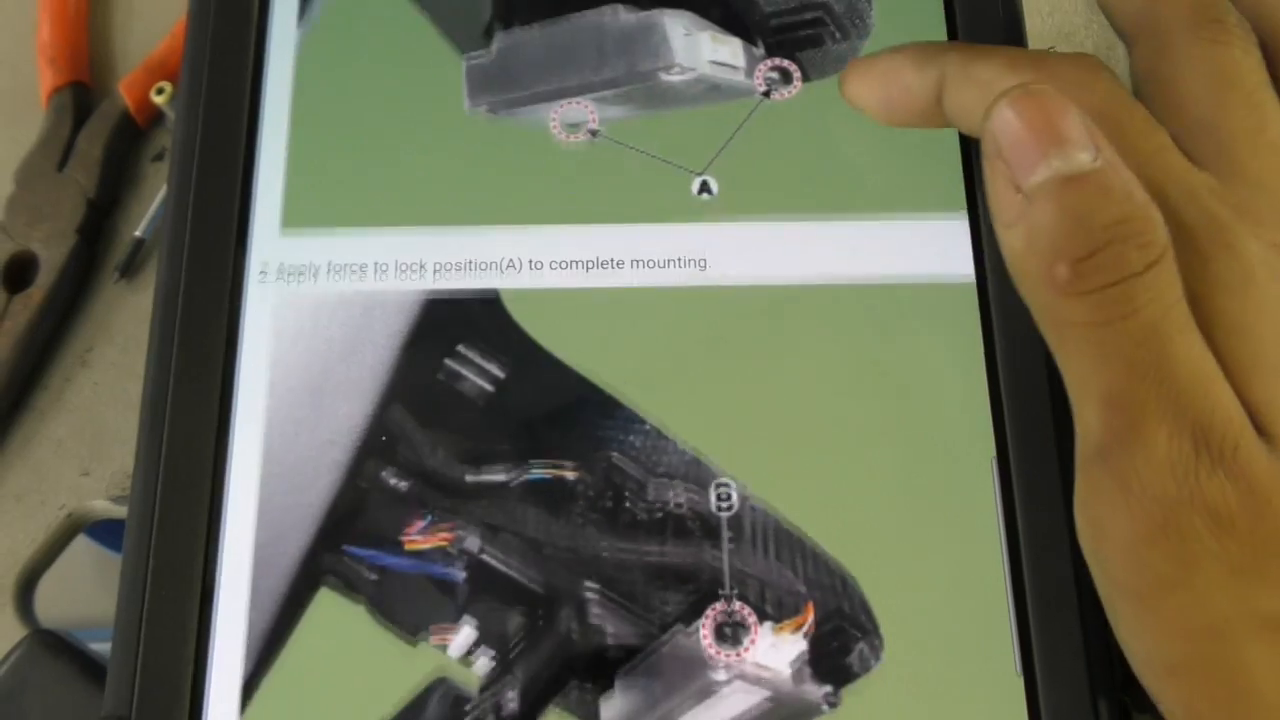
scroll(down, 3)
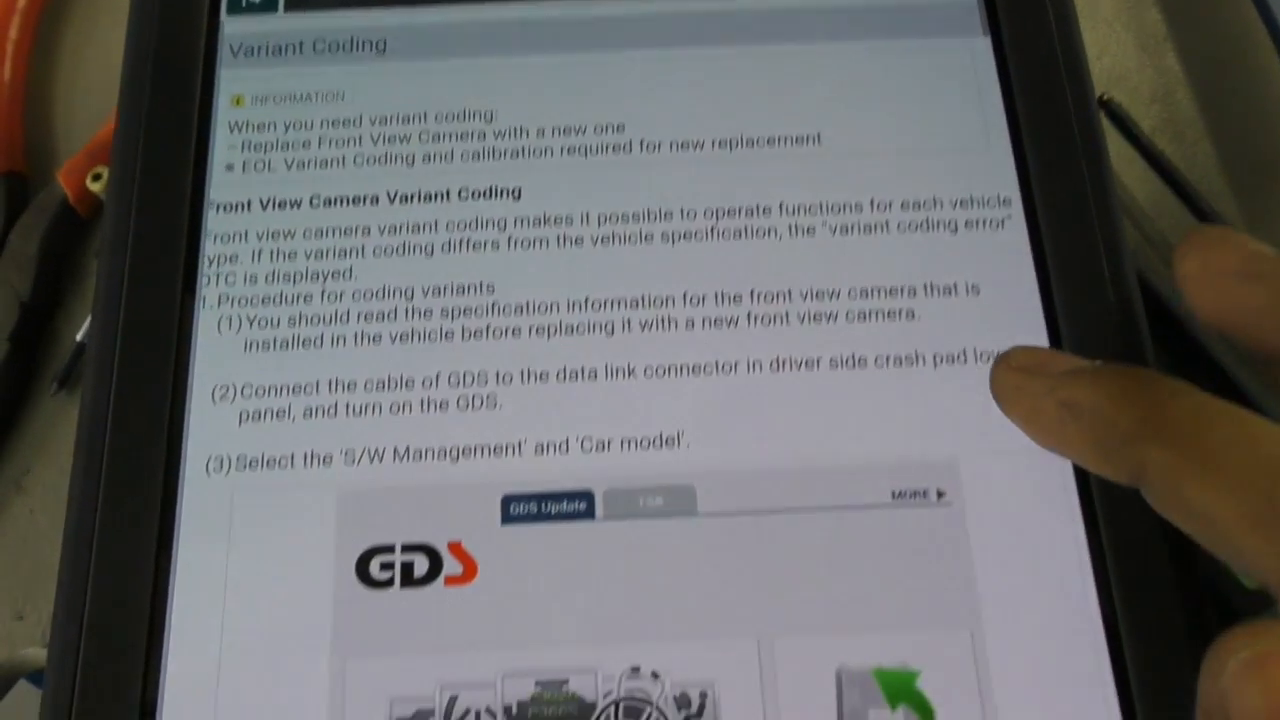
scroll(down, 3)
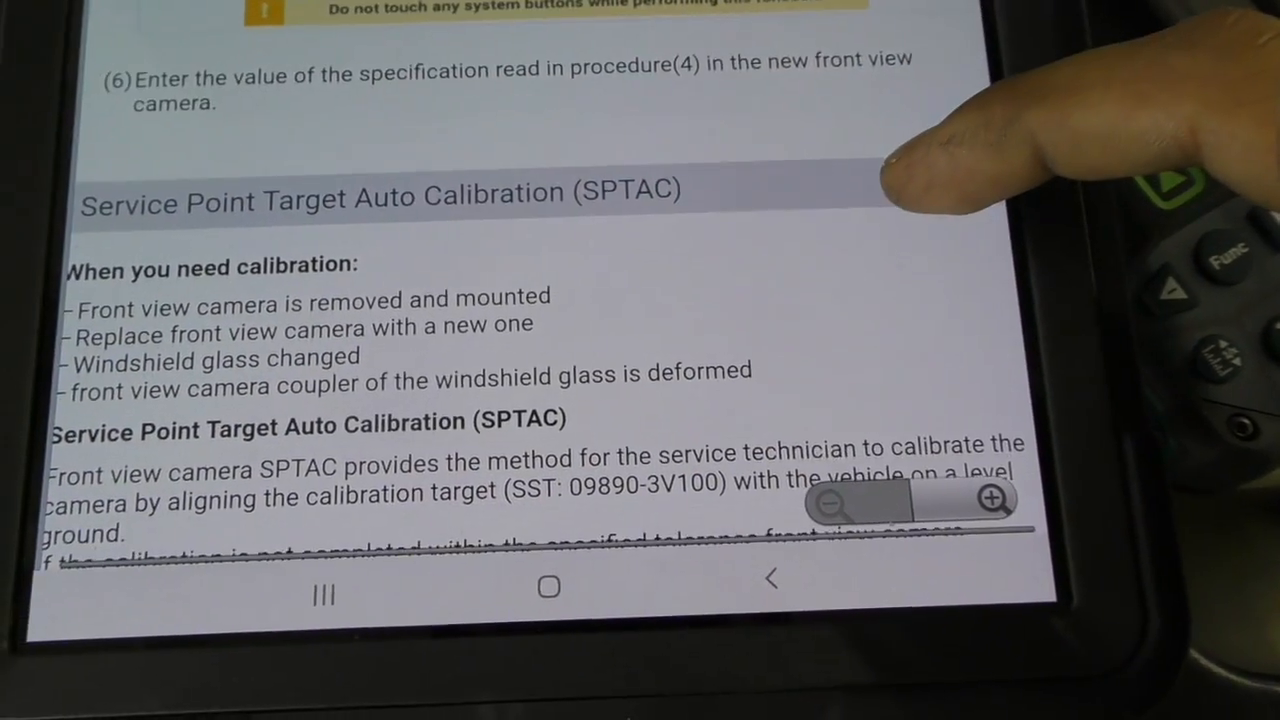
scroll(down, 3)
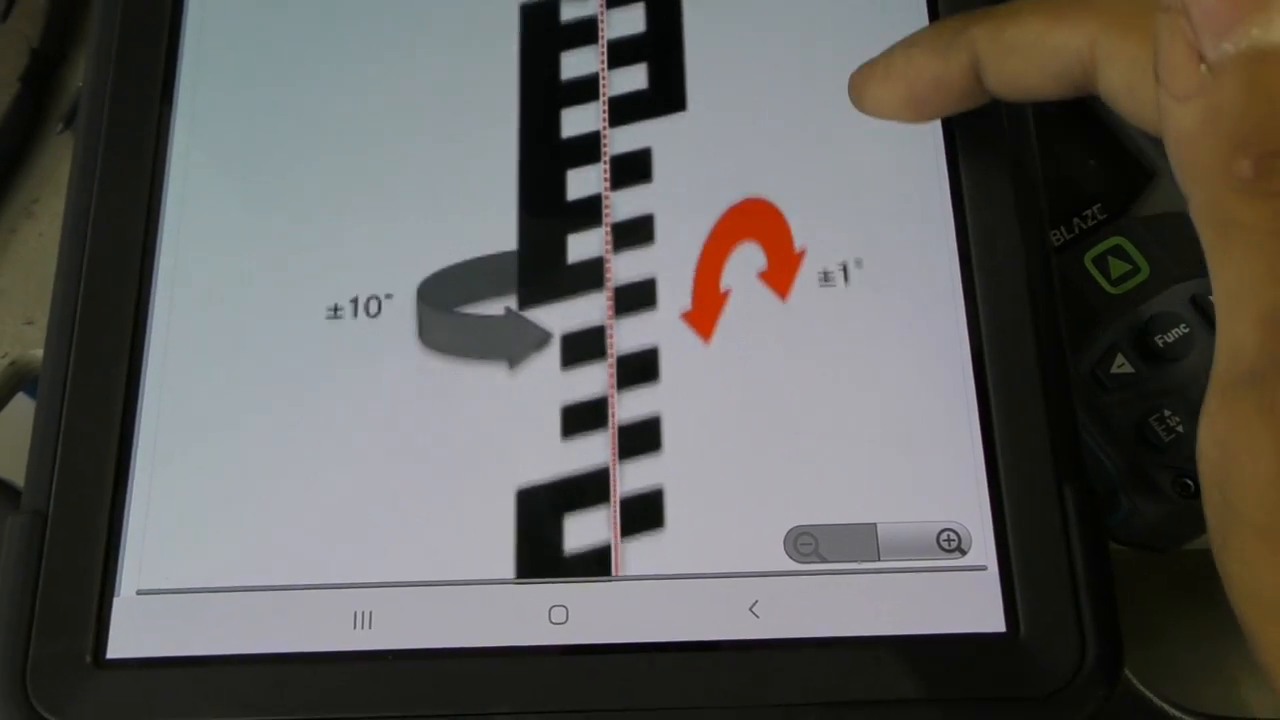
scroll(down, 3)
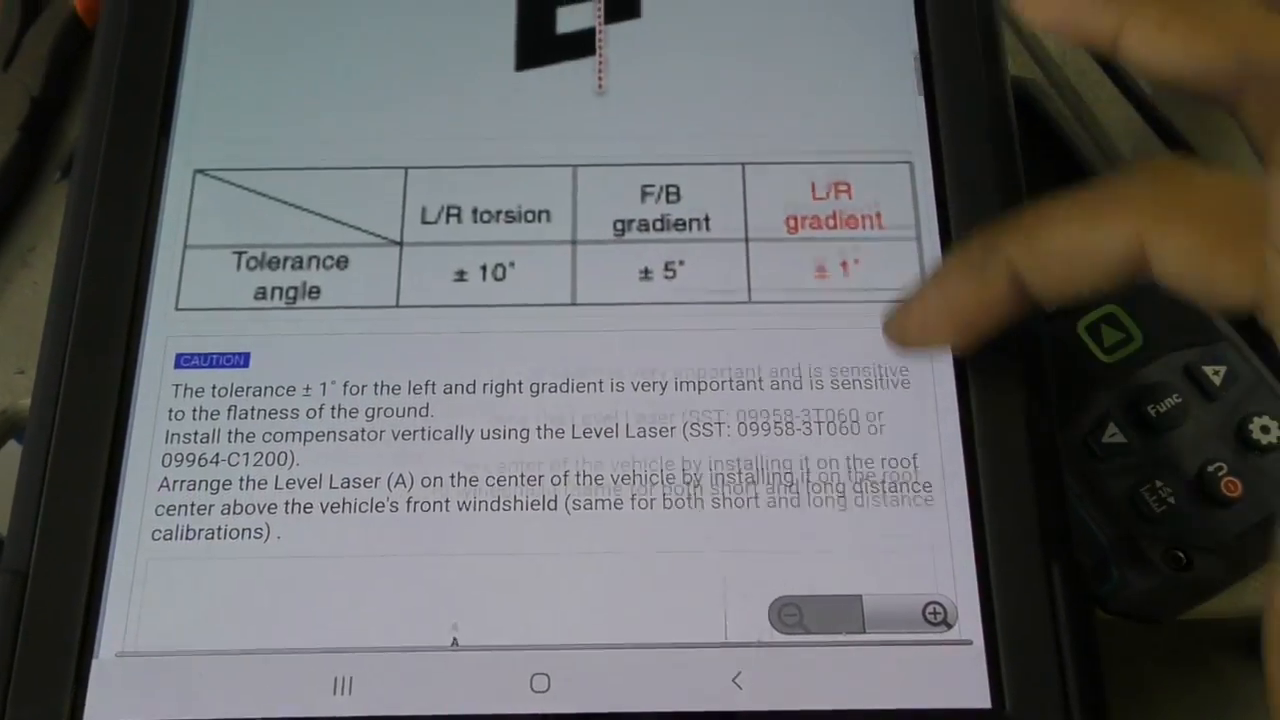
scroll(down, 3)
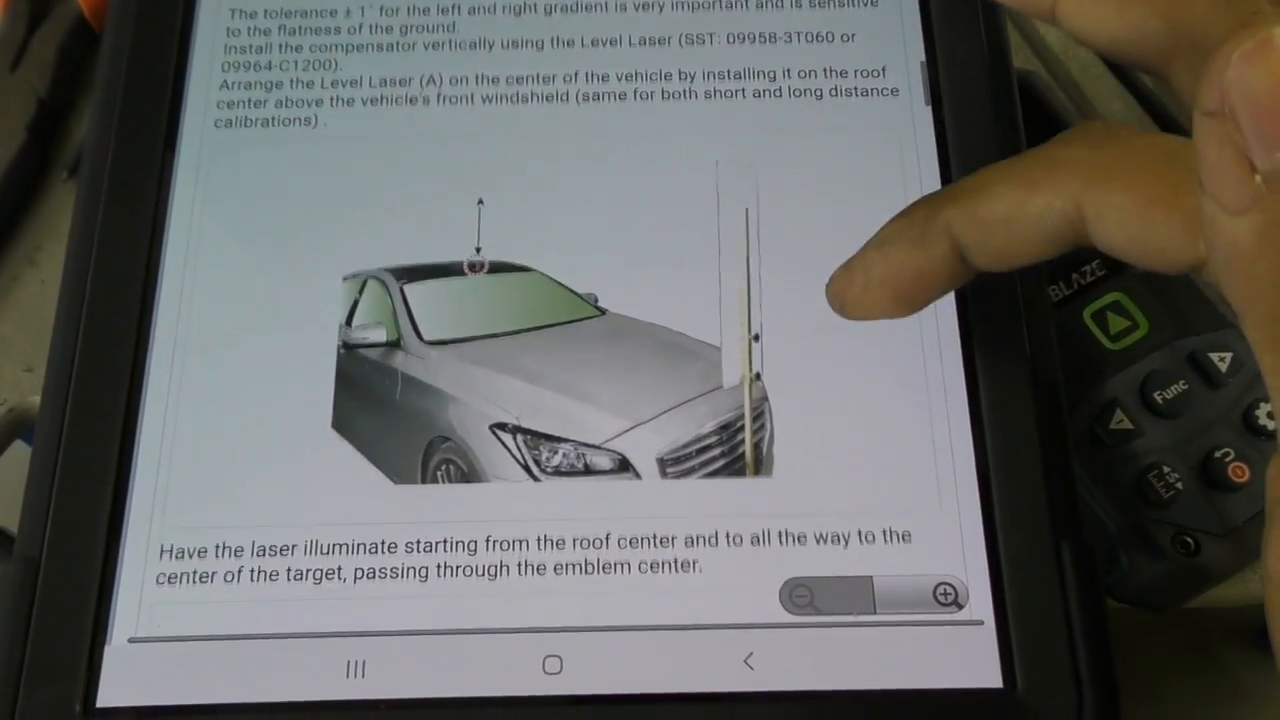
scroll(down, 3)
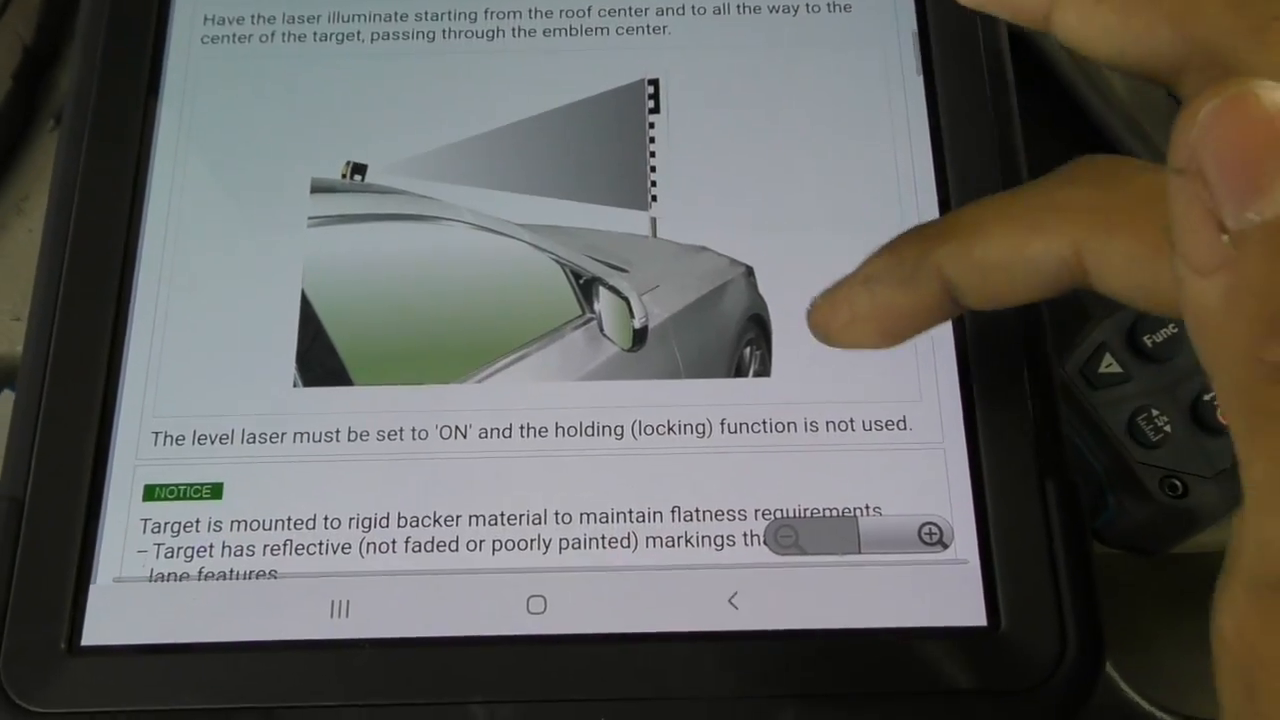
scroll(down, 3)
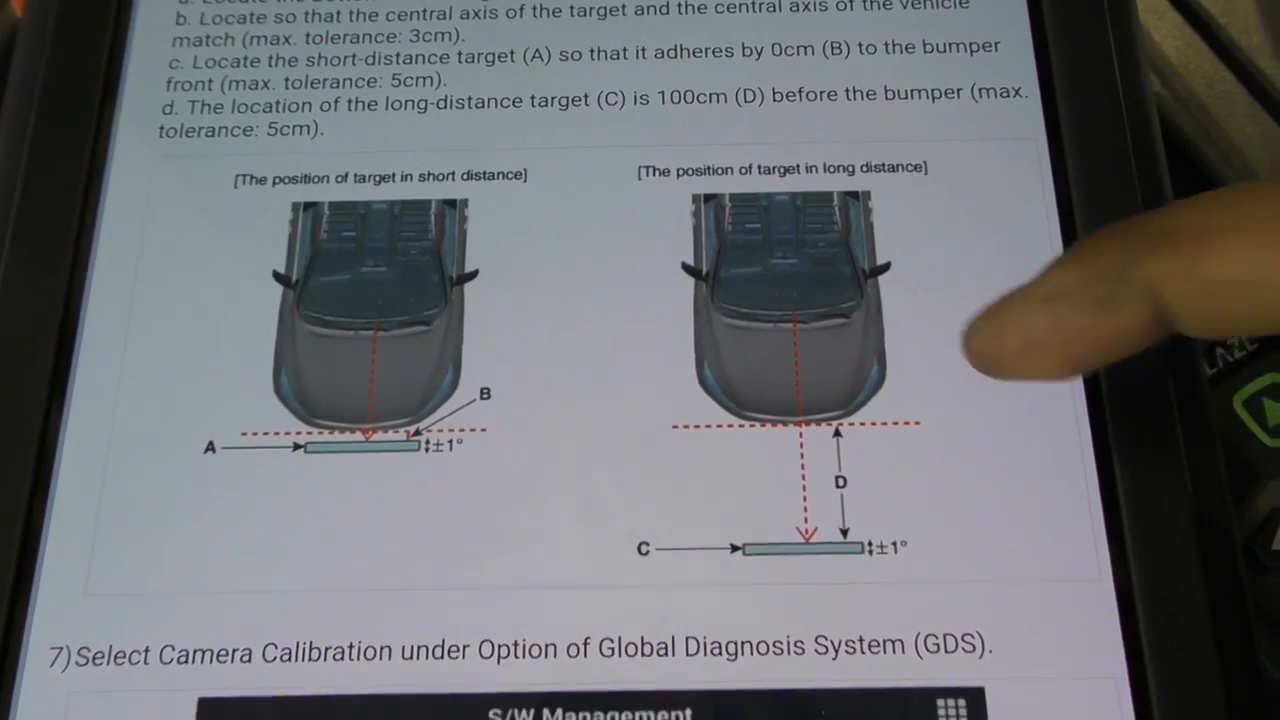
scroll(down, 3)
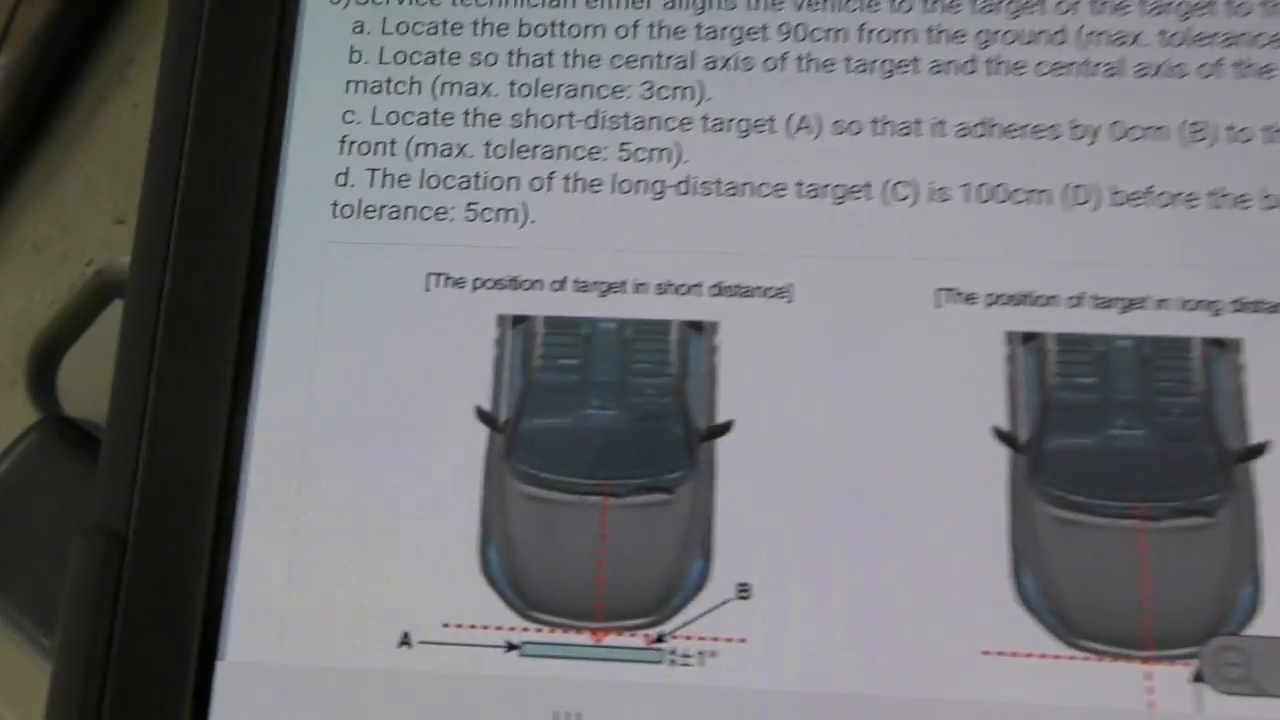
scroll(down, 3)
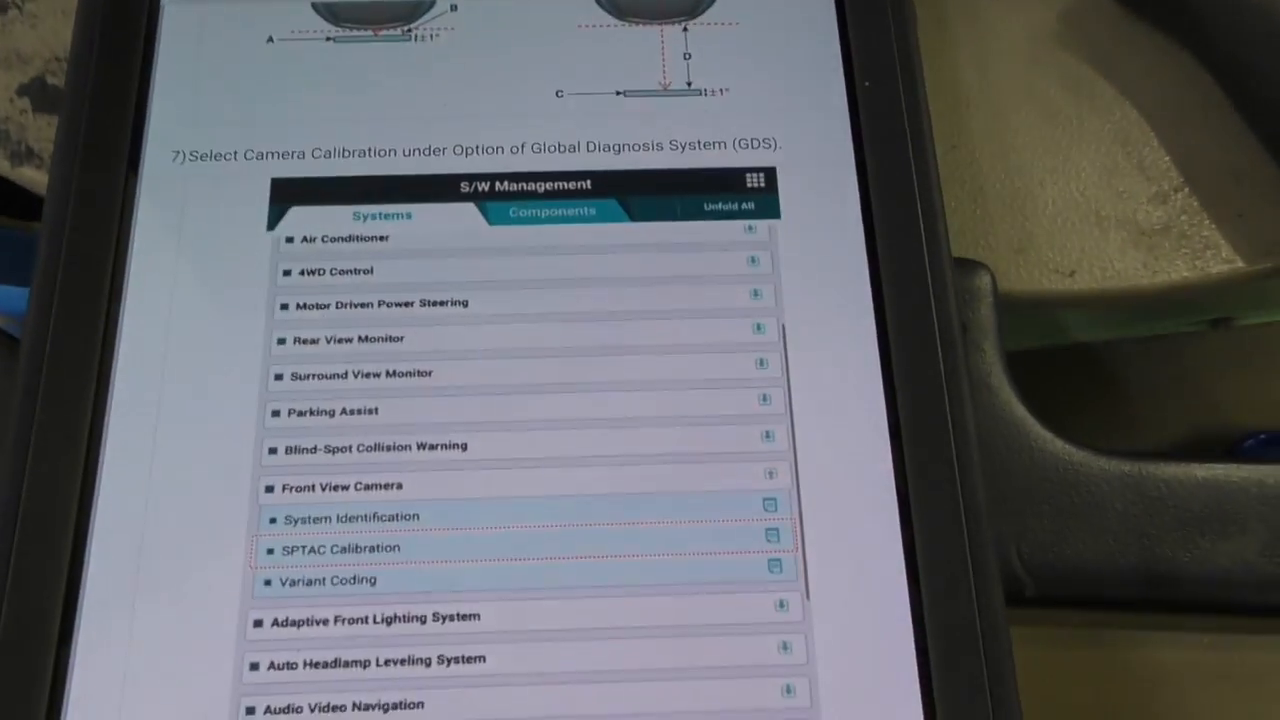
Open S/W Management and find Front View Camera SPTAC Calibration.
scroll(down, 3)
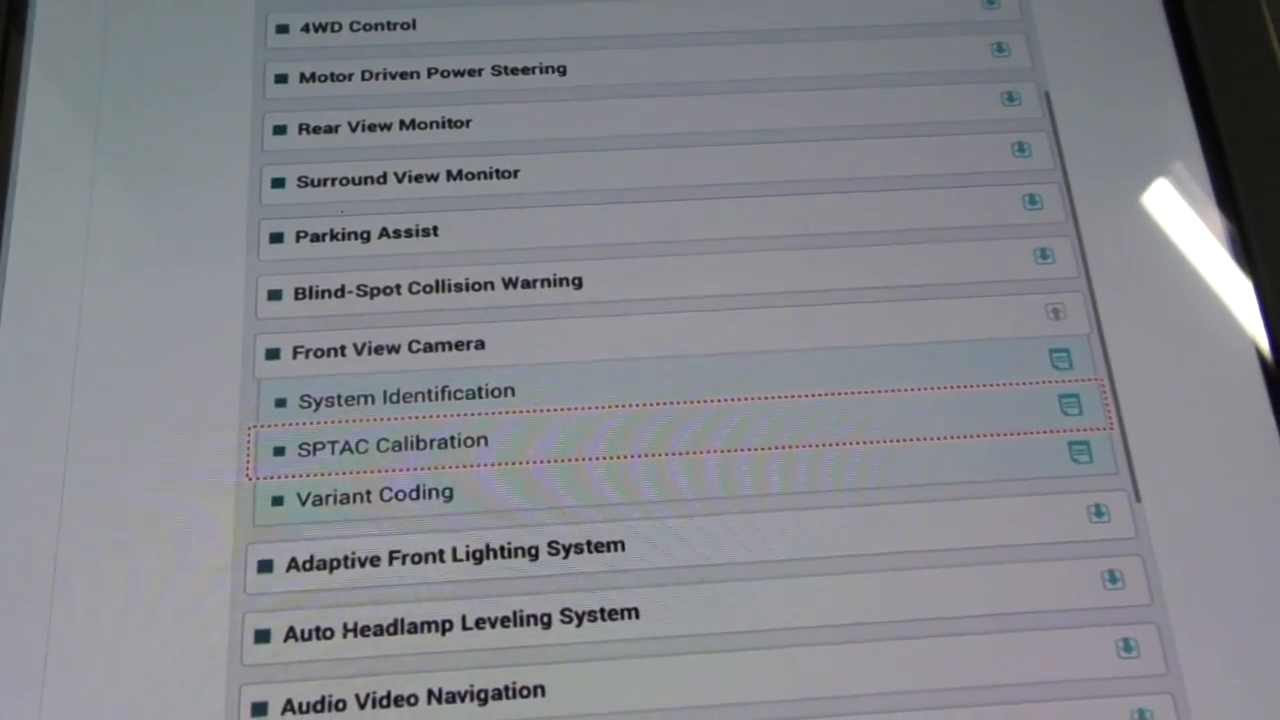
scroll(down, 3)
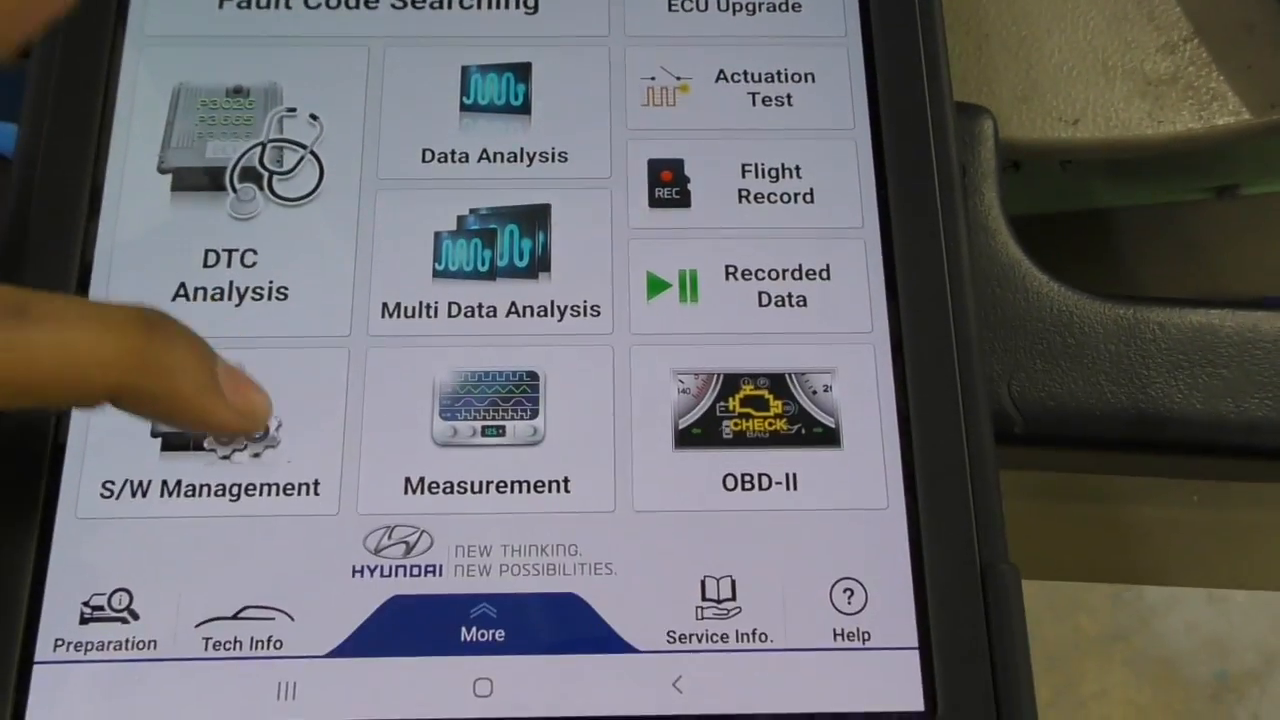
click(207, 440)
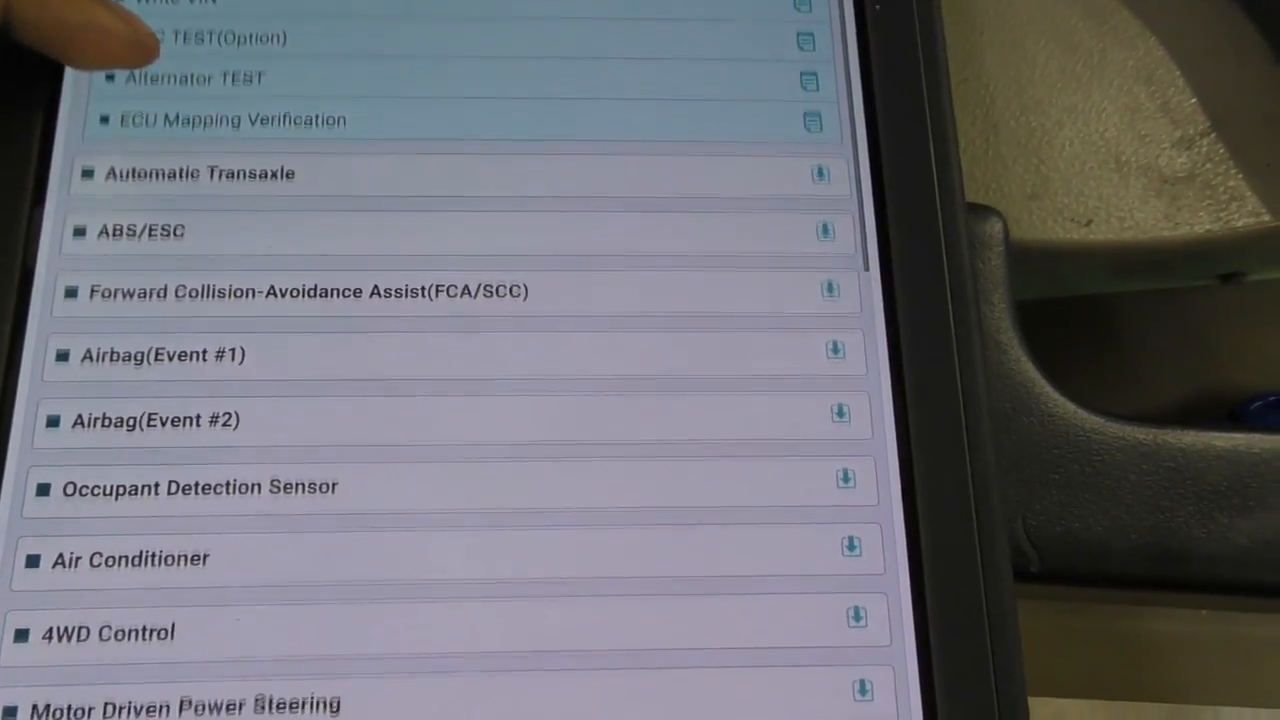
scroll(down, 3)
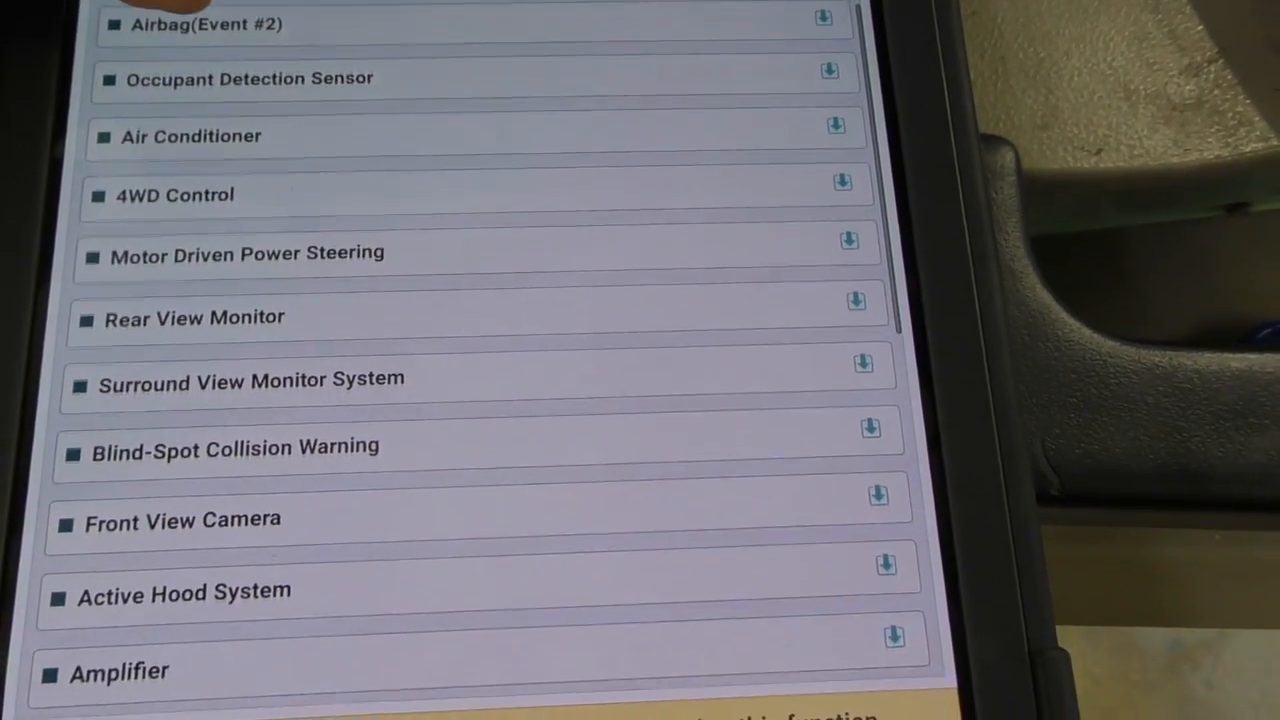
scroll(down, 3)
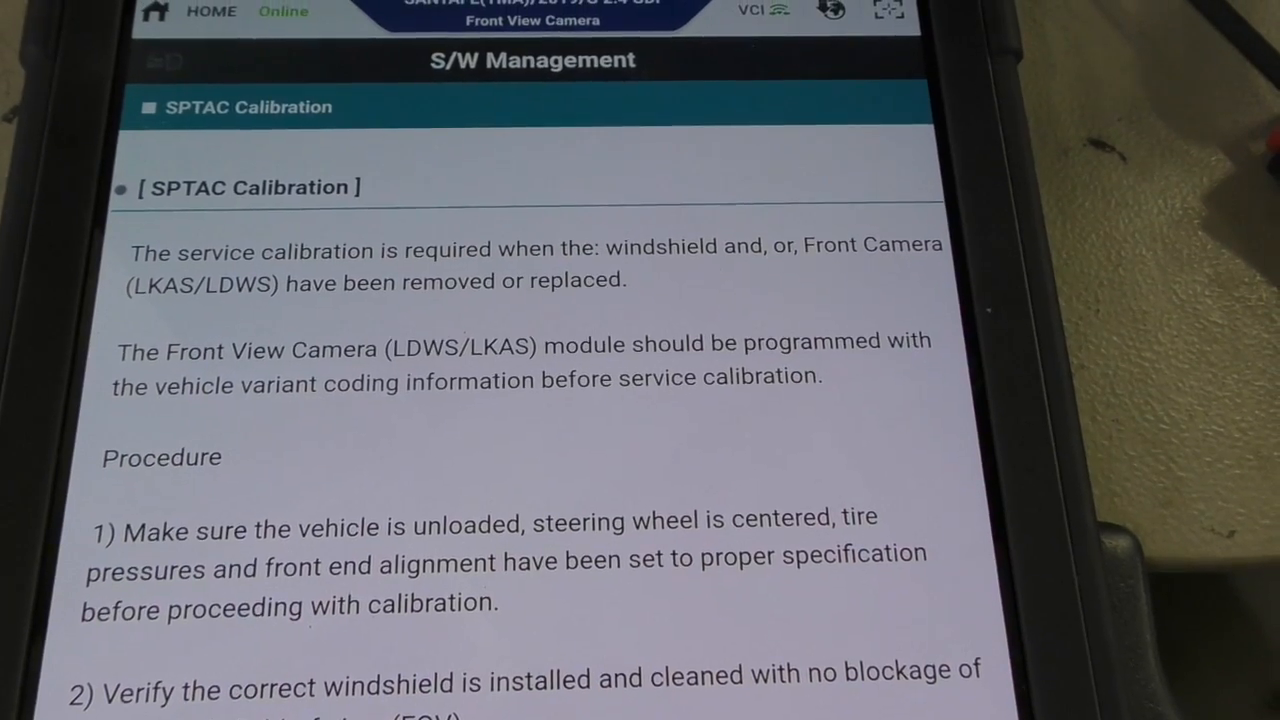
Confirm the vehicle preparation conditions and run the short-range target calibration.
scroll(down, 3)
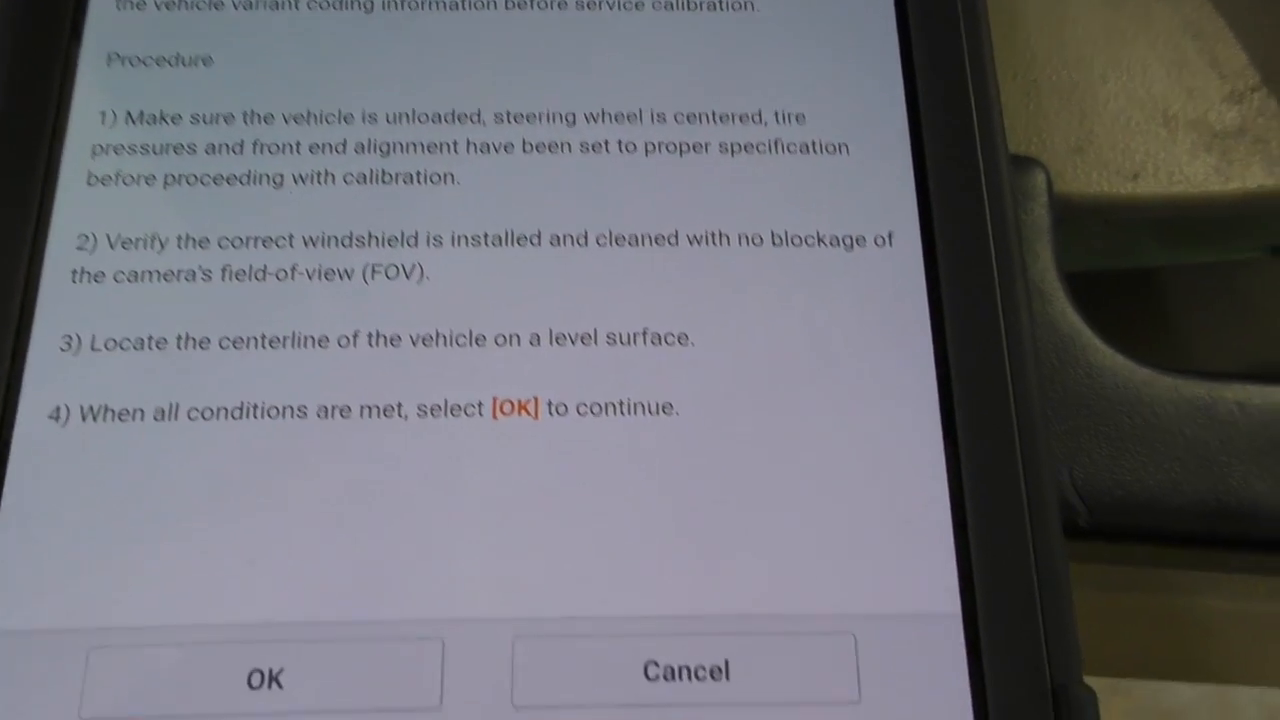
click(264, 677)
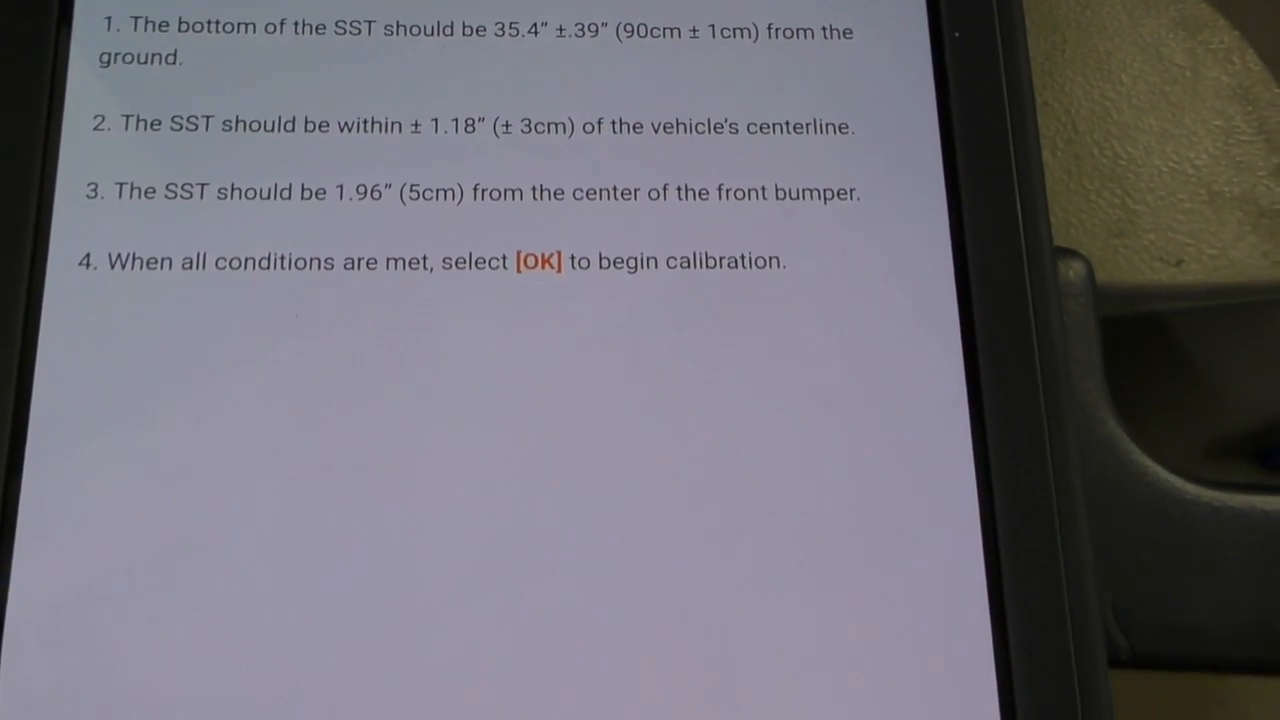
click(538, 261)
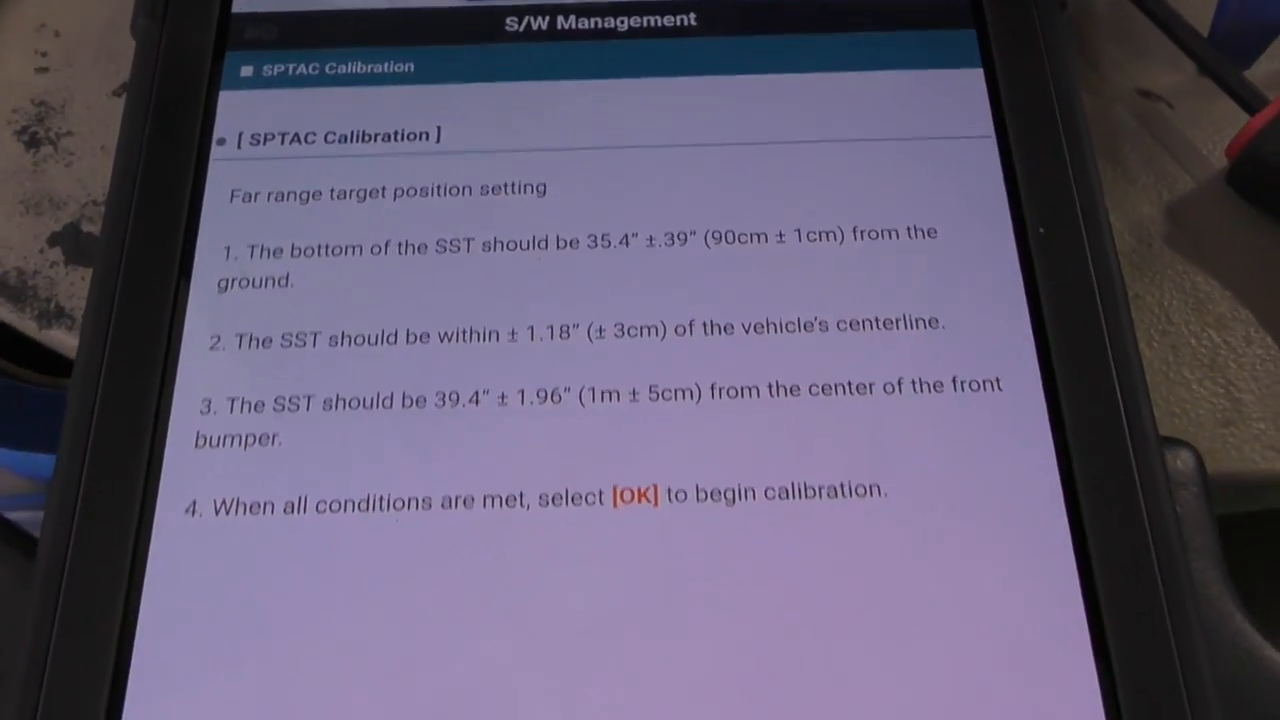
Run the far-range target calibration and review the horizon, yaw and roll results.
click(633, 498)
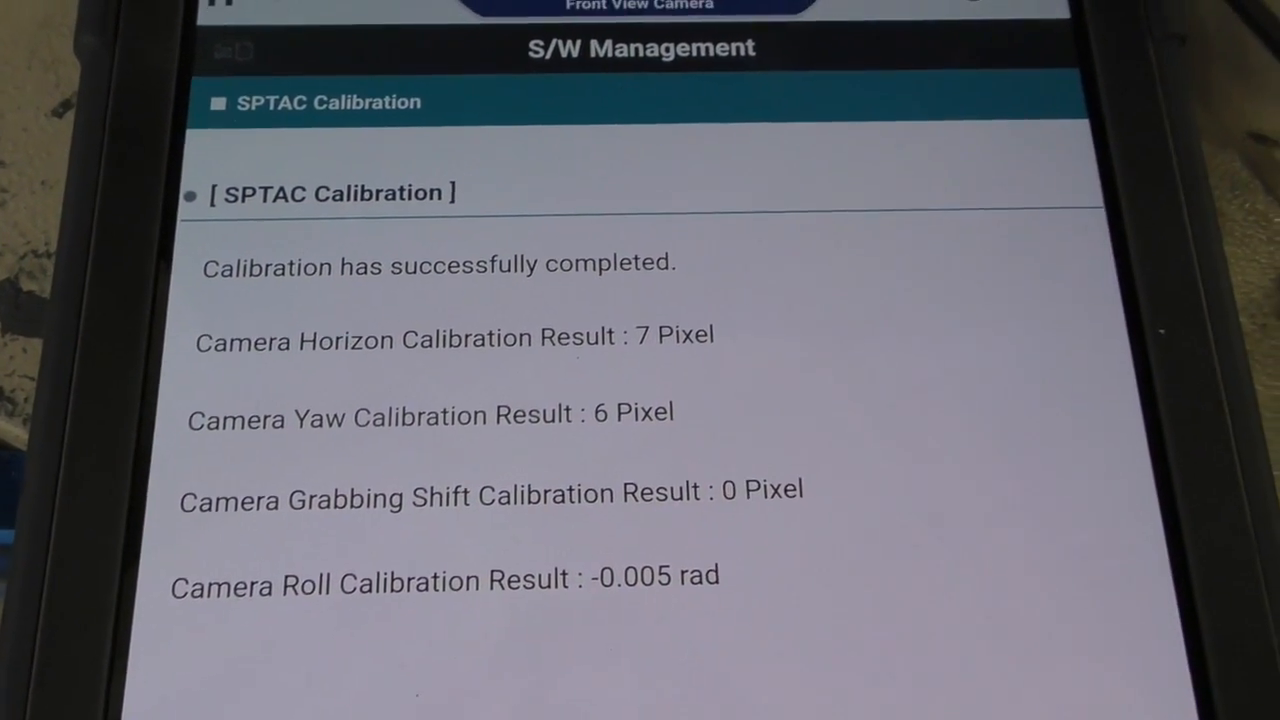
scroll(down, 3)
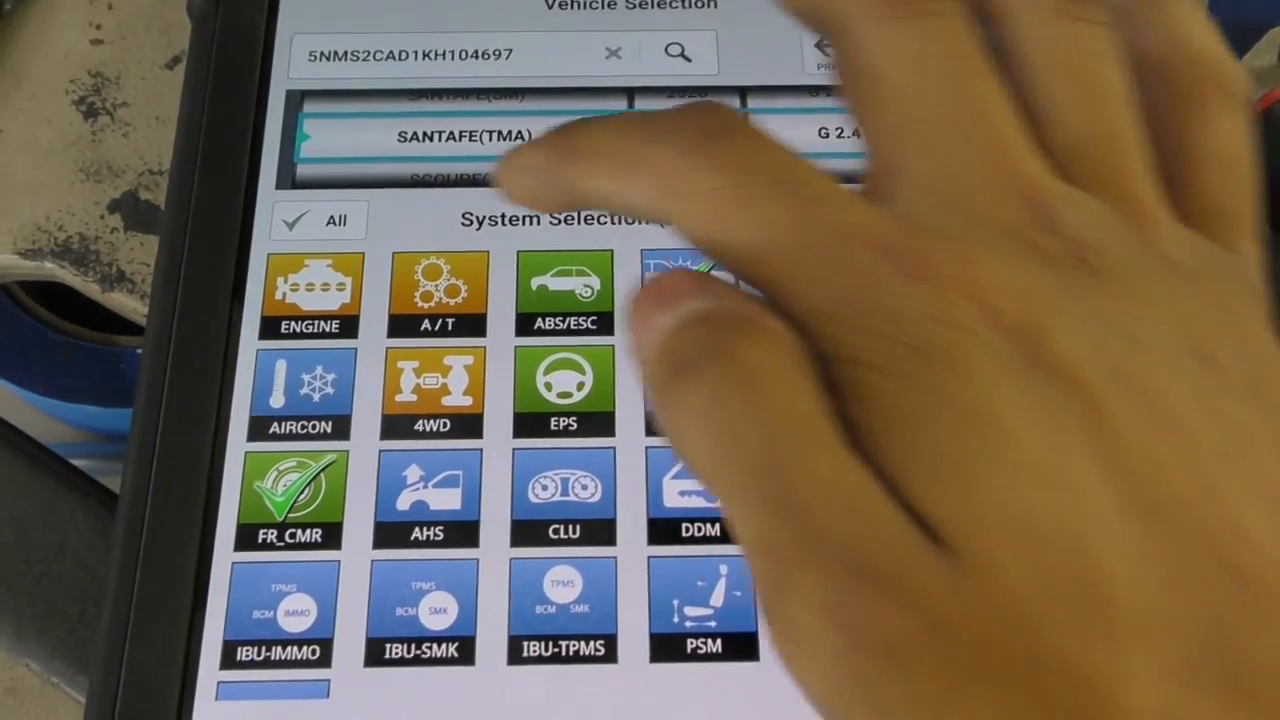
Scan all 25 systems for fault codes, including the airbag system.
click(700, 290)
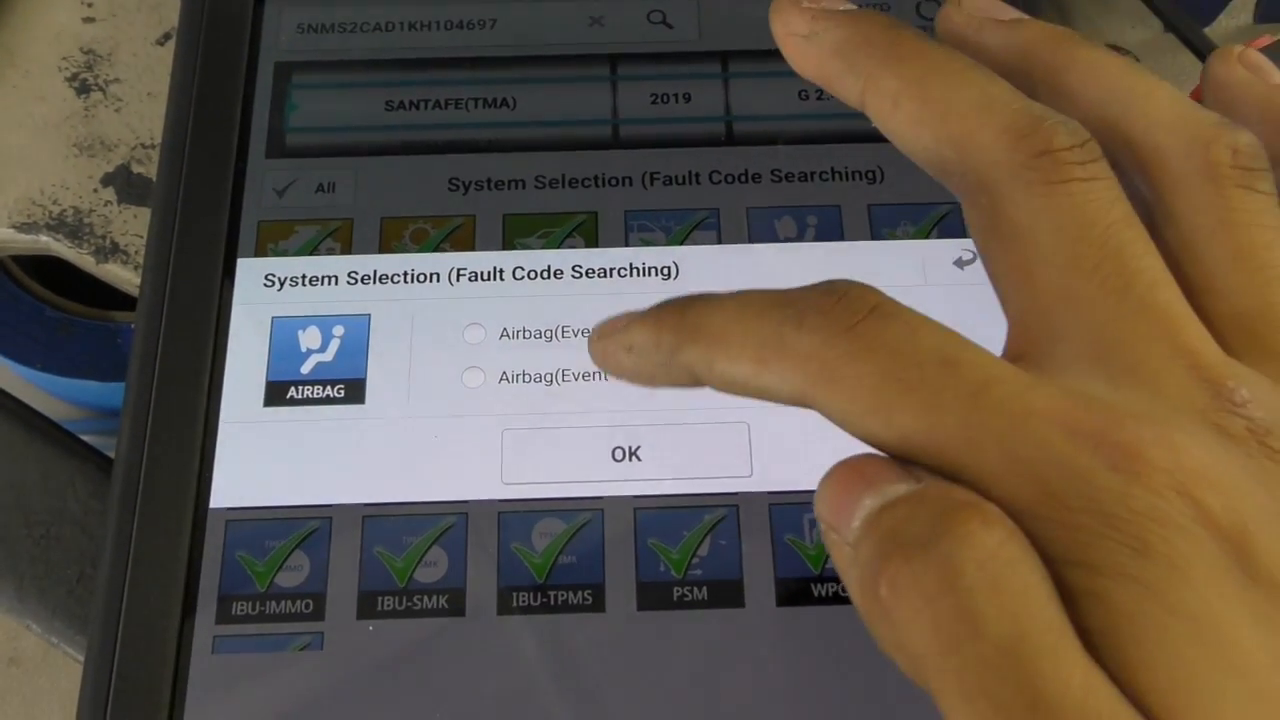
click(625, 453)
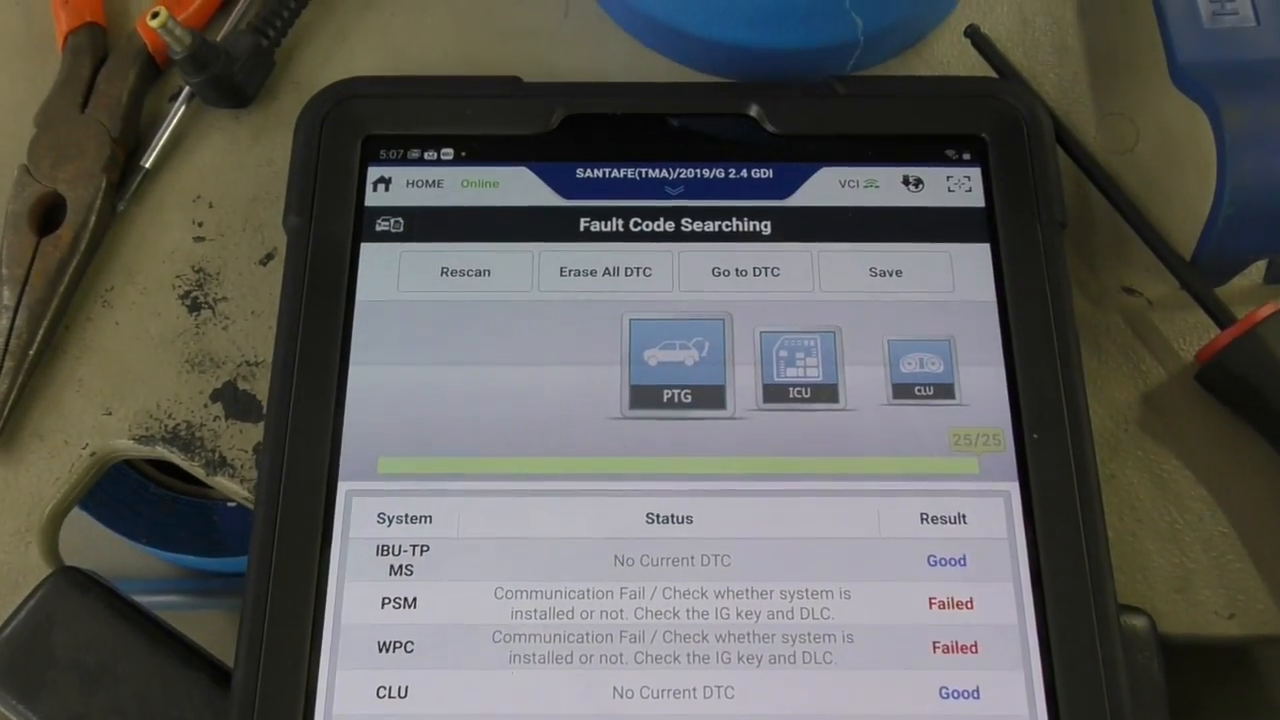
scroll(down, 3)
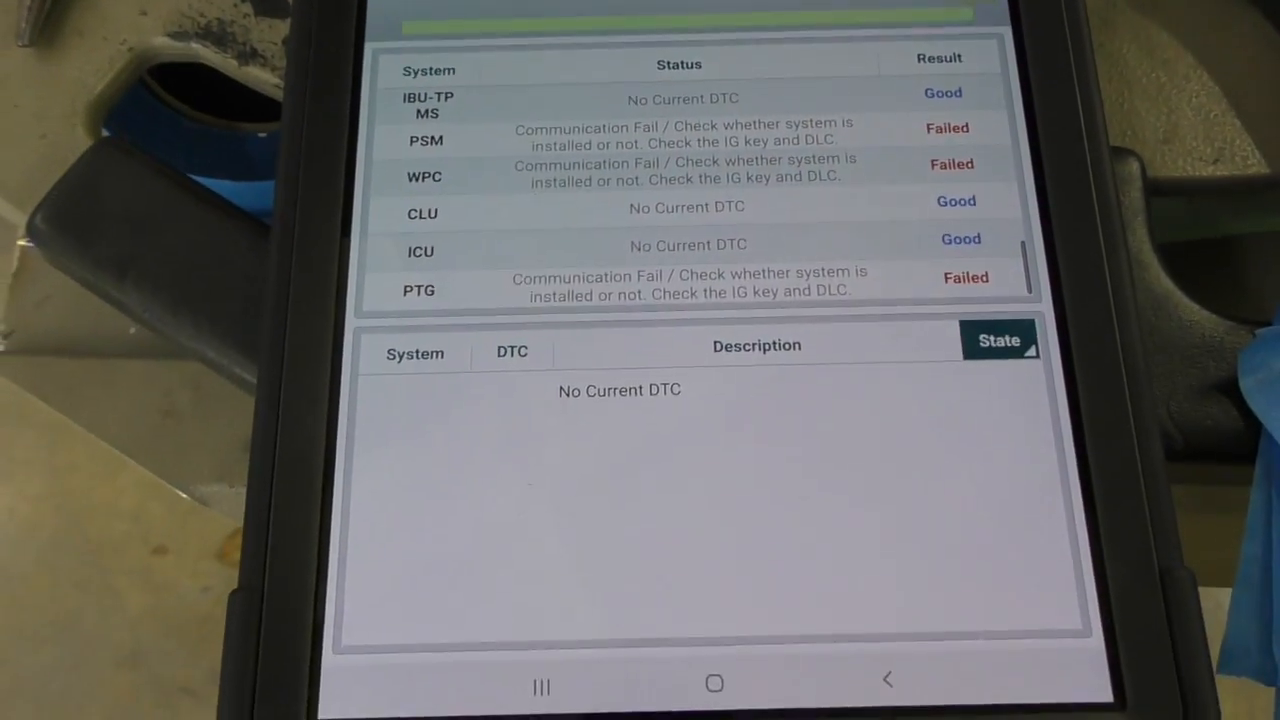